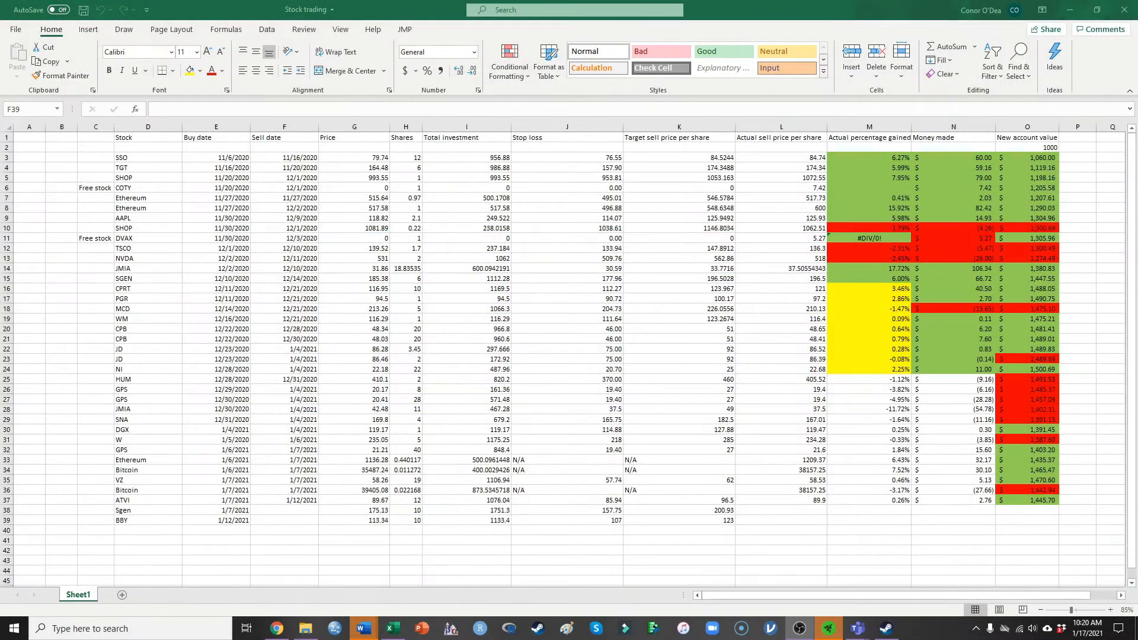
{"action": "mouse_move", "coordinate": [905, 260]}
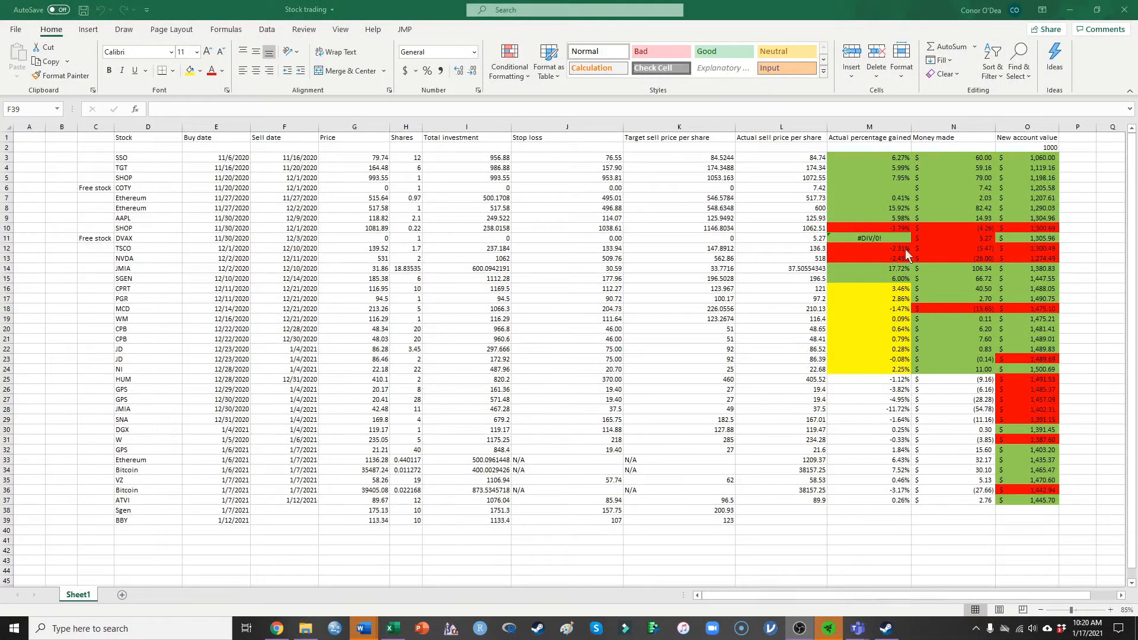
- Open the Gap Inc (GPS) daily chart from the Purple list, then return to the trading log
{"action": "left_click", "coordinate": [284, 521]}
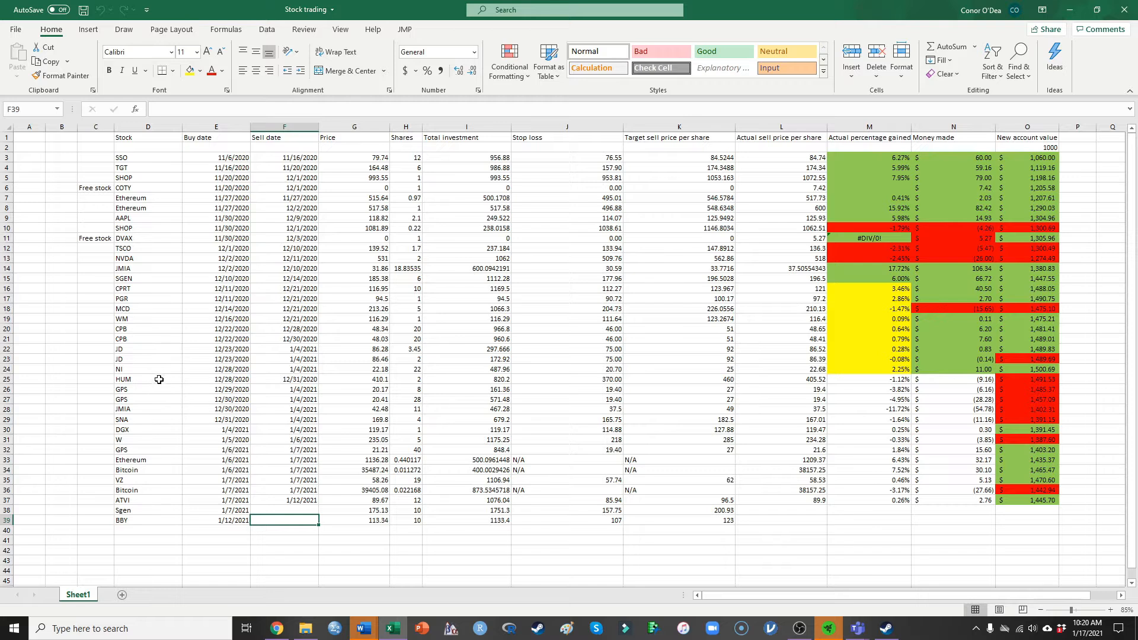
{"action": "mouse_move", "coordinate": [139, 392]}
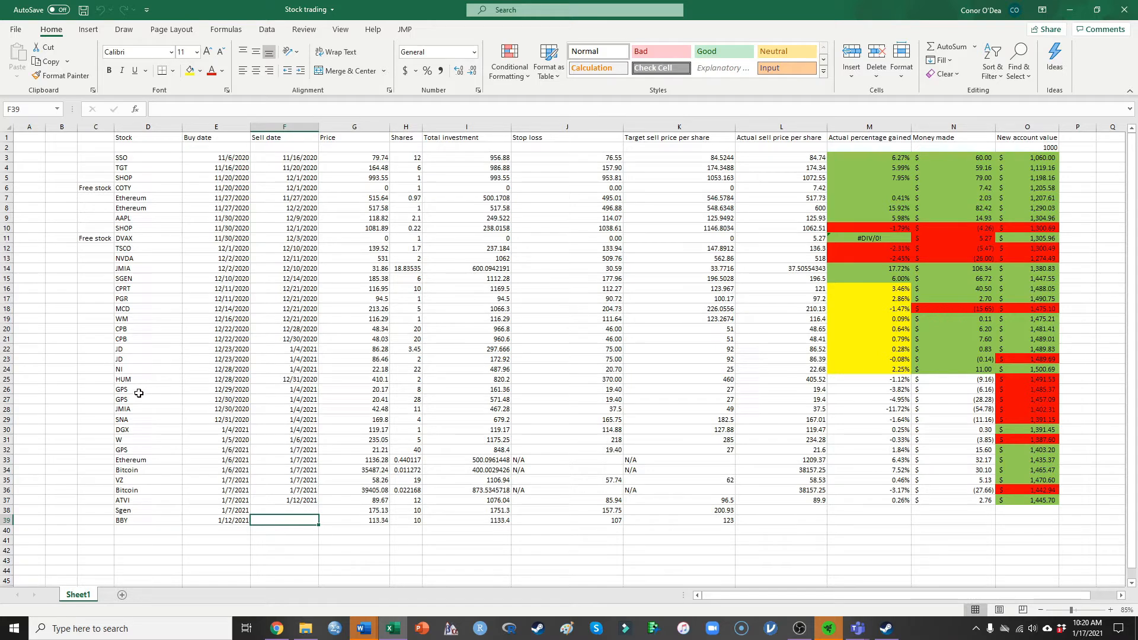
{"action": "left_click", "coordinate": [148, 389]}
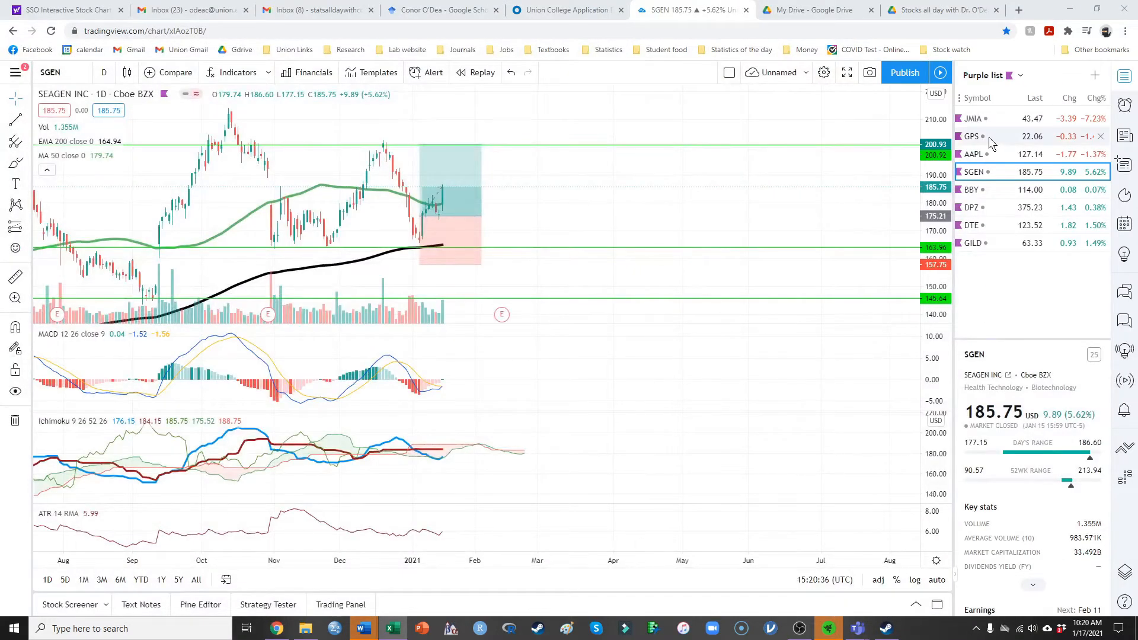
{"action": "left_click", "coordinate": [973, 135]}
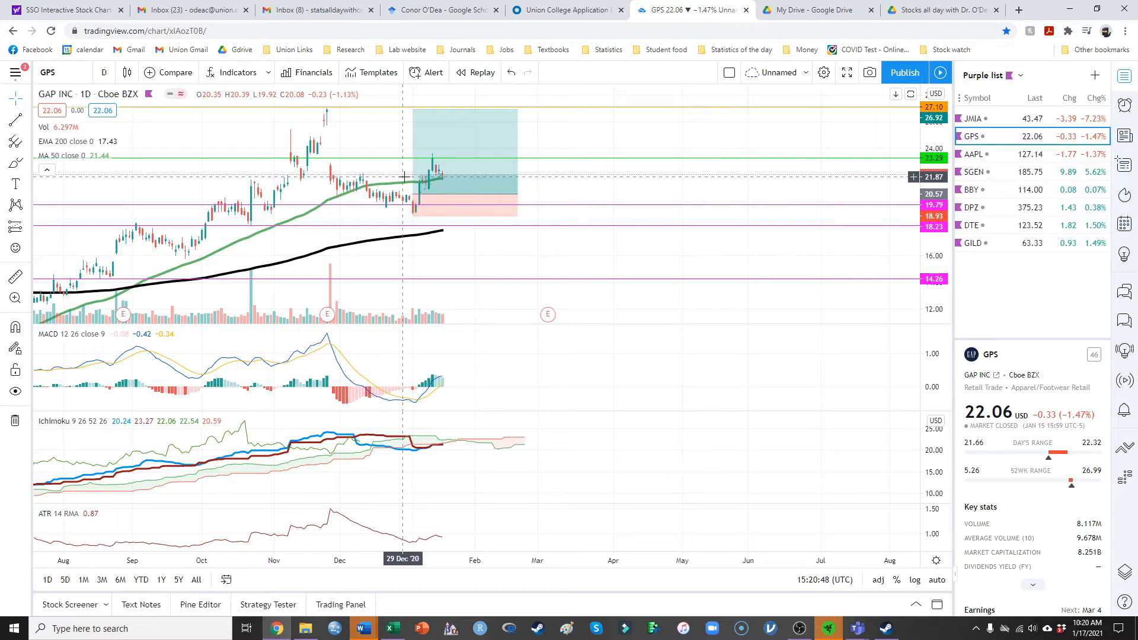
{"action": "mouse_move", "coordinate": [398, 201]}
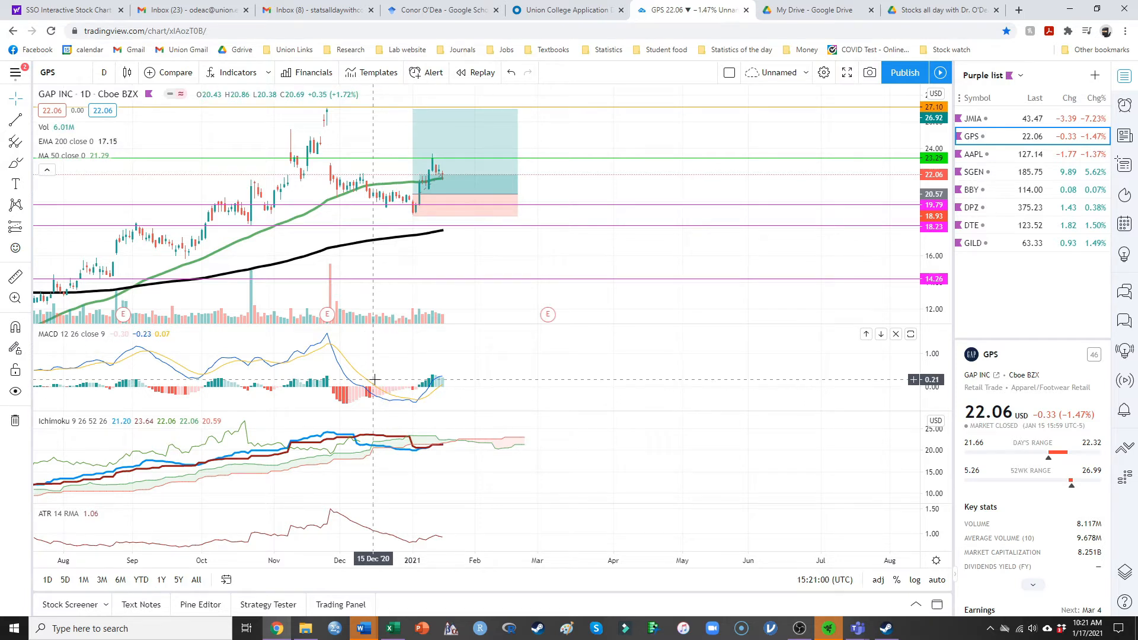
{"action": "mouse_move", "coordinate": [385, 236]}
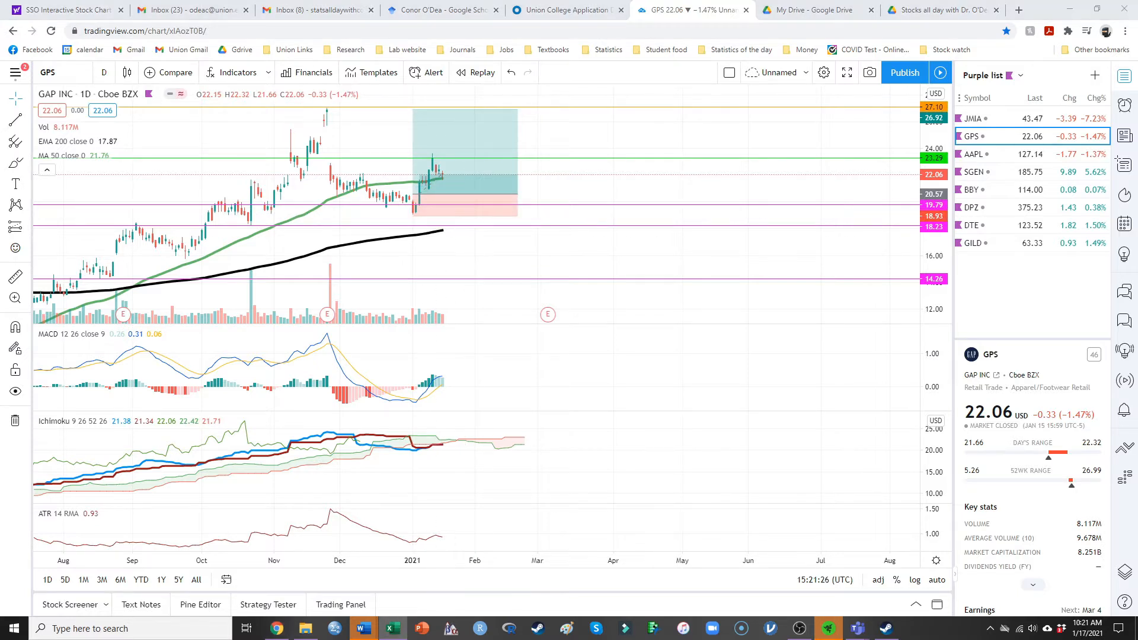
{"action": "left_click", "coordinate": [392, 628]}
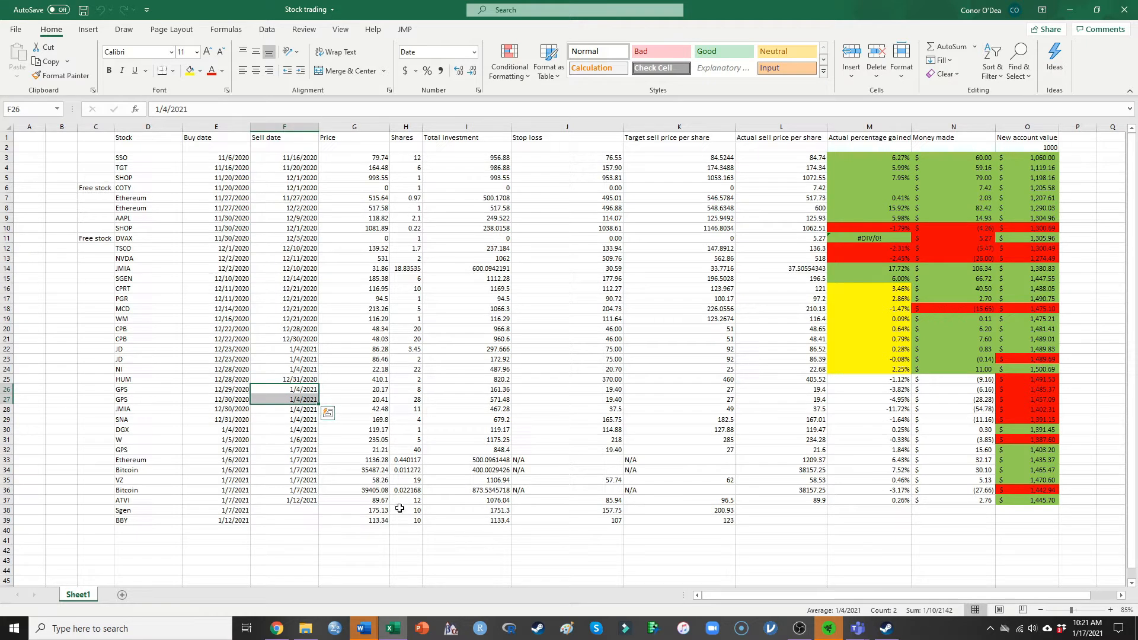
{"action": "mouse_move", "coordinate": [365, 459]}
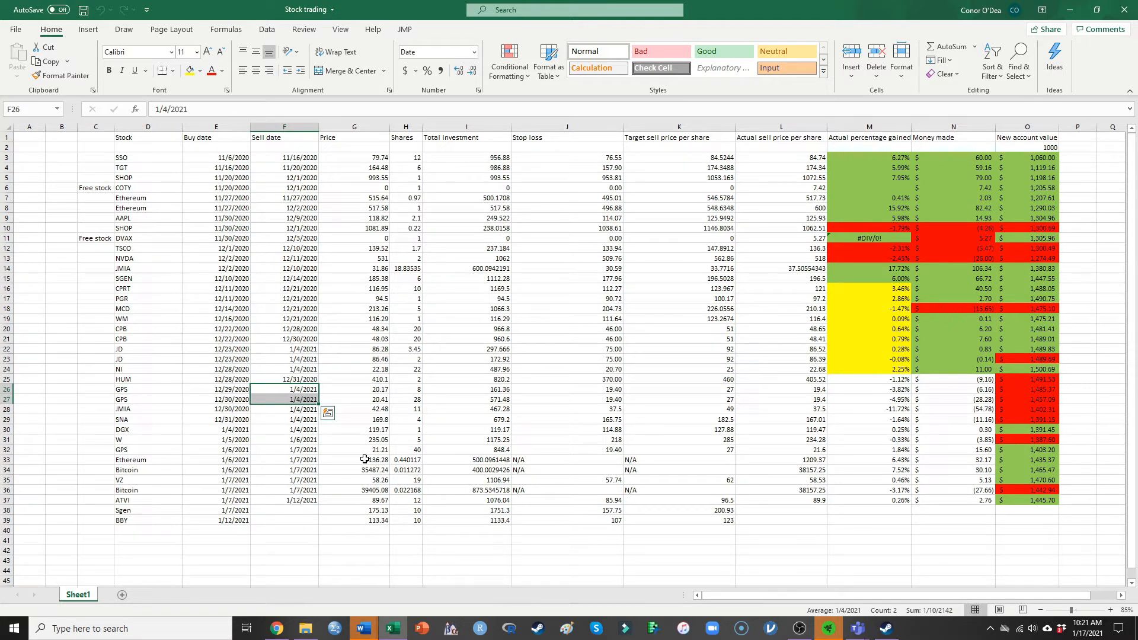
{"action": "mouse_move", "coordinate": [382, 429]}
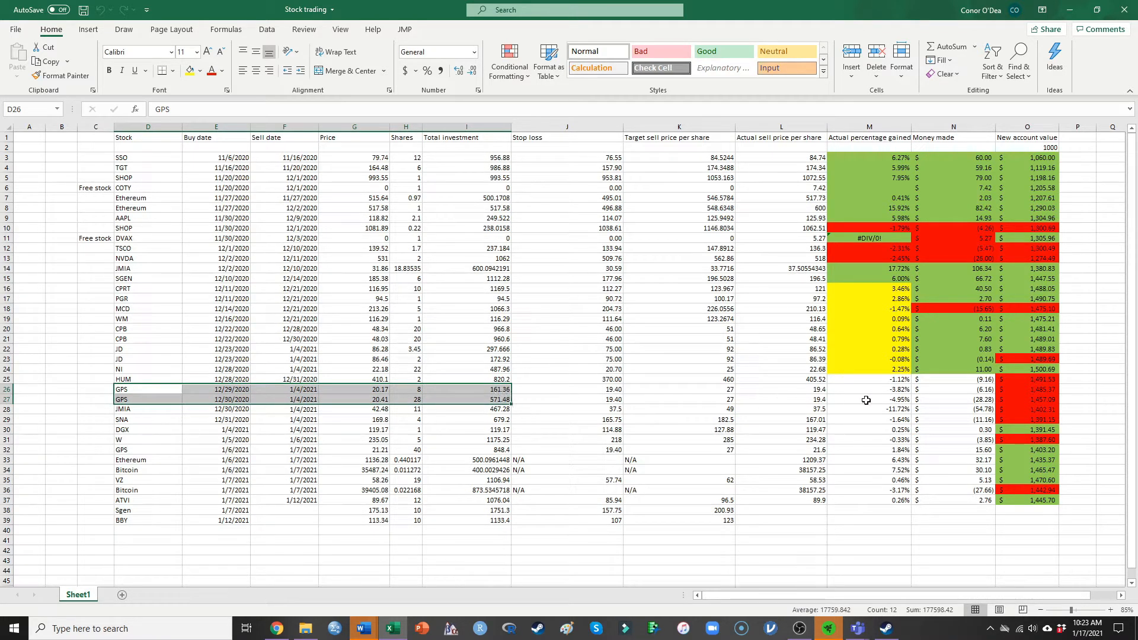
{"action": "mouse_move", "coordinate": [921, 392]}
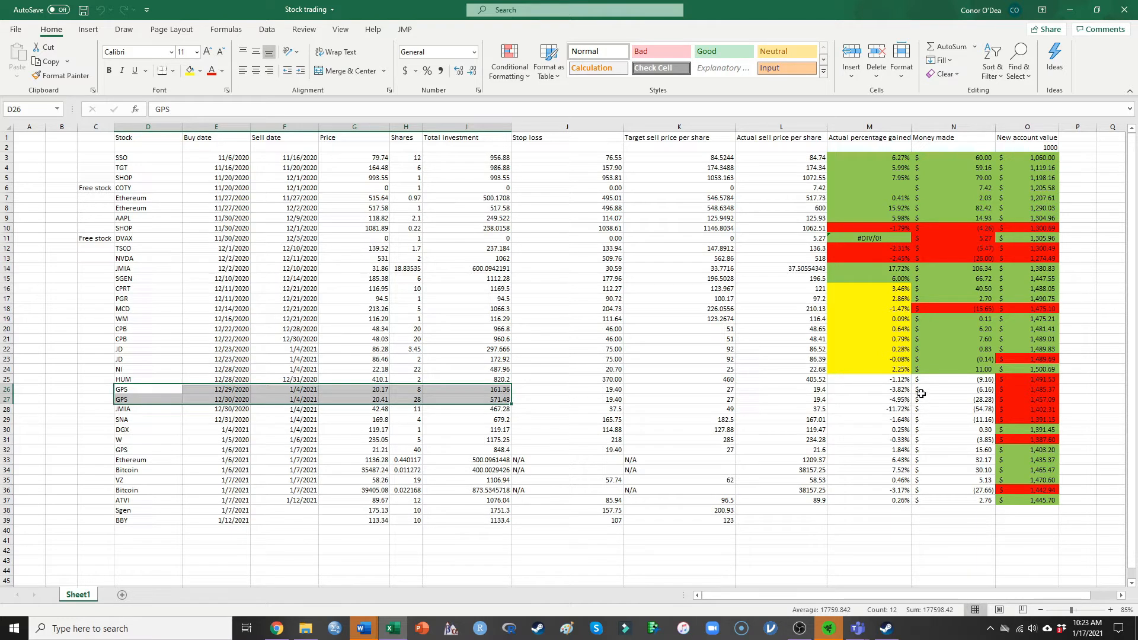
{"action": "mouse_move", "coordinate": [900, 403]}
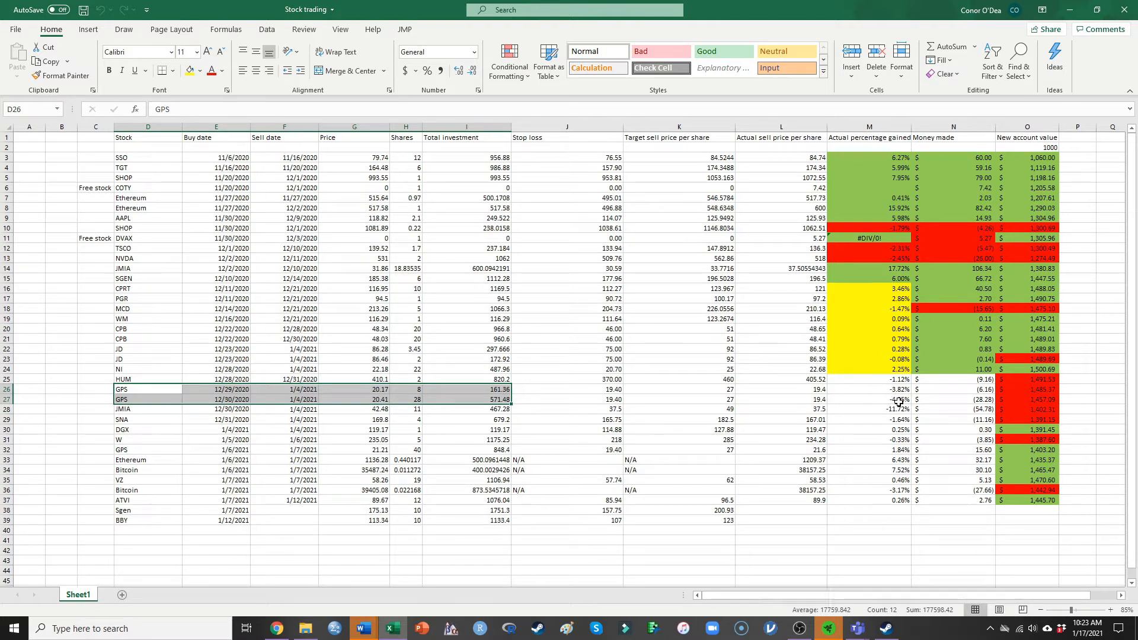
{"action": "mouse_move", "coordinate": [884, 398]}
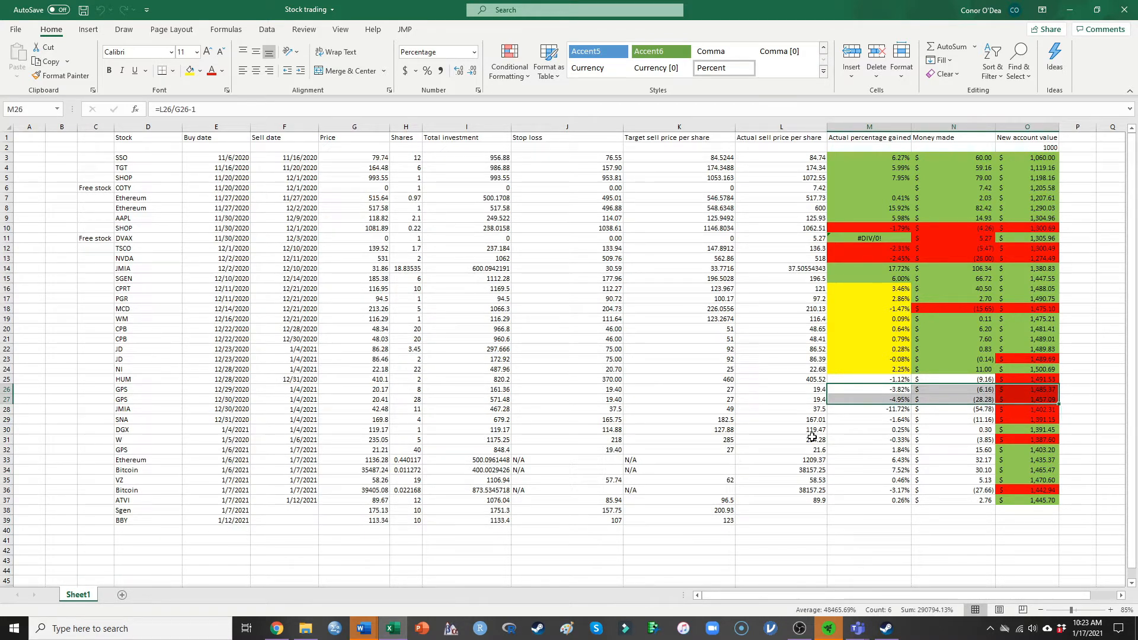
{"action": "mouse_move", "coordinate": [628, 401]}
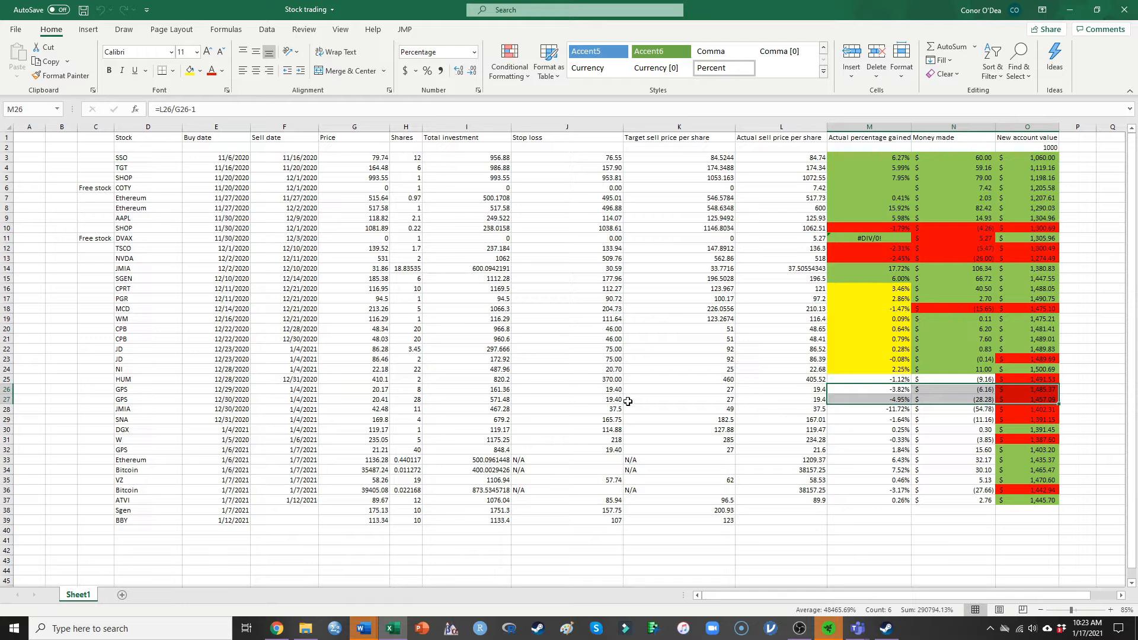
{"action": "mouse_move", "coordinate": [171, 408]}
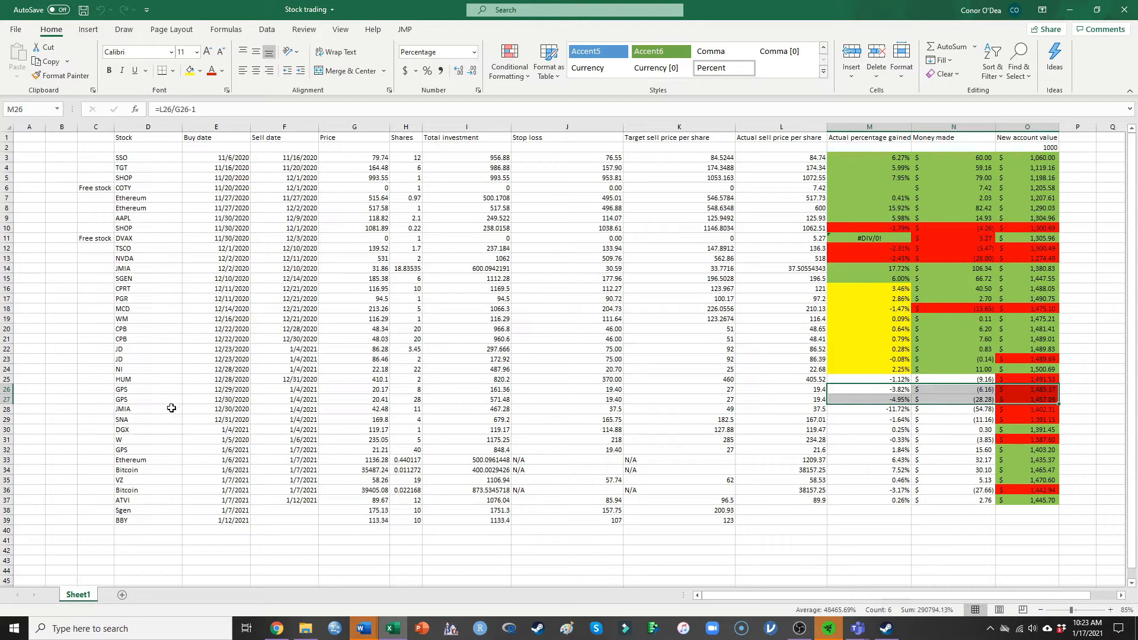
{"action": "left_click", "coordinate": [149, 408]}
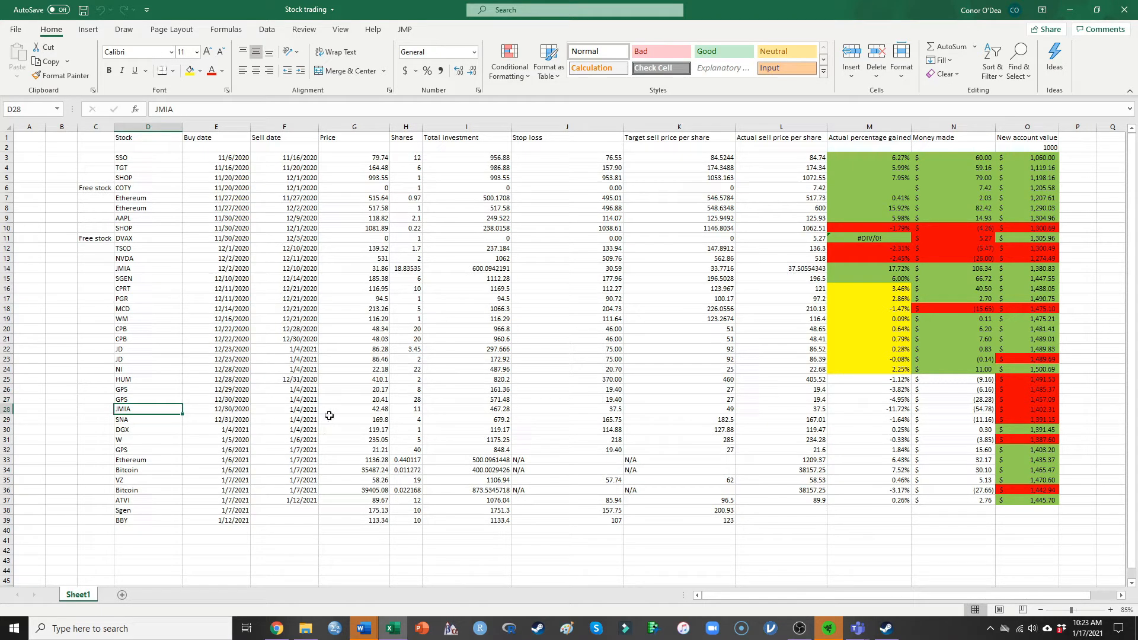
{"action": "left_click", "coordinate": [354, 408]}
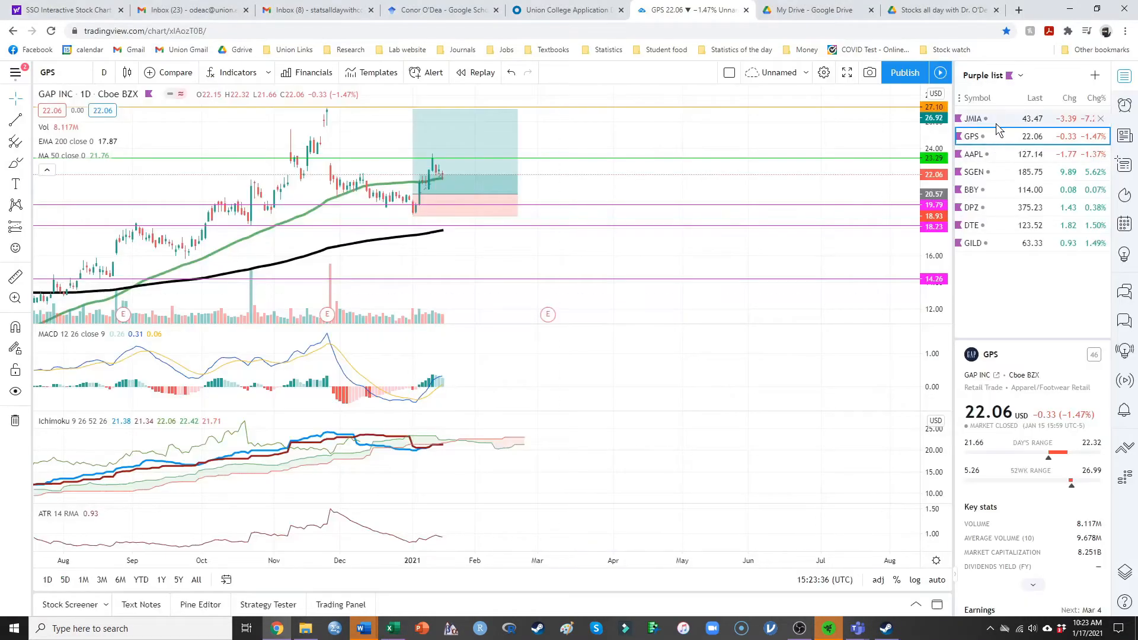
- Open the Jumia Technologies (JMIA) chart and shift the view to study the rally
{"action": "left_click", "coordinate": [973, 119]}
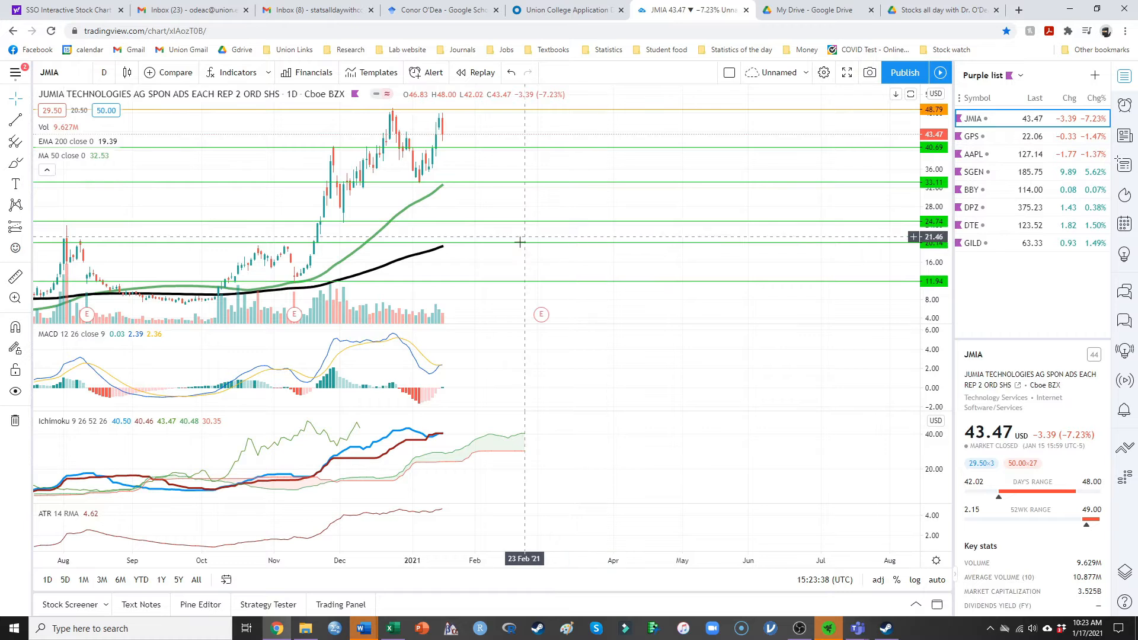
{"action": "left_click_drag", "start_coordinate": [519, 240], "coordinate": [536, 233]}
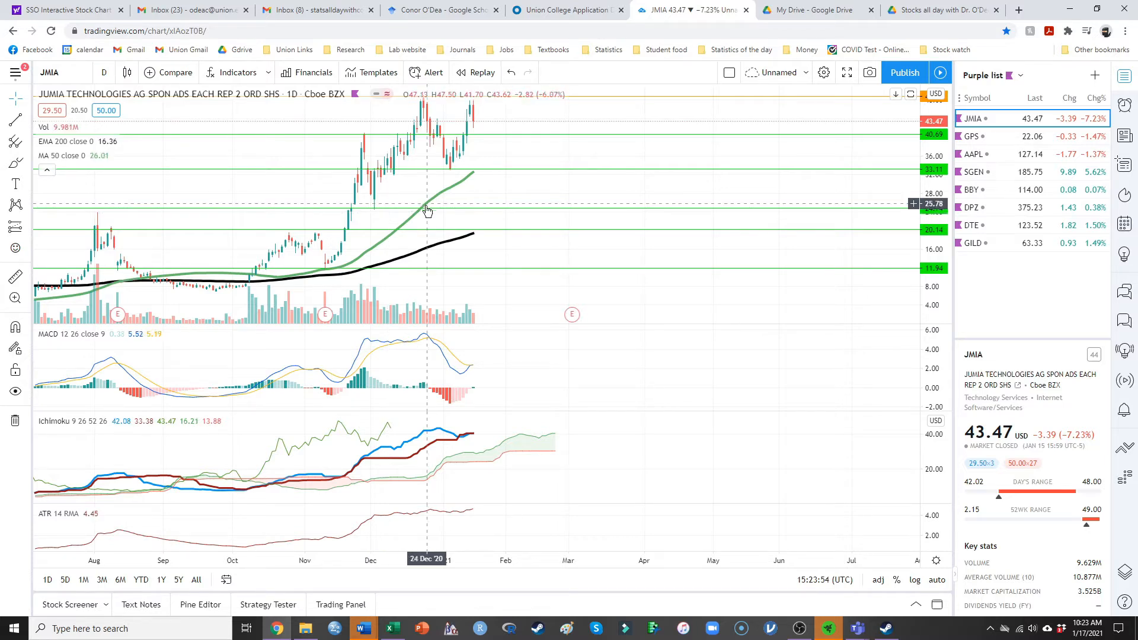
{"action": "mouse_move", "coordinate": [377, 210]}
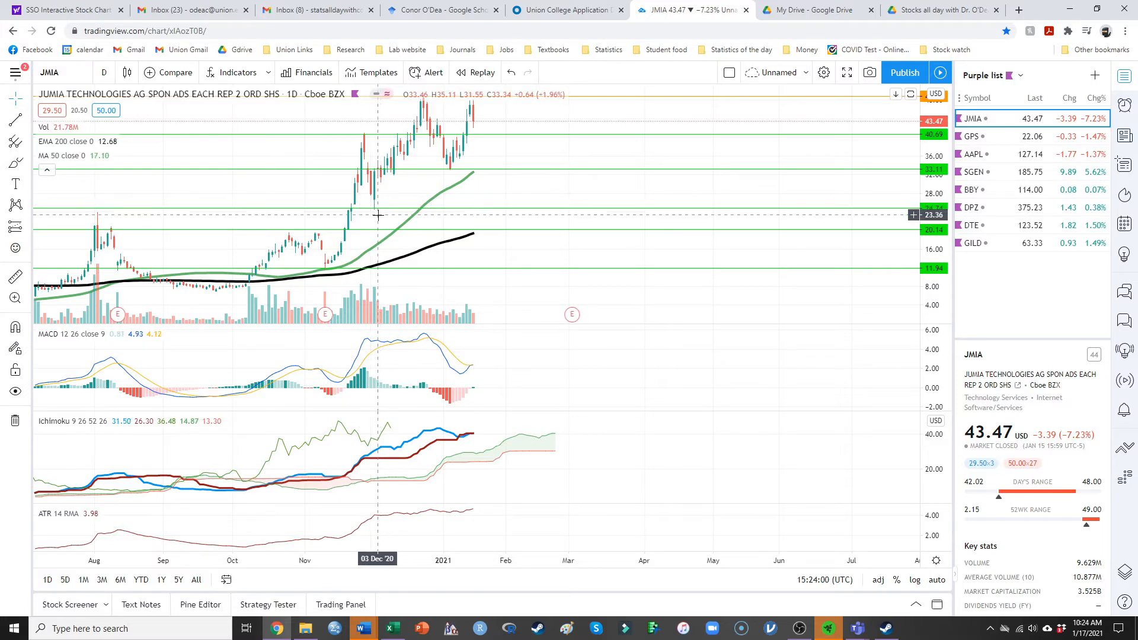
{"action": "mouse_move", "coordinate": [375, 209]}
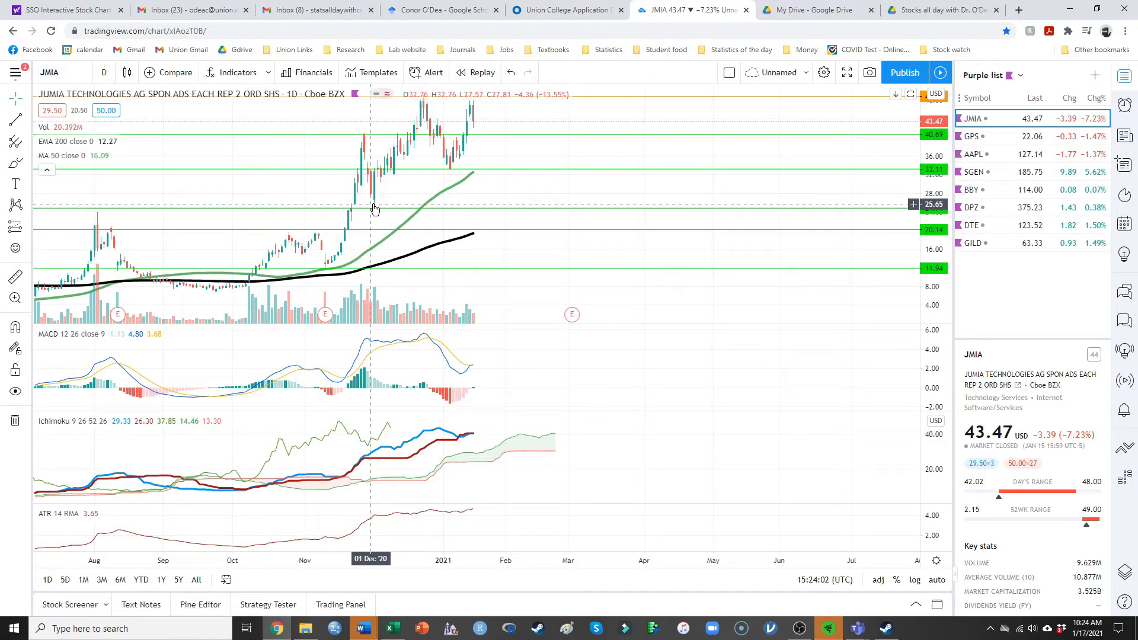
{"action": "mouse_move", "coordinate": [384, 203]}
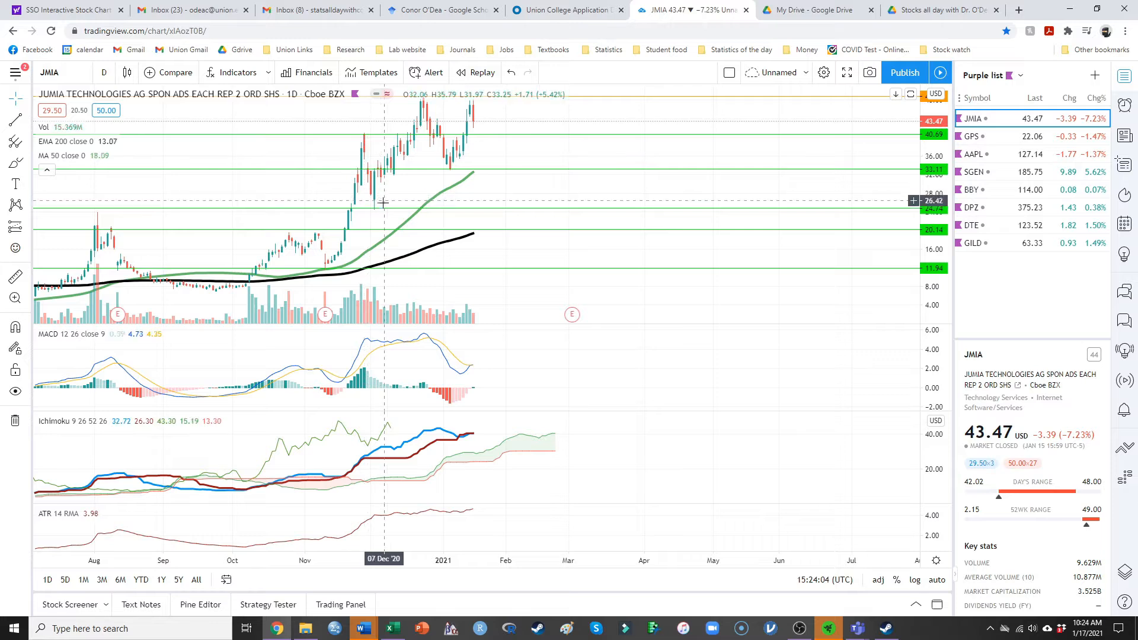
{"action": "mouse_move", "coordinate": [392, 203]}
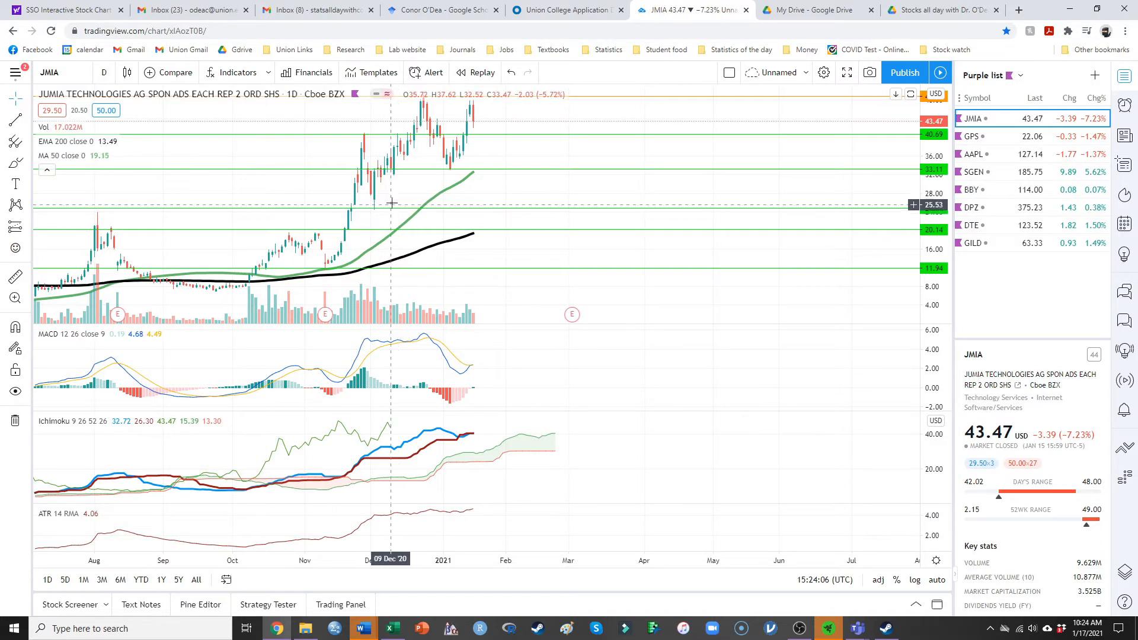
{"action": "mouse_move", "coordinate": [399, 187]}
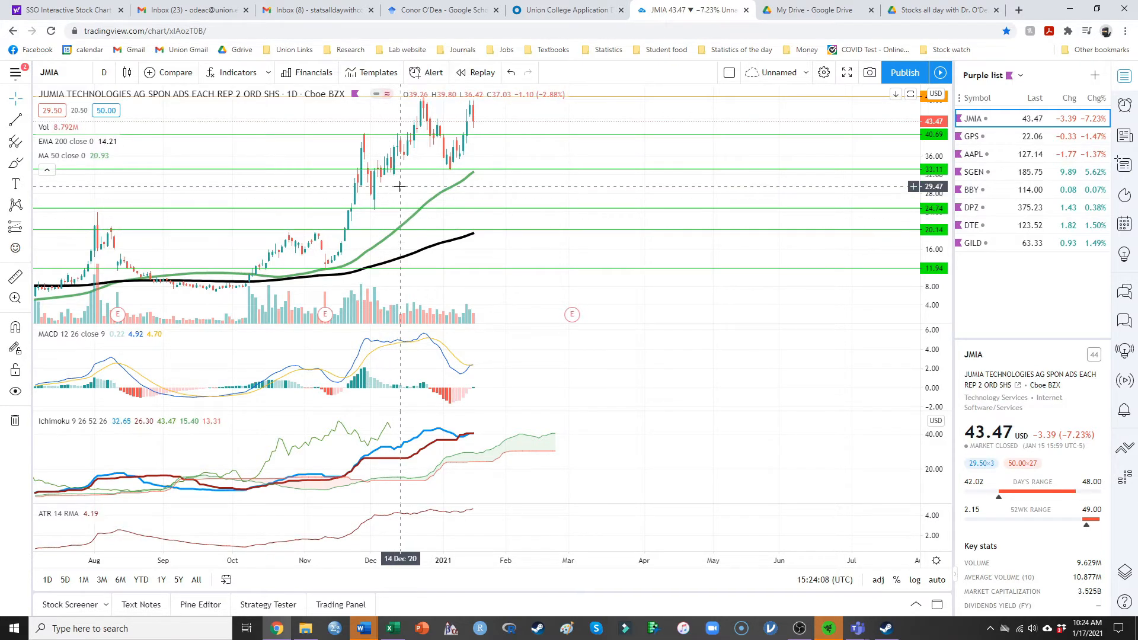
{"action": "mouse_move", "coordinate": [421, 179]}
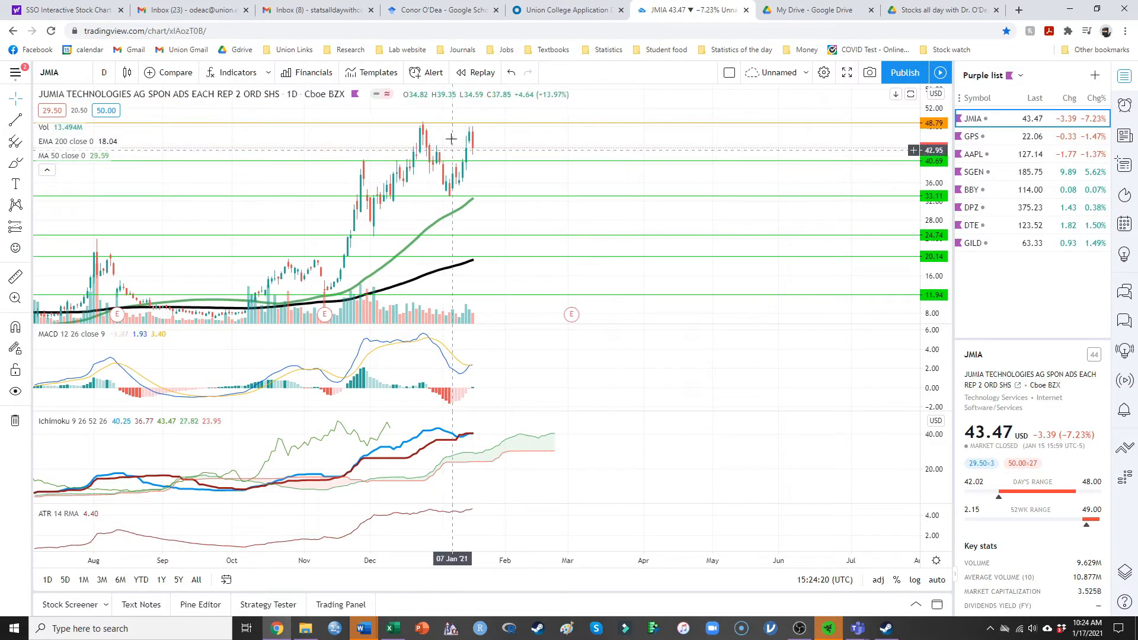
{"action": "mouse_move", "coordinate": [517, 179]}
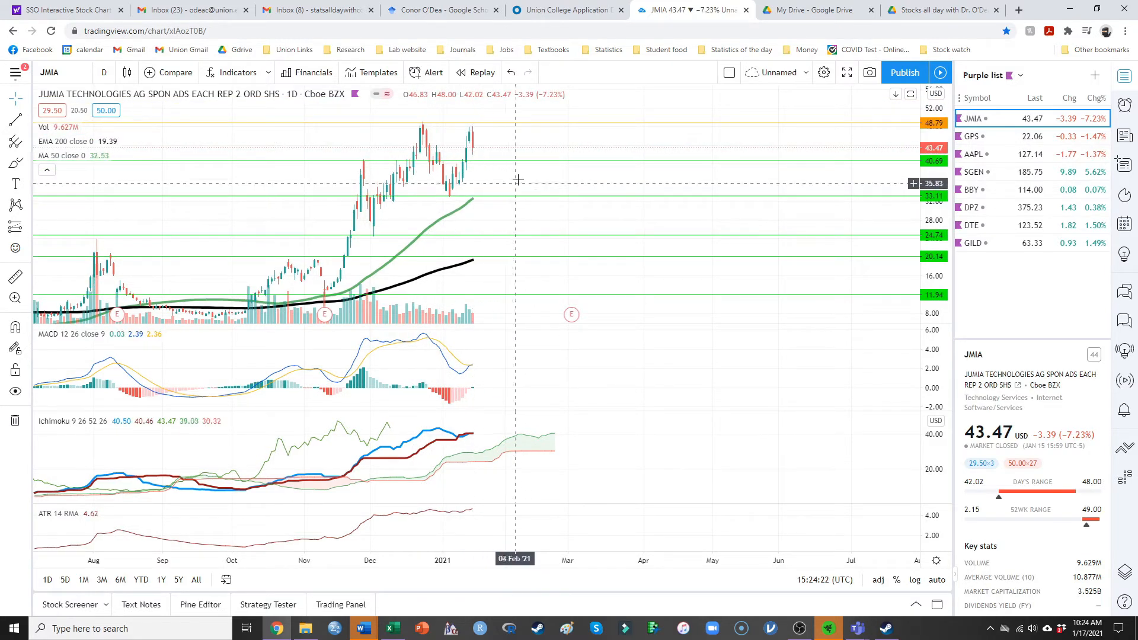
{"action": "mouse_move", "coordinate": [439, 161]}
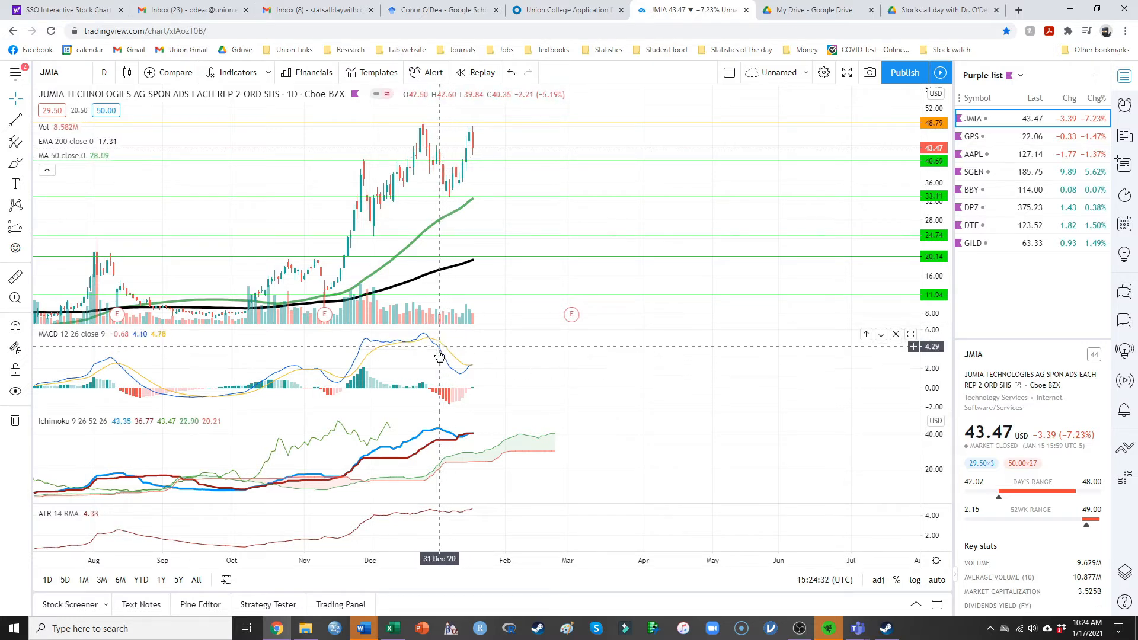
{"action": "mouse_move", "coordinate": [479, 344]}
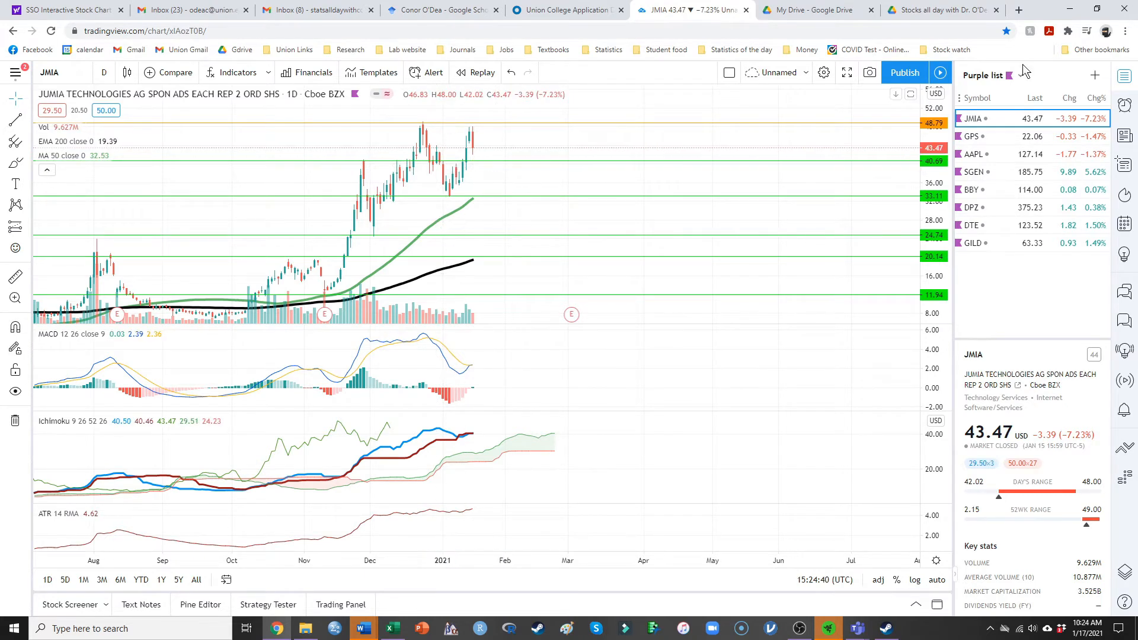
{"action": "left_click", "coordinate": [361, 628]}
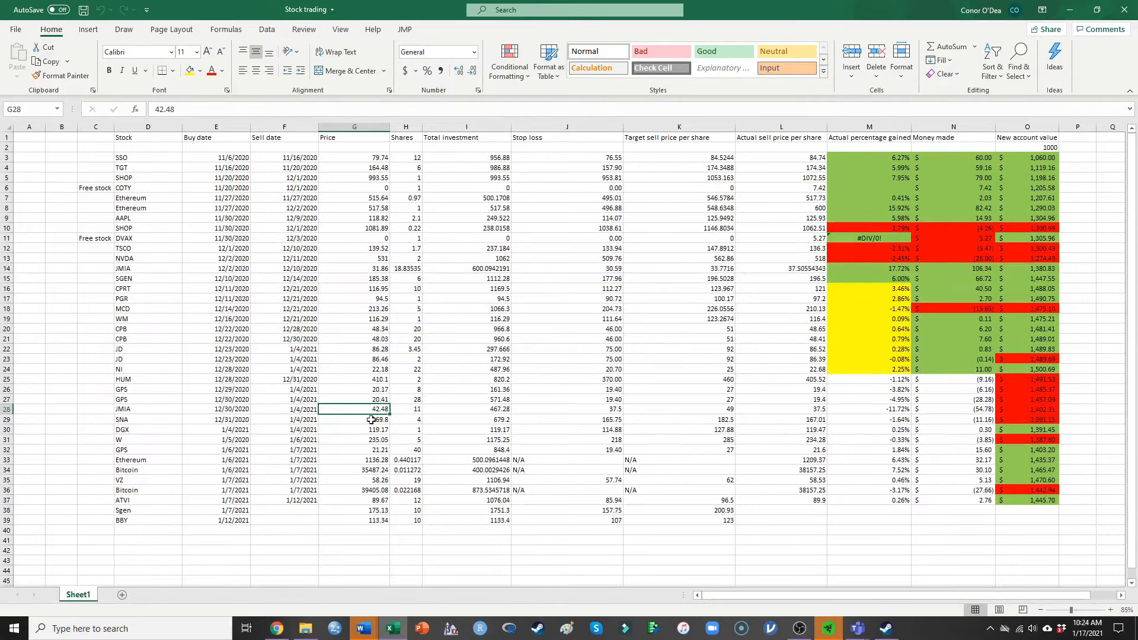
{"action": "left_click", "coordinate": [284, 408]}
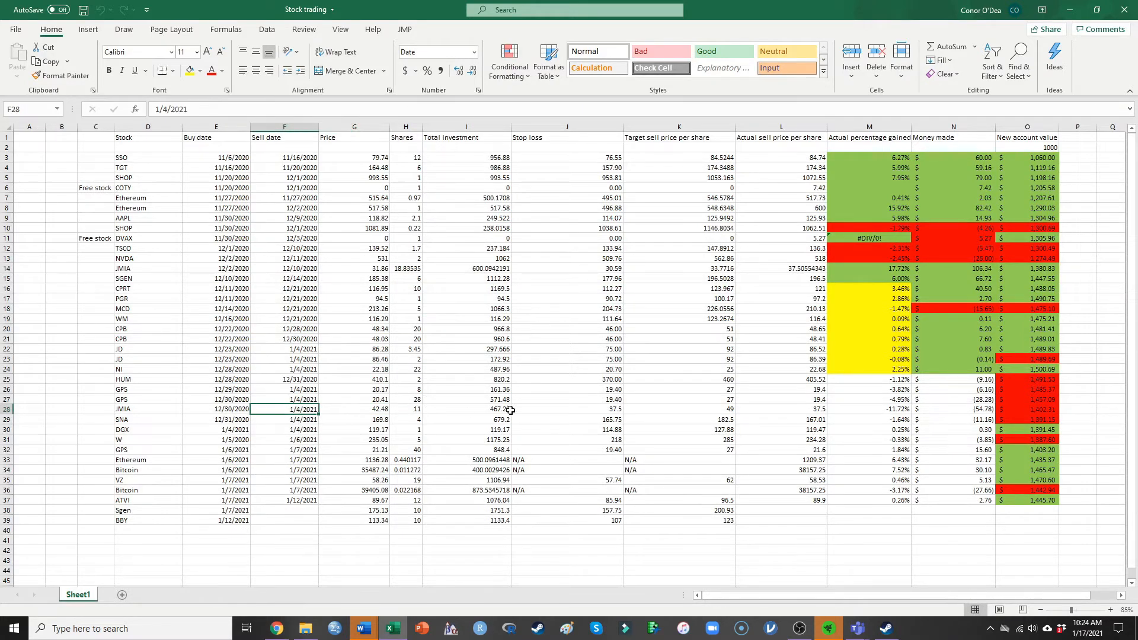
{"action": "left_click", "coordinate": [868, 408]}
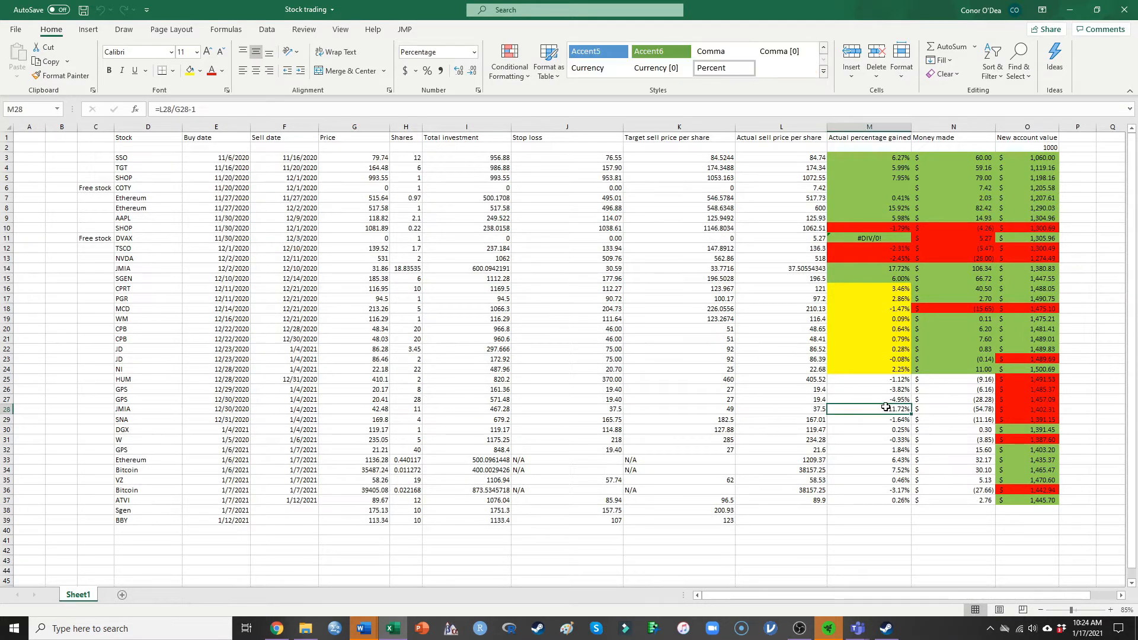
{"action": "left_click", "coordinate": [953, 408]}
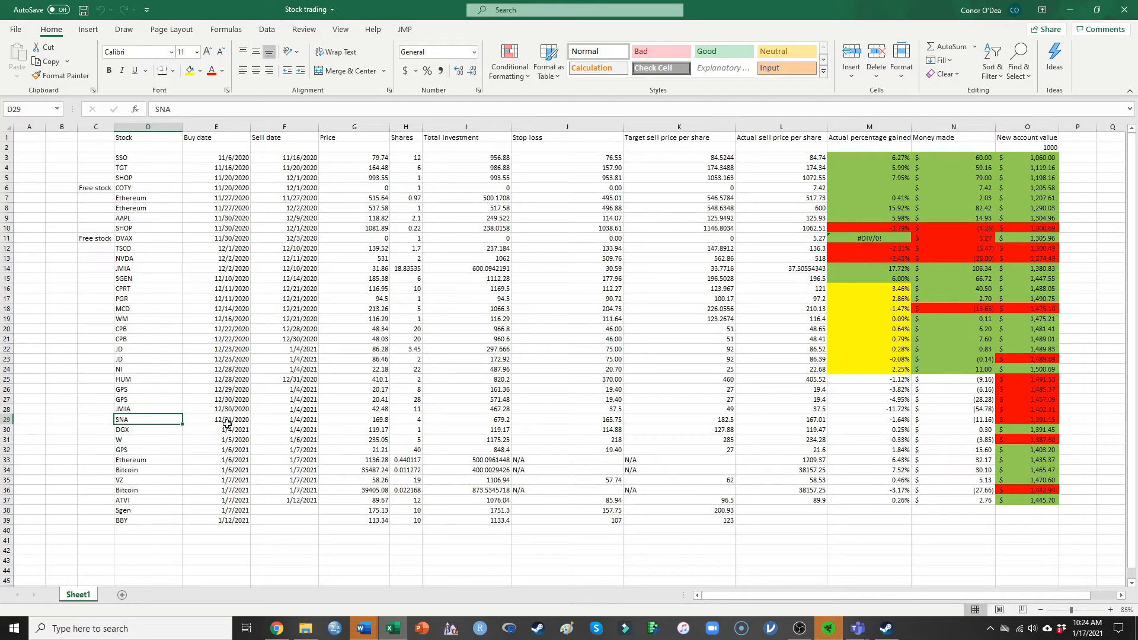
{"action": "left_click", "coordinate": [149, 429]}
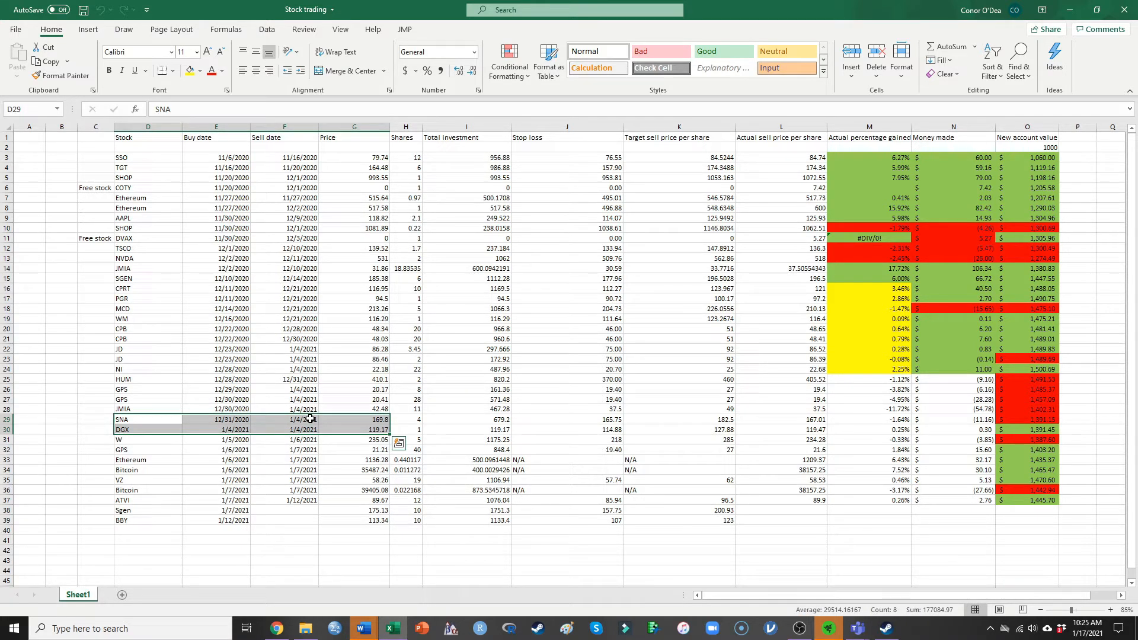
{"action": "mouse_move", "coordinate": [319, 435]}
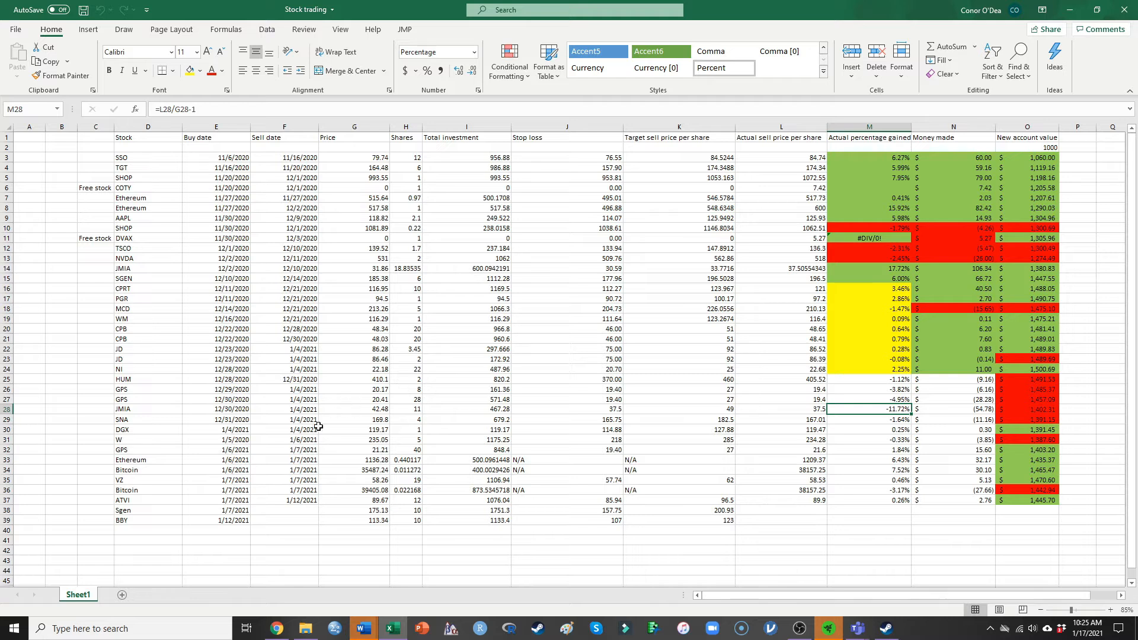
{"action": "left_click", "coordinate": [467, 408]}
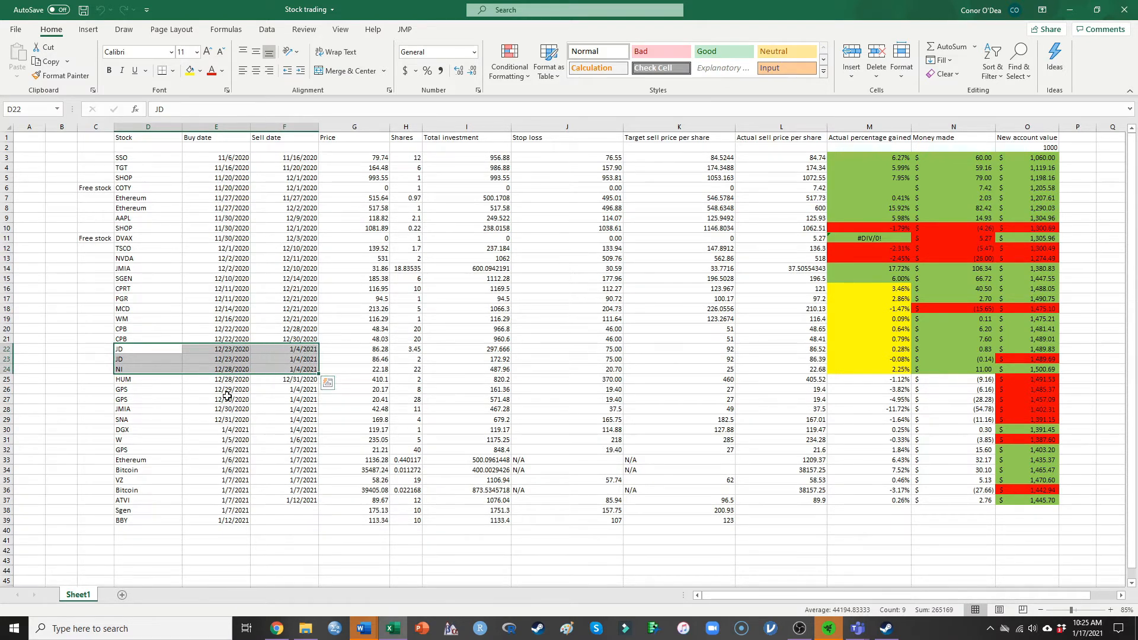
{"action": "mouse_move", "coordinate": [322, 429]}
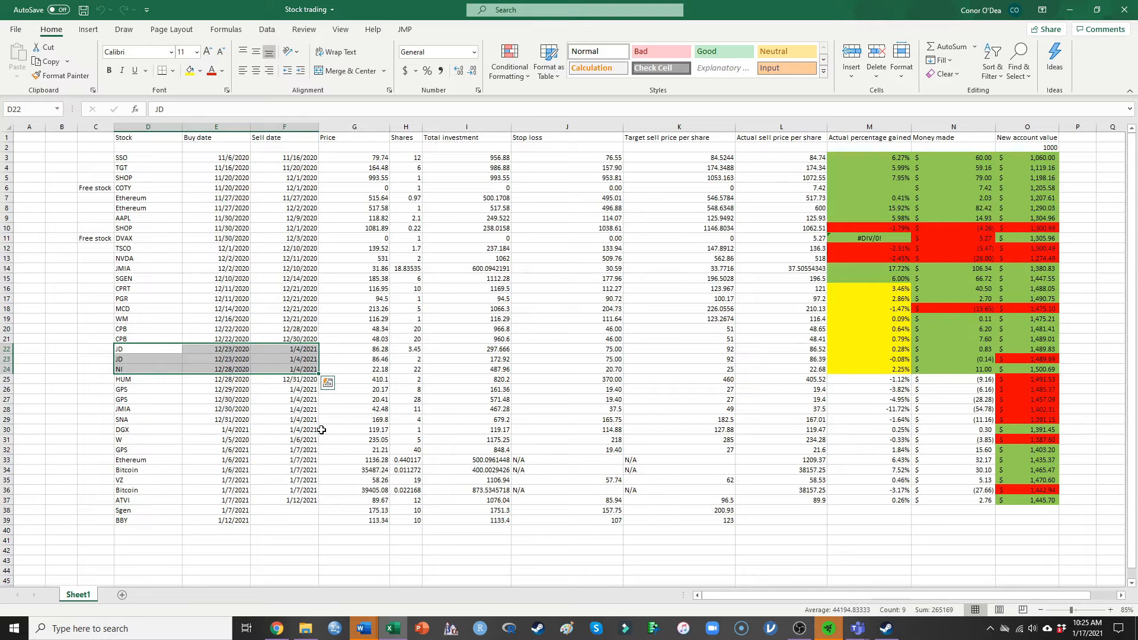
{"action": "left_click", "coordinate": [284, 429]}
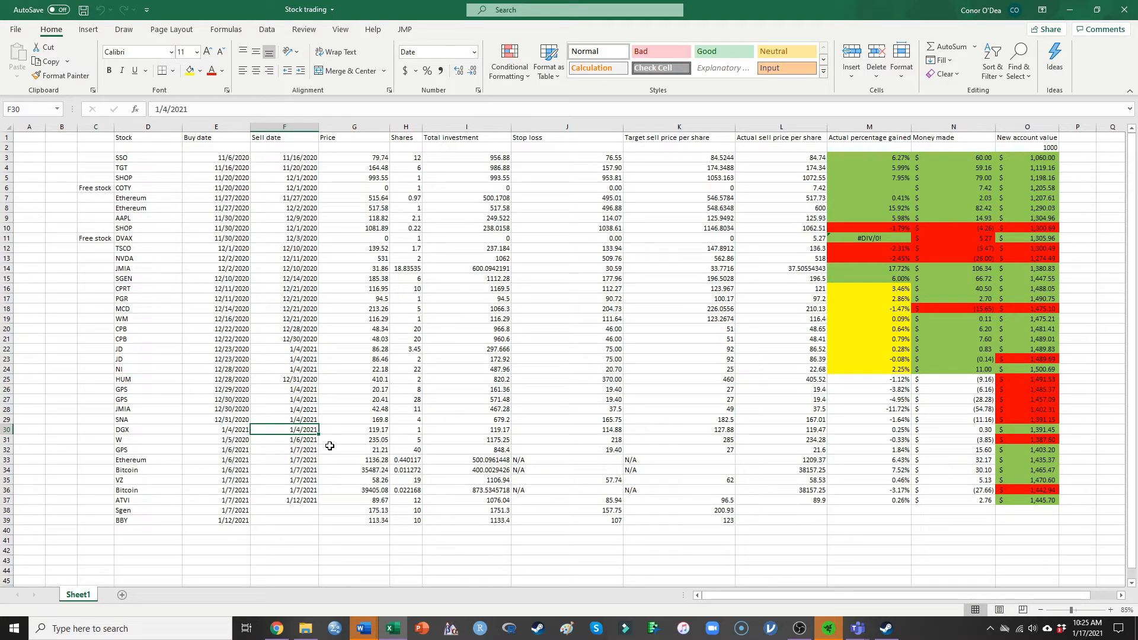
{"action": "mouse_move", "coordinate": [201, 400]}
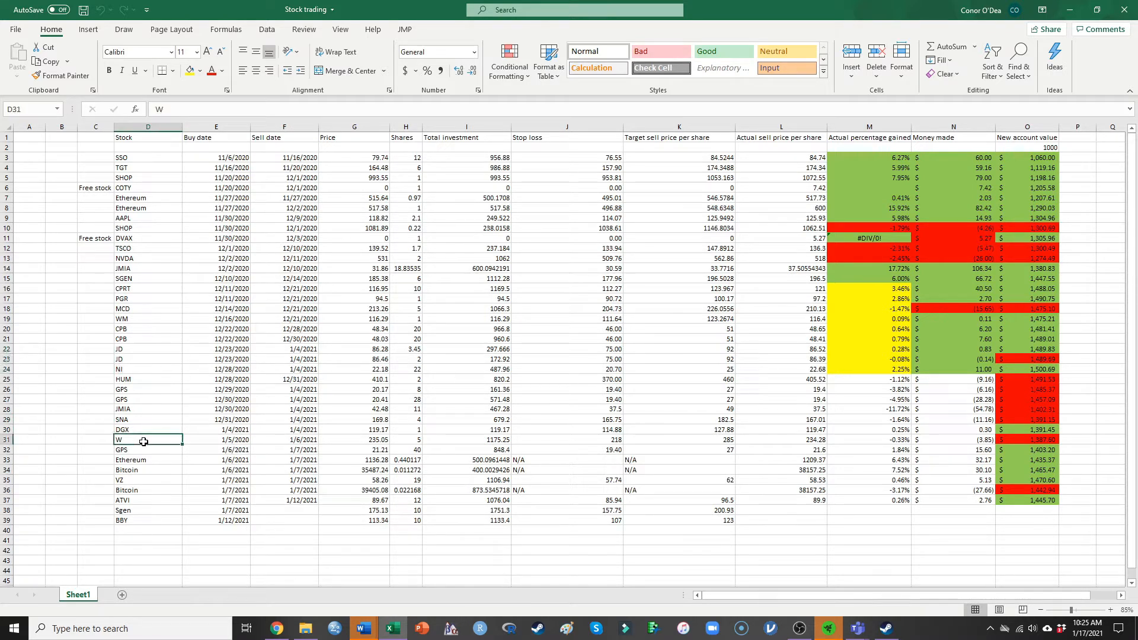
{"action": "left_click", "coordinate": [149, 429]}
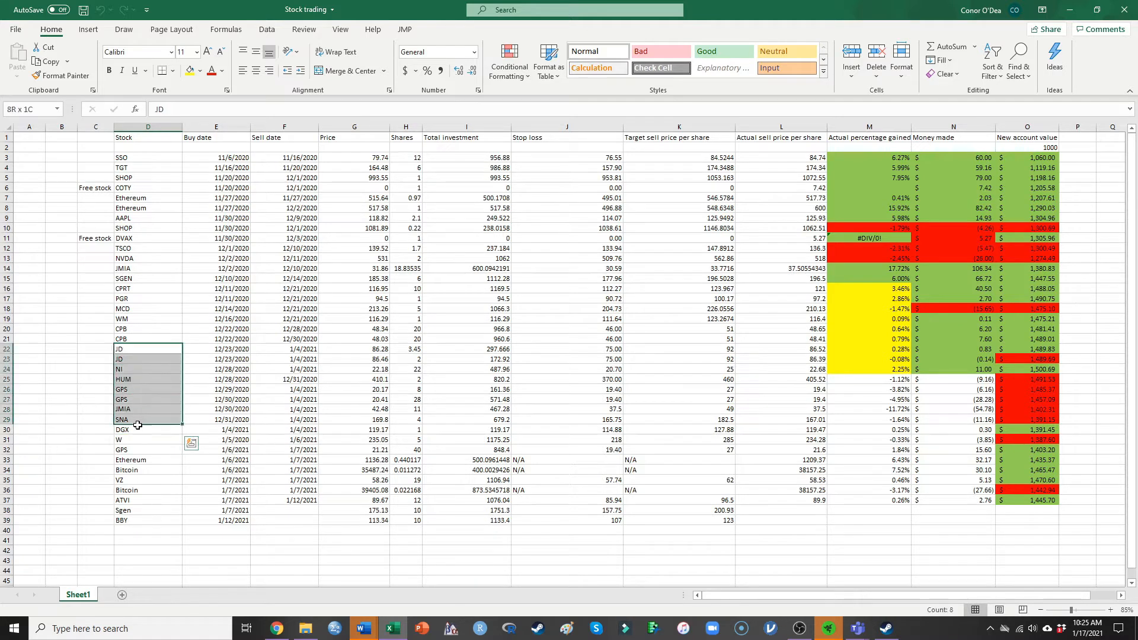
{"action": "left_click", "coordinate": [148, 429]}
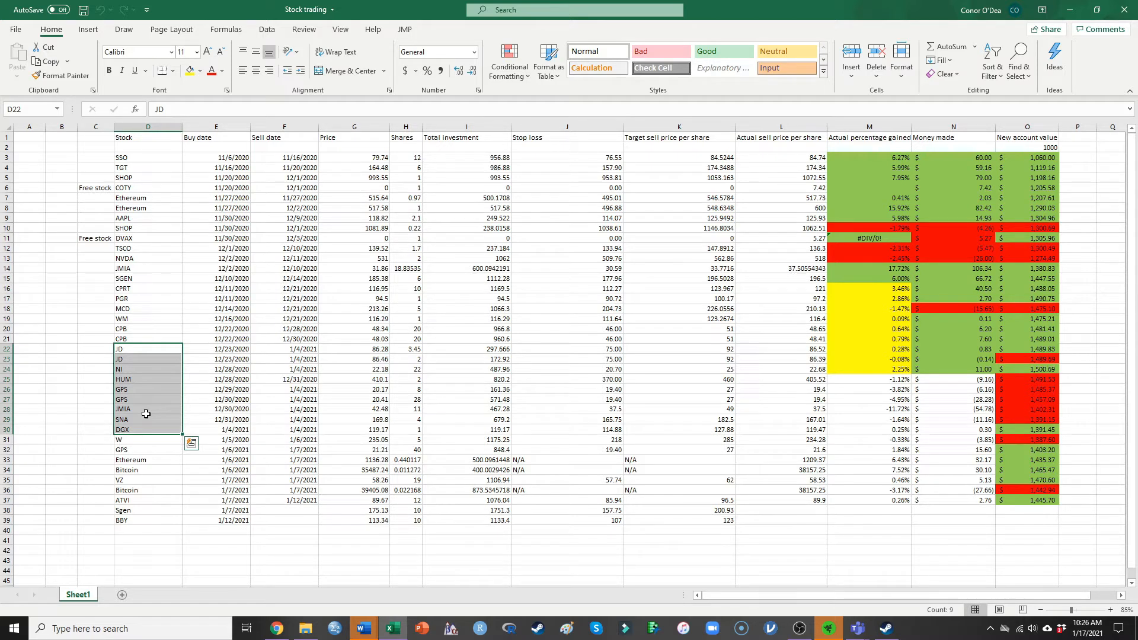
{"action": "mouse_move", "coordinate": [203, 406]}
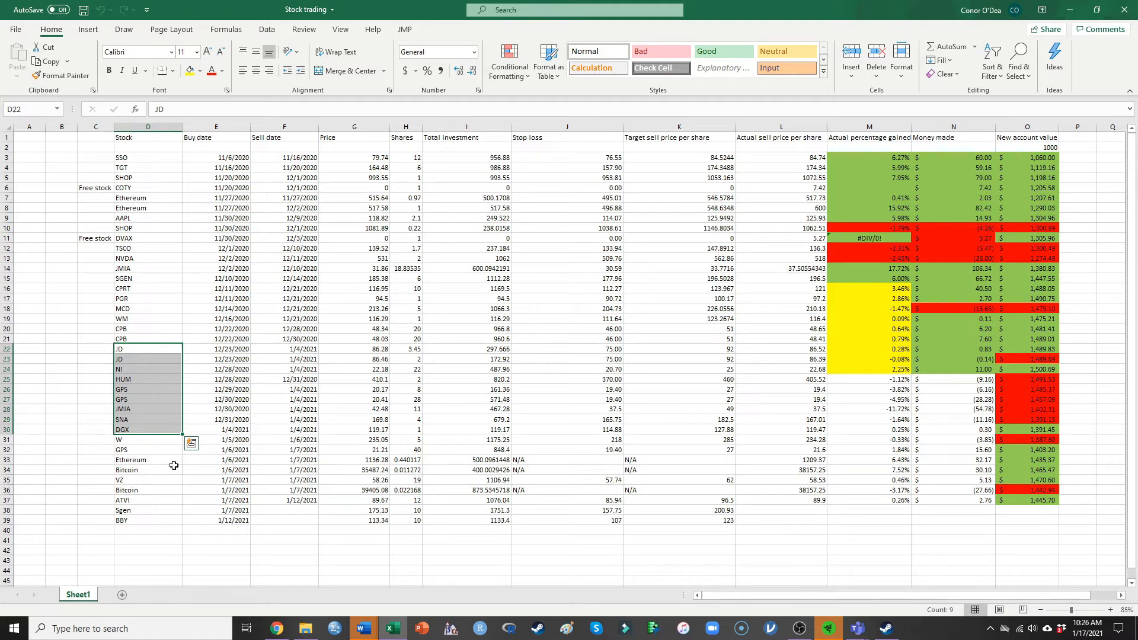
{"action": "mouse_move", "coordinate": [137, 440]}
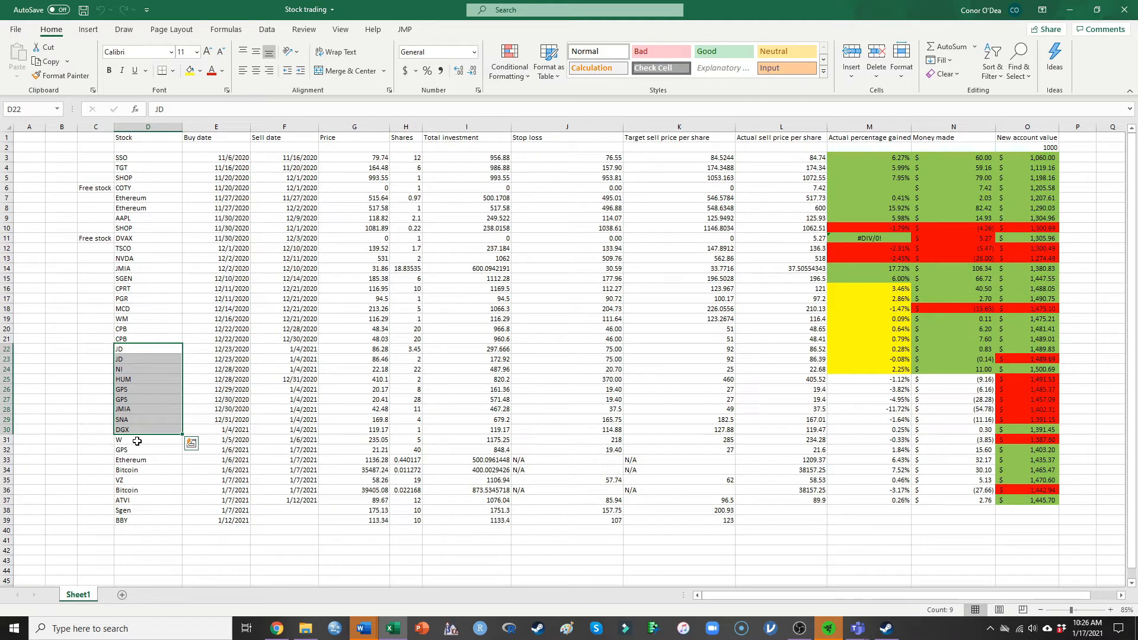
{"action": "mouse_move", "coordinate": [170, 440]}
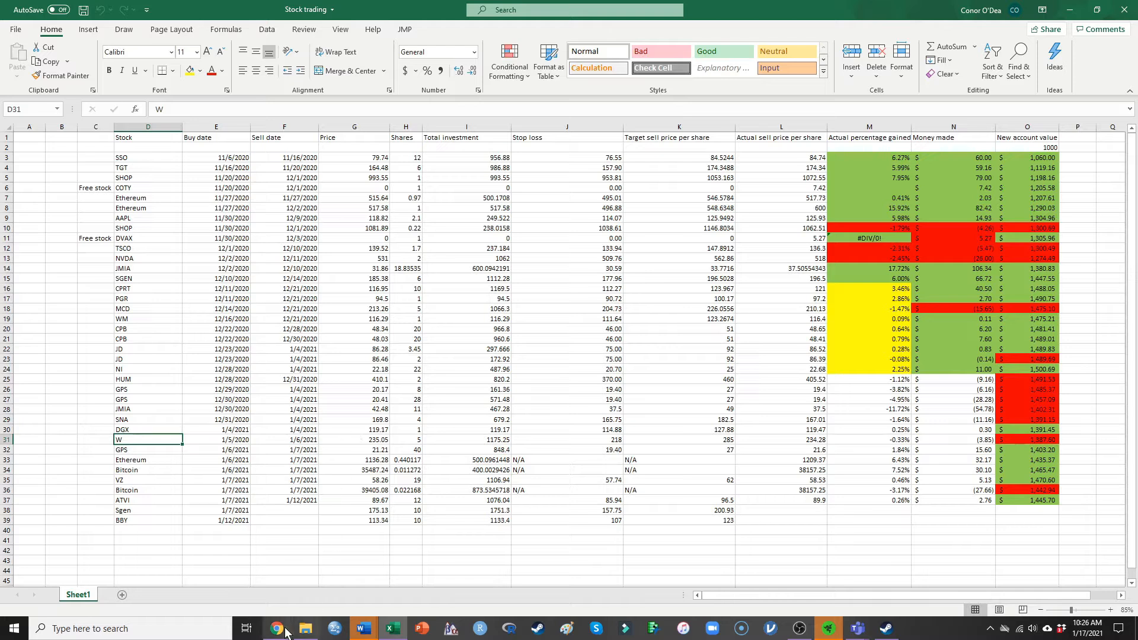
- Search for the W symbol, add it to the watchlist, and open the Wayfair chart
{"action": "left_click", "coordinate": [274, 629]}
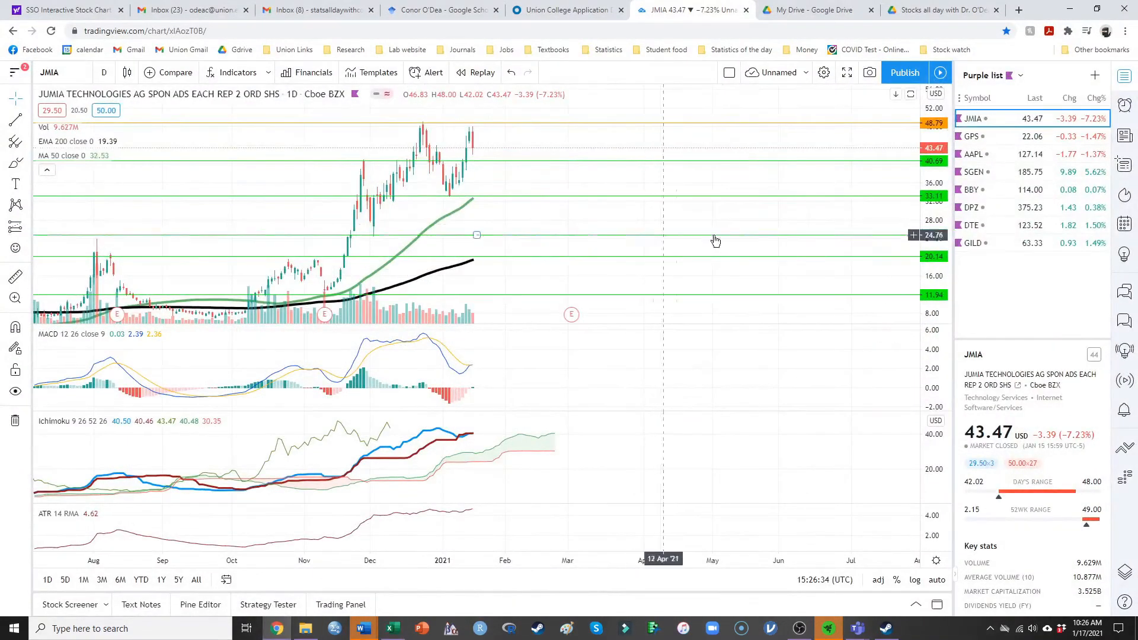
{"action": "left_click", "coordinate": [1095, 75]}
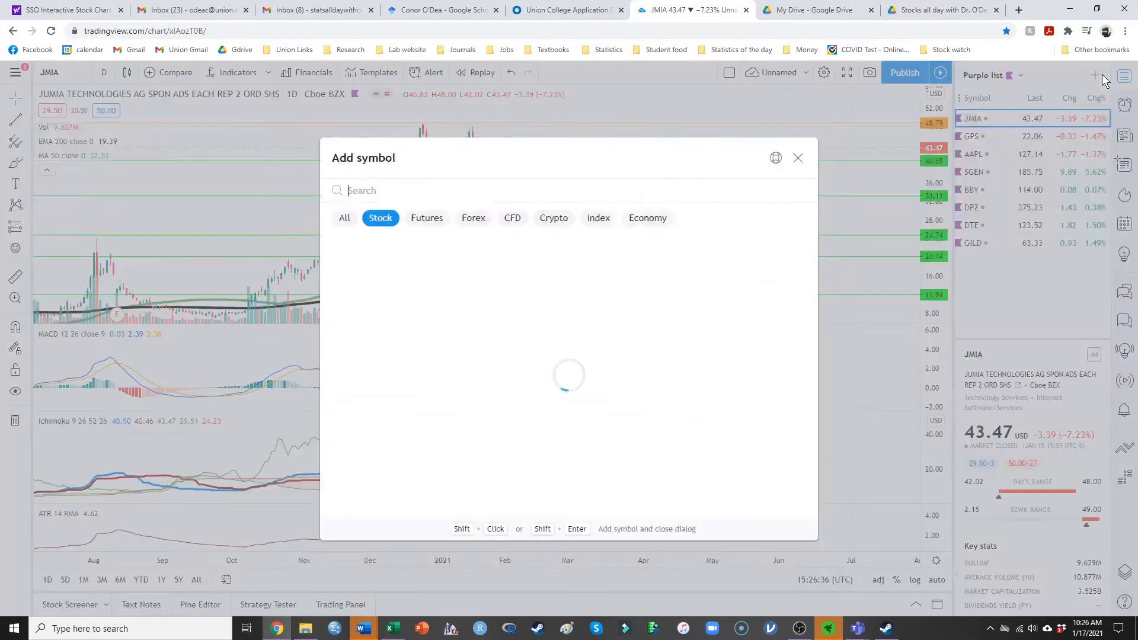
{"action": "type", "text": "WQ"}
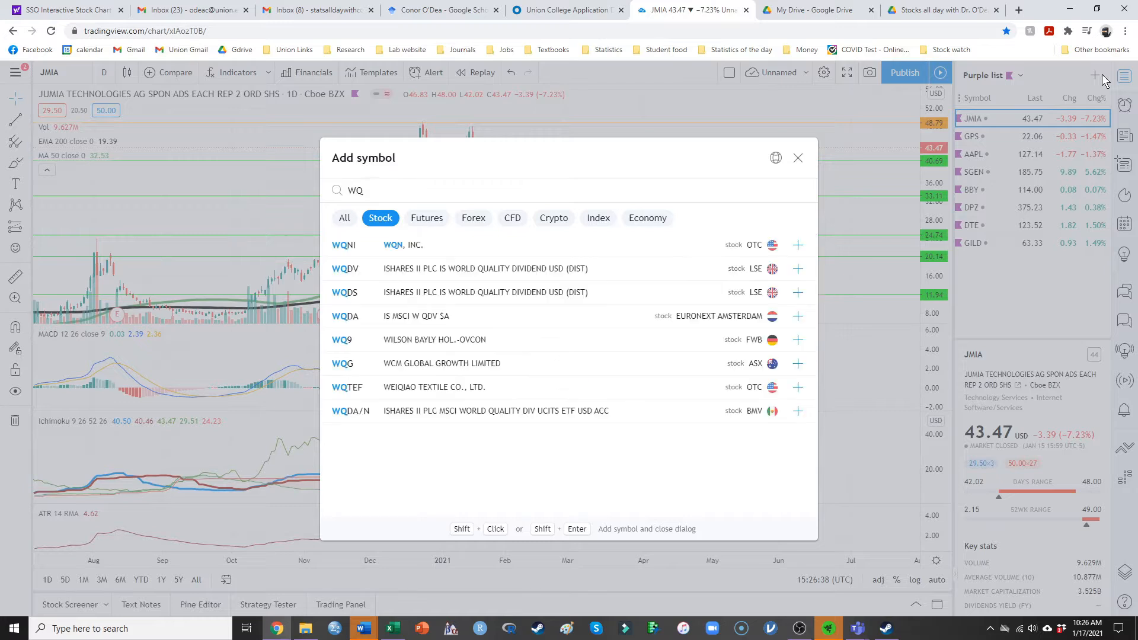
{"action": "key", "text": "Backspace"}
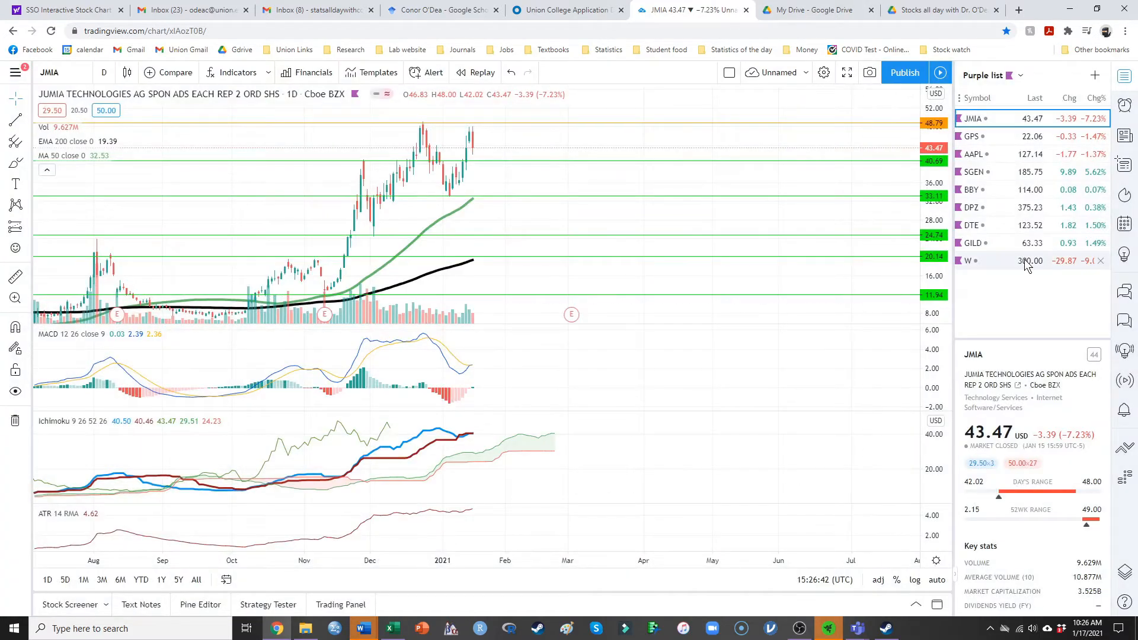
{"action": "left_click", "coordinate": [966, 261]}
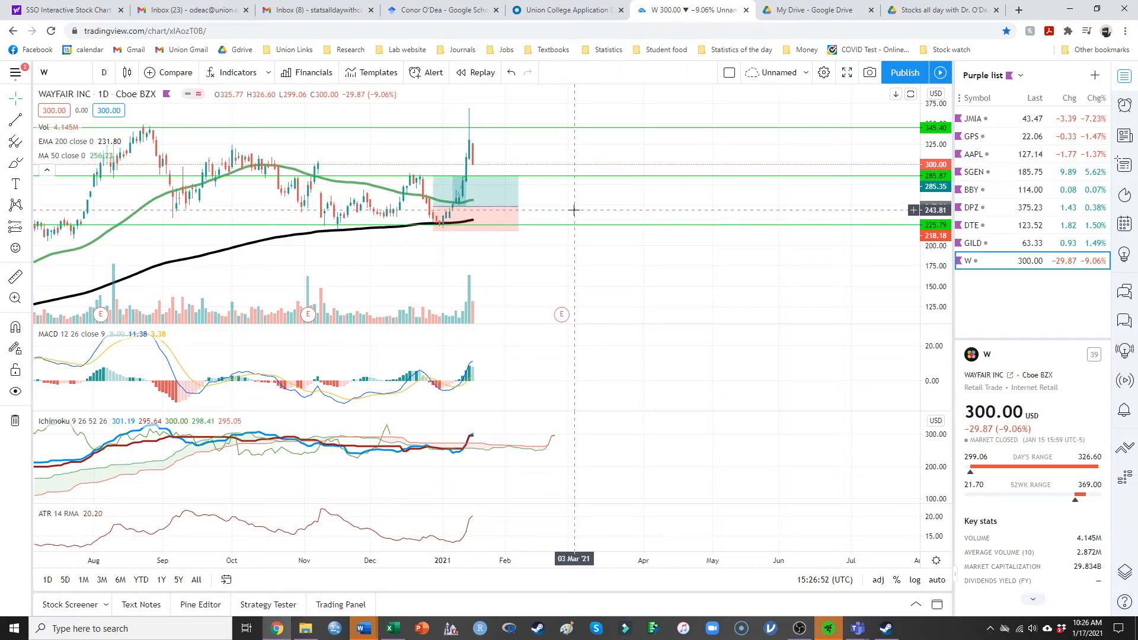
{"action": "mouse_move", "coordinate": [571, 217]}
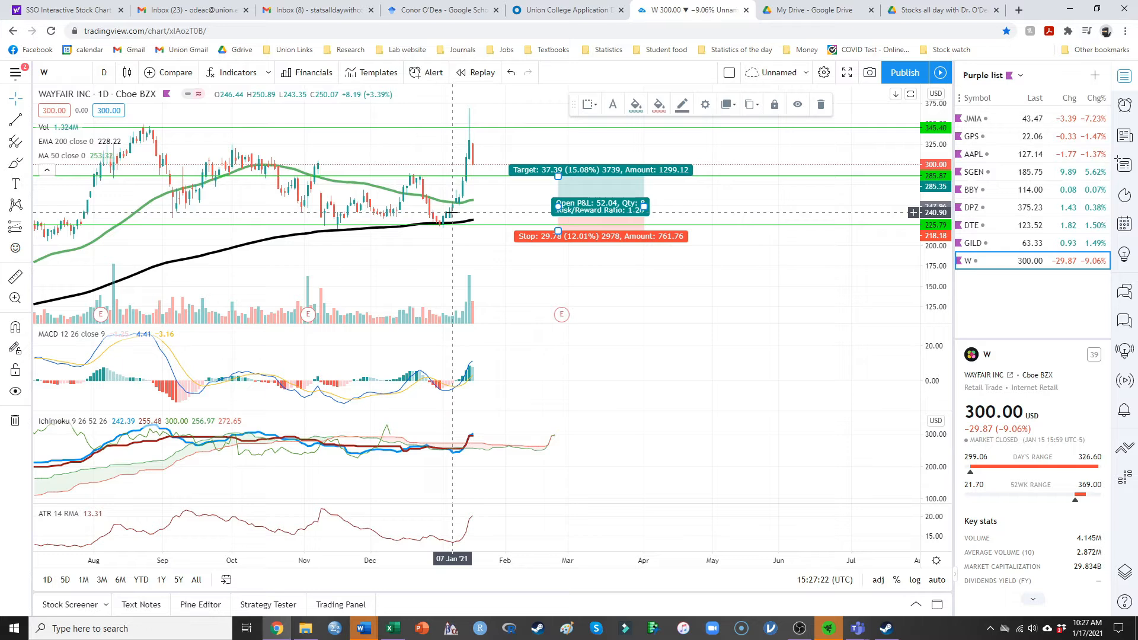
{"action": "mouse_move", "coordinate": [456, 210]}
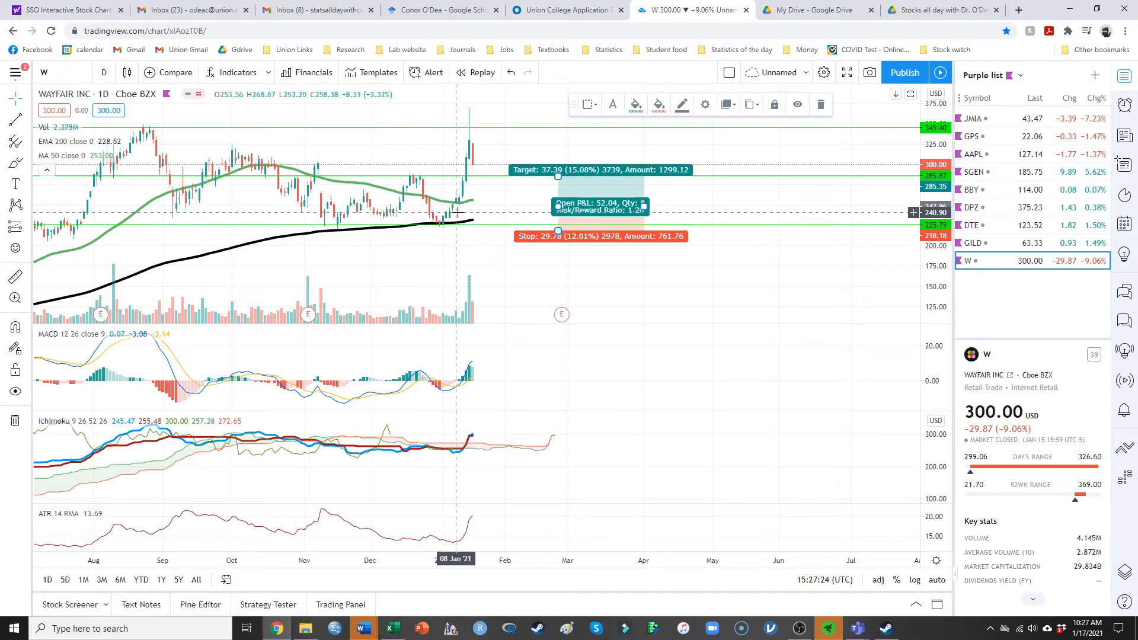
{"action": "mouse_move", "coordinate": [450, 215]}
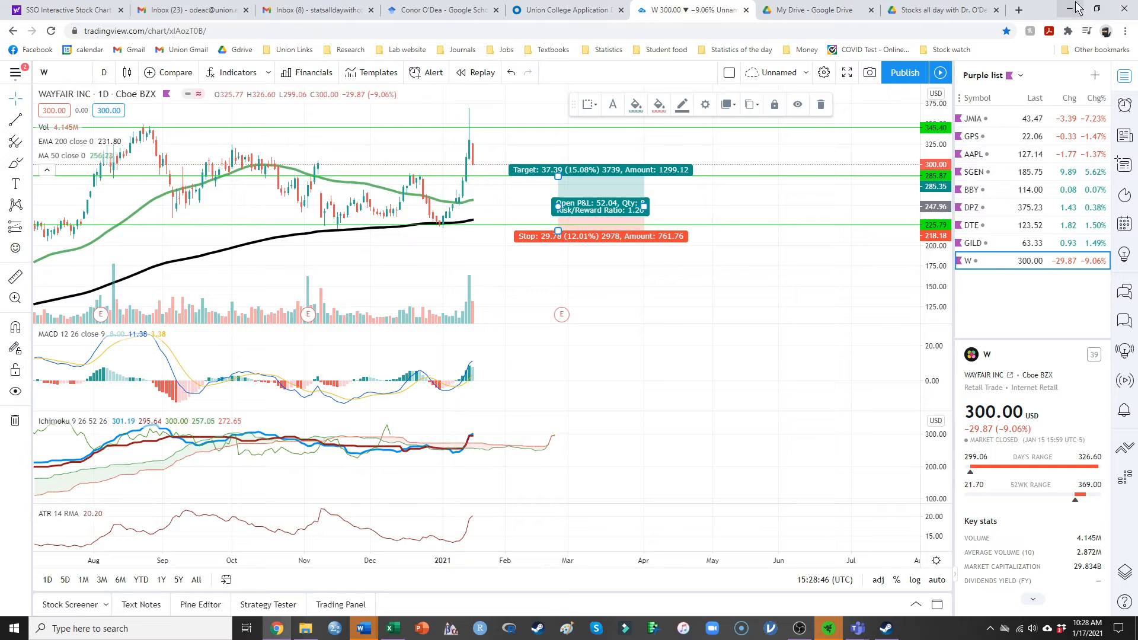
{"action": "left_click", "coordinate": [363, 628]}
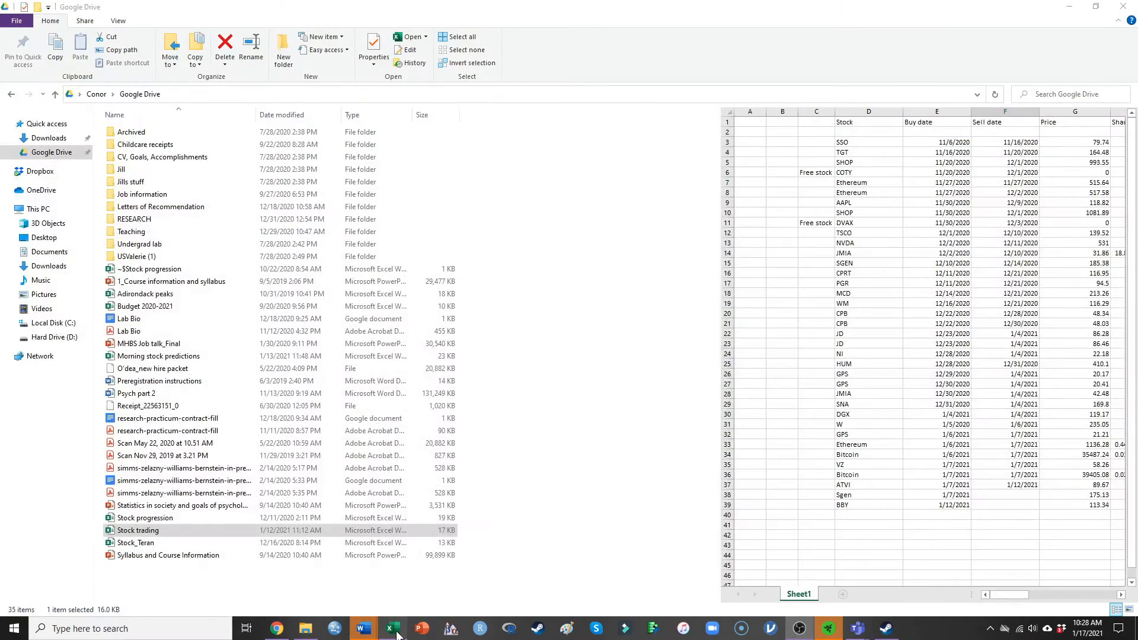
{"action": "left_click", "coordinate": [391, 629]}
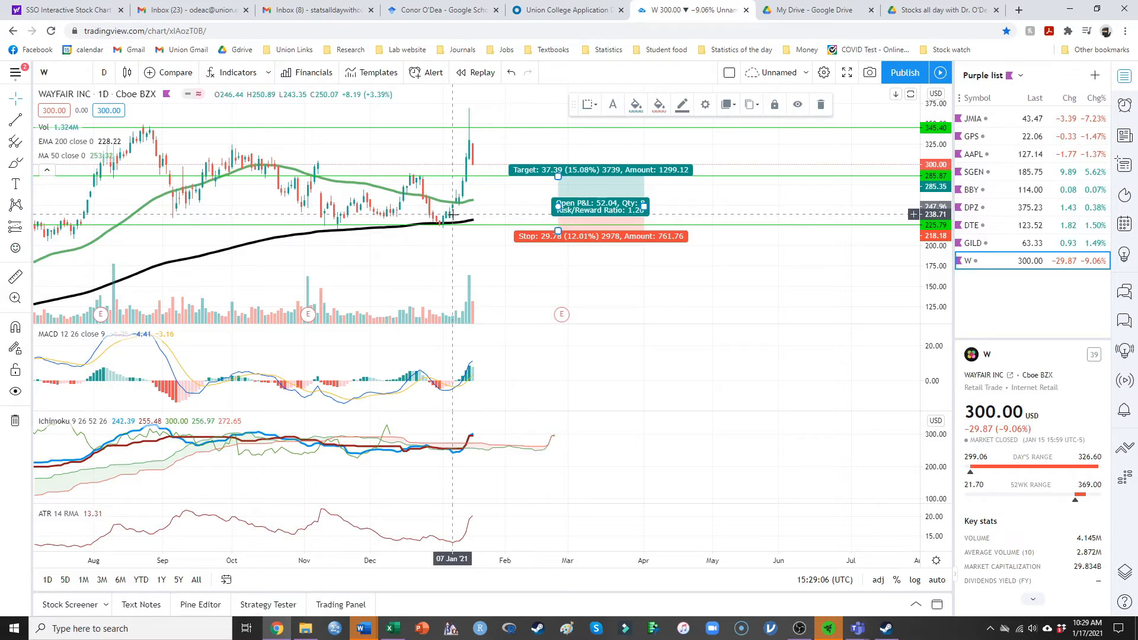
{"action": "mouse_move", "coordinate": [450, 221]}
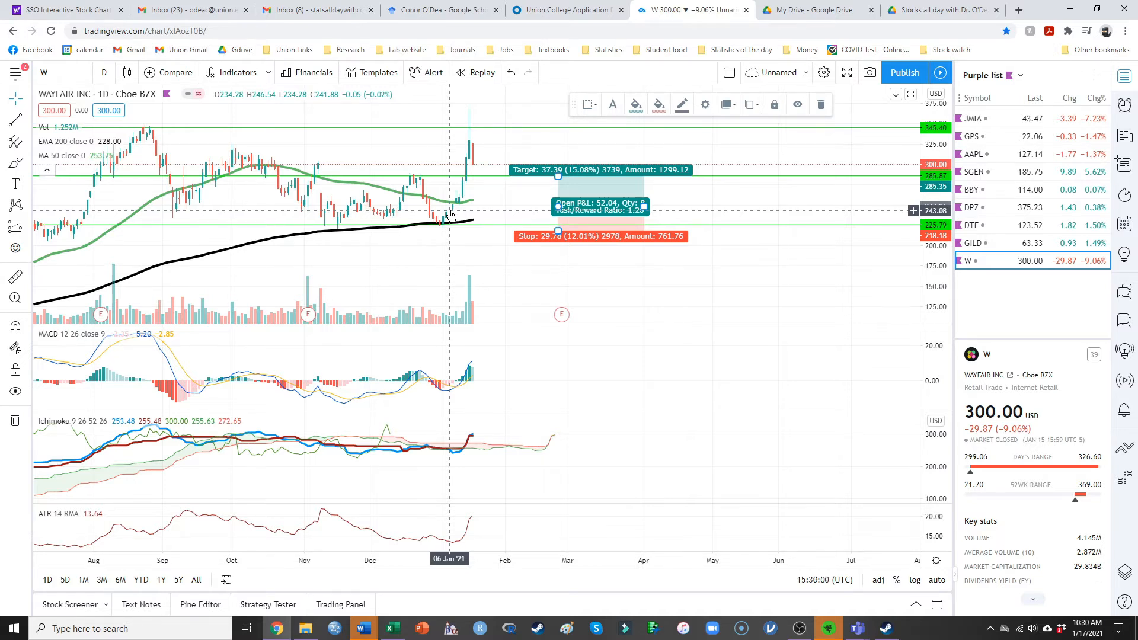
{"action": "mouse_move", "coordinate": [445, 325]}
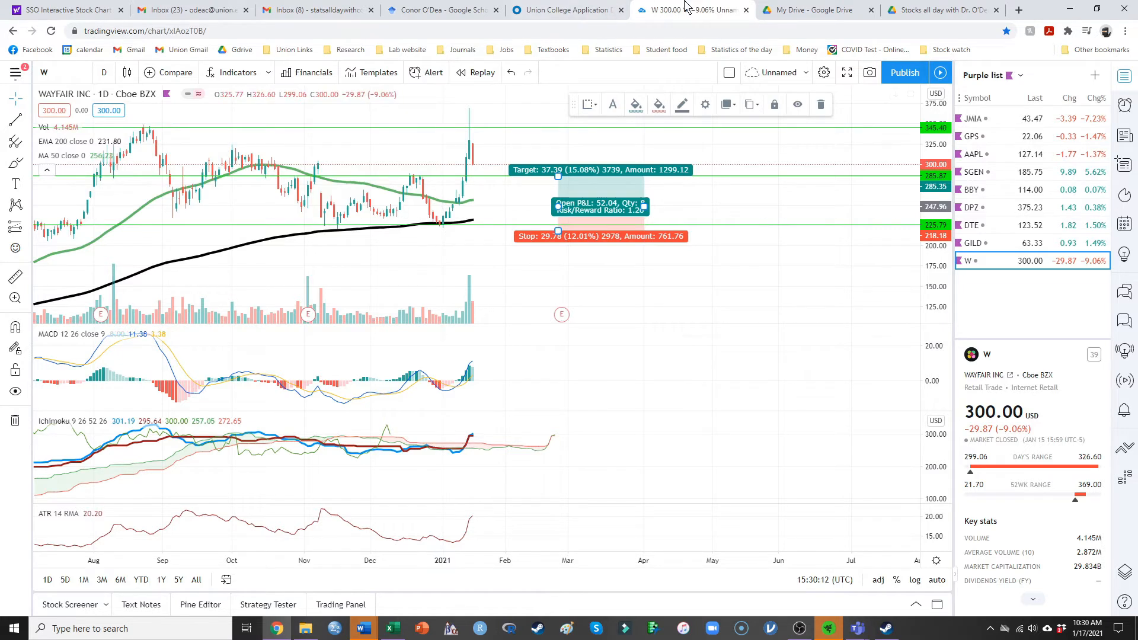
- Return to the Excel Stock trading log showing the Wayfair (W) trade row
{"action": "left_click", "coordinate": [362, 628]}
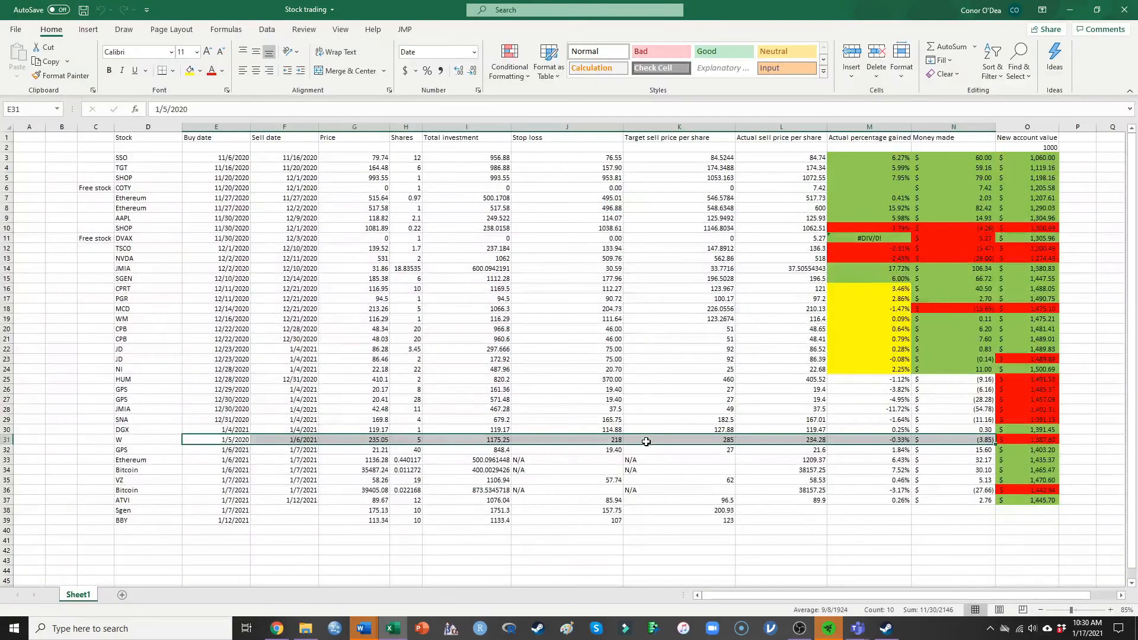
{"action": "mouse_move", "coordinate": [806, 444]}
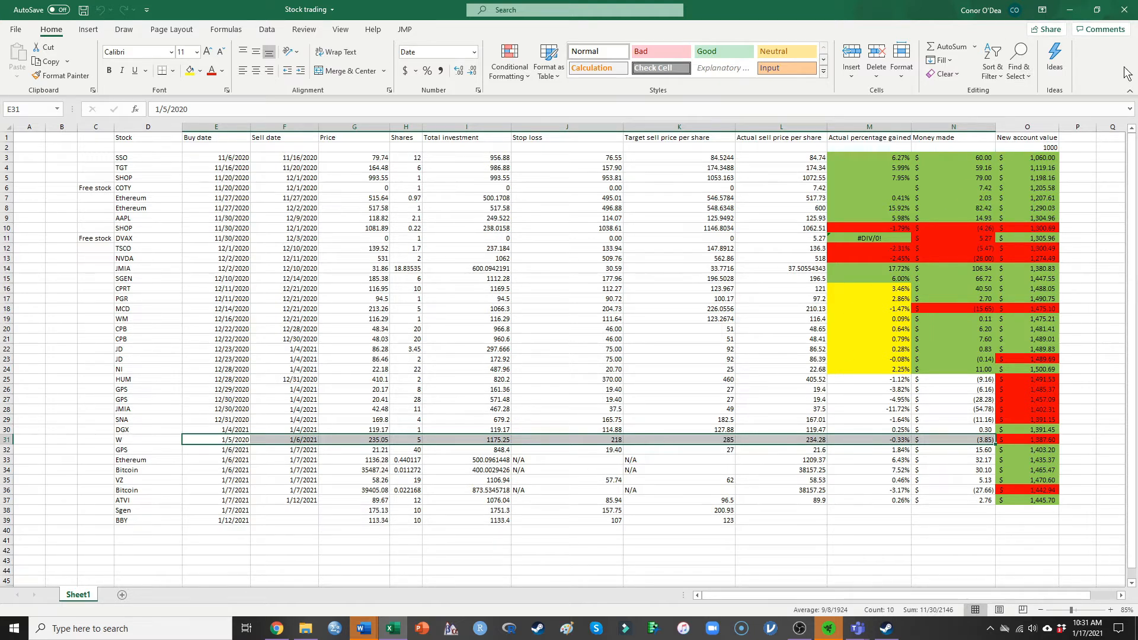
- Recheck the Wayfair long position in TradingView, then minimize the browser to show the log
{"action": "left_click", "coordinate": [305, 628]}
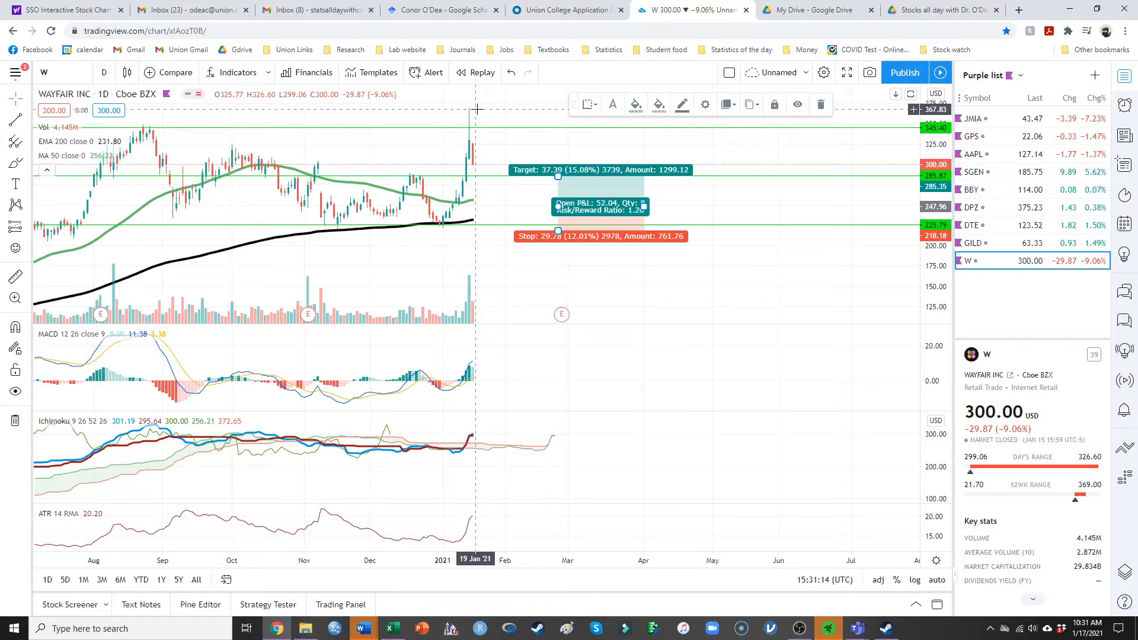
{"action": "mouse_move", "coordinate": [452, 216]}
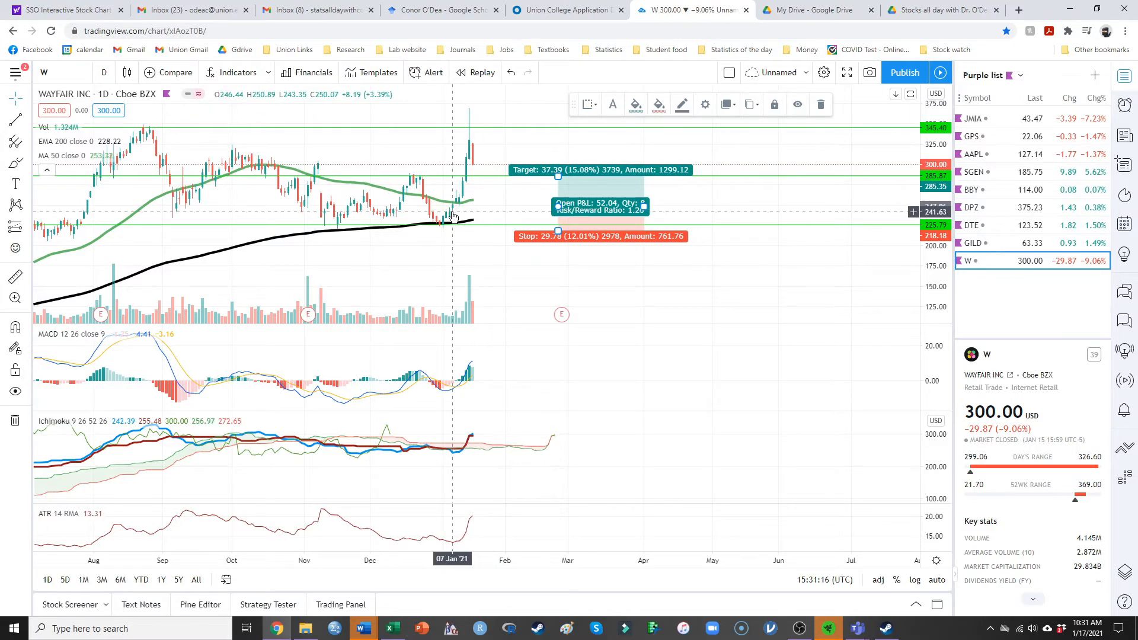
{"action": "mouse_move", "coordinate": [453, 214]}
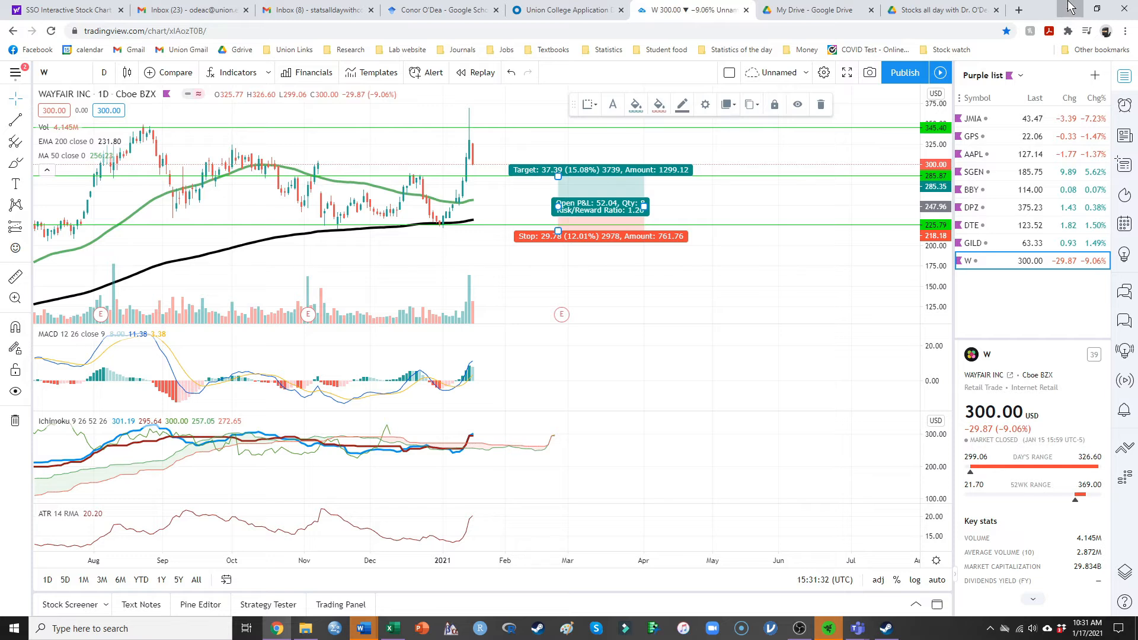
{"action": "mouse_move", "coordinate": [457, 179]}
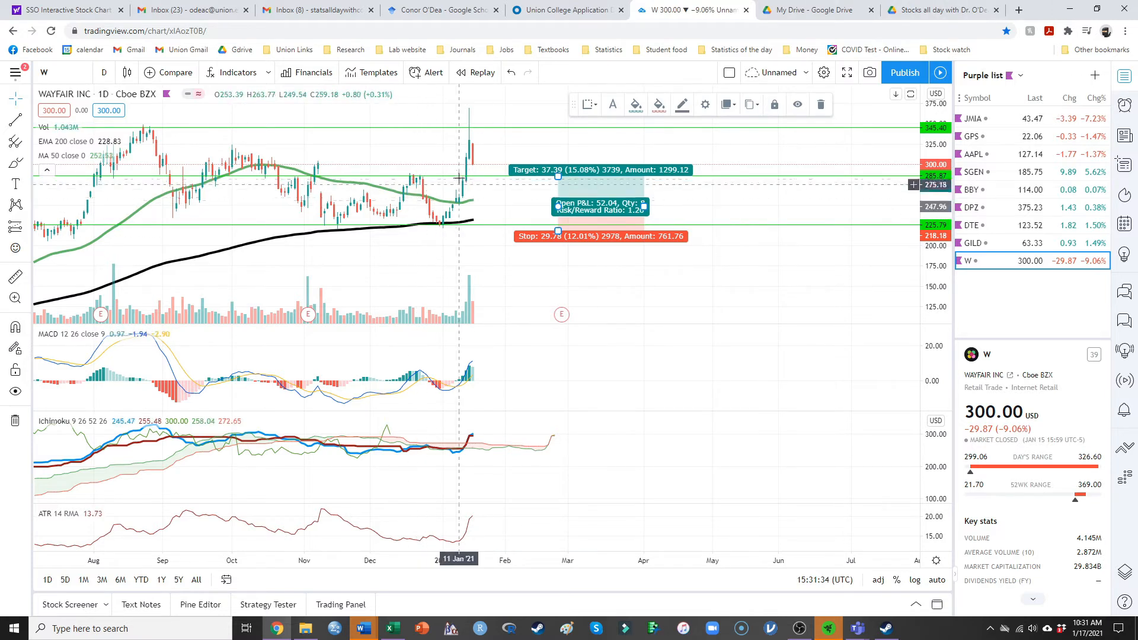
{"action": "mouse_move", "coordinate": [457, 179]}
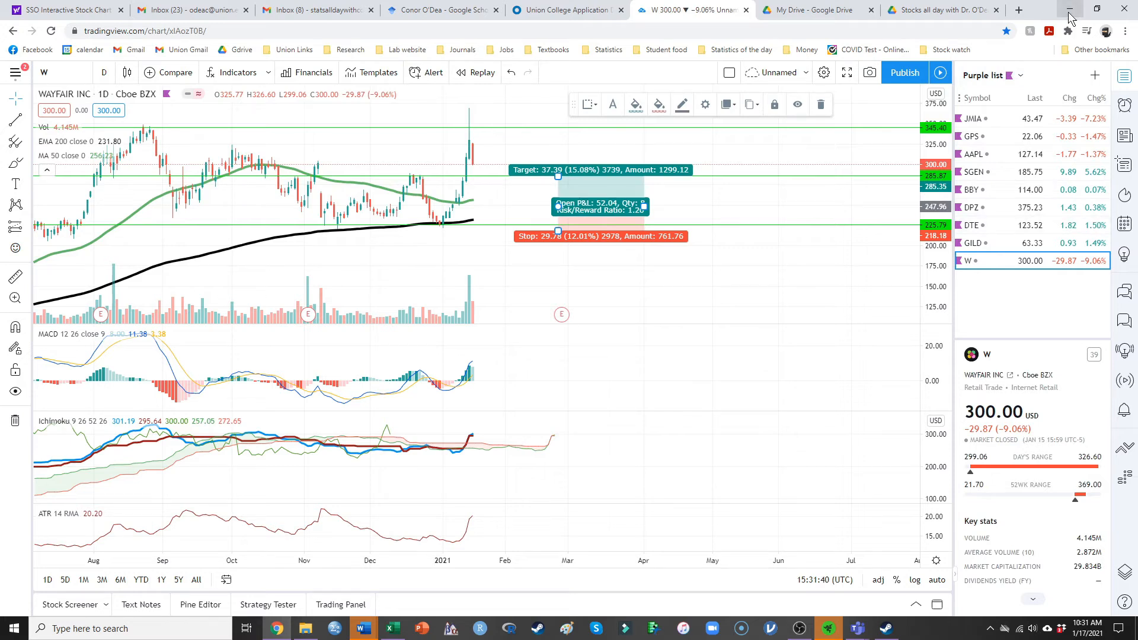
{"action": "left_click", "coordinate": [362, 634]}
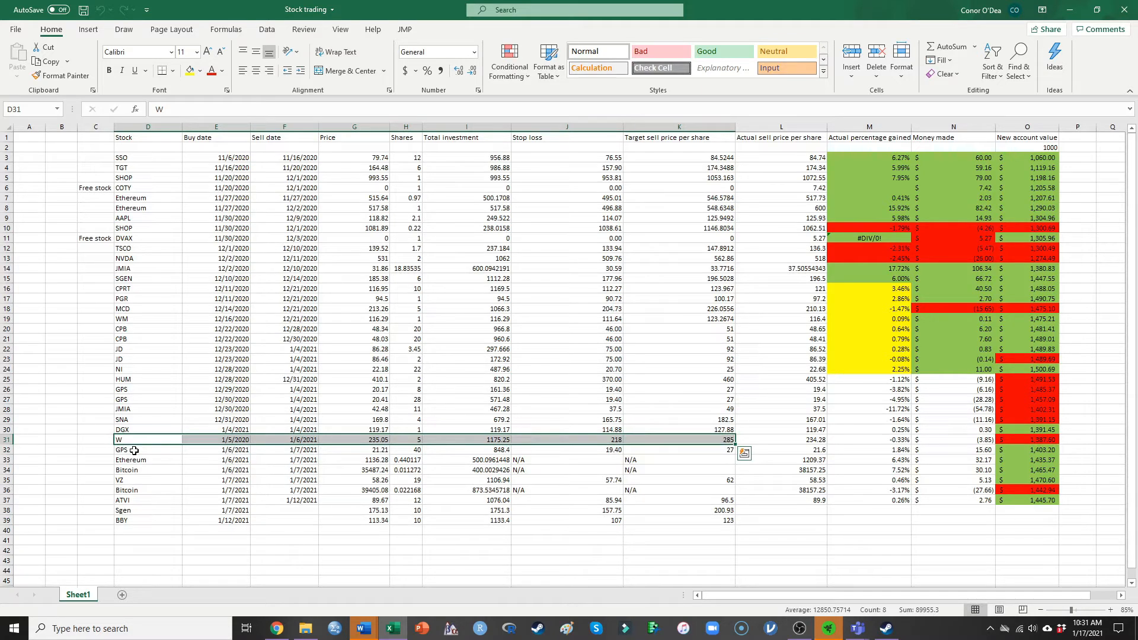
{"action": "left_click", "coordinate": [148, 449]}
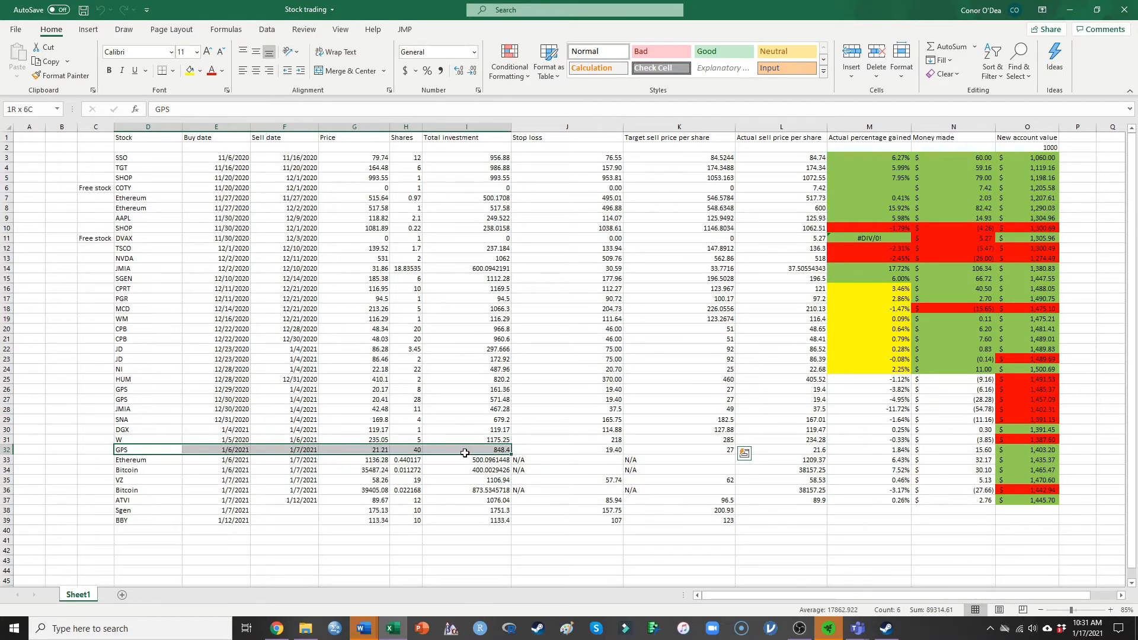
{"action": "left_click_drag", "start_coordinate": [465, 449], "coordinate": [695, 449]}
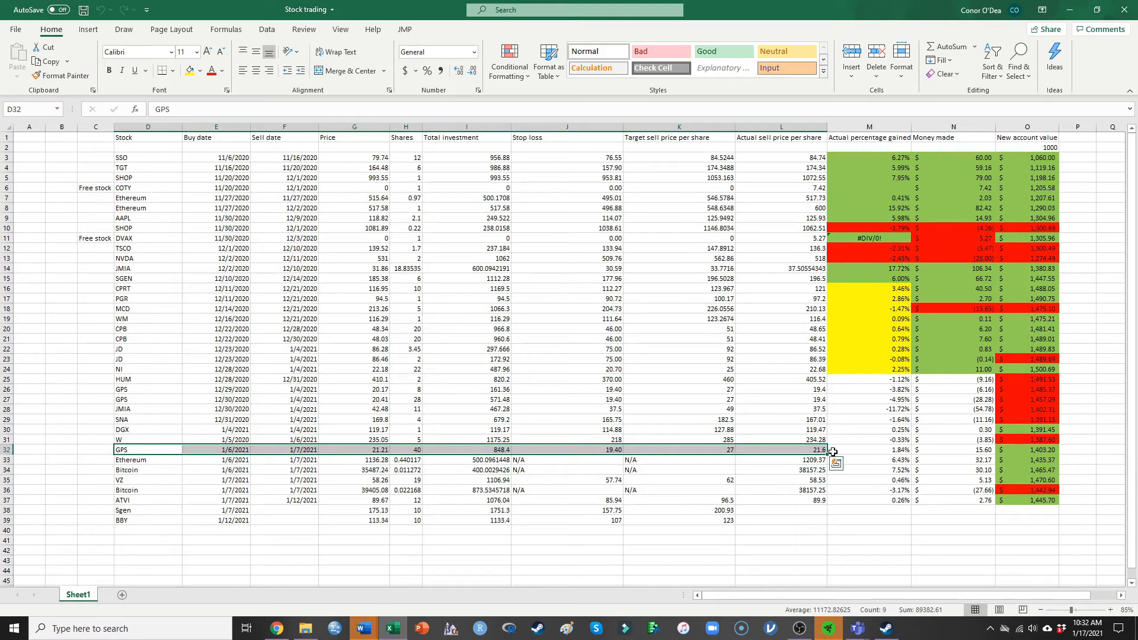
{"action": "mouse_move", "coordinate": [515, 448]}
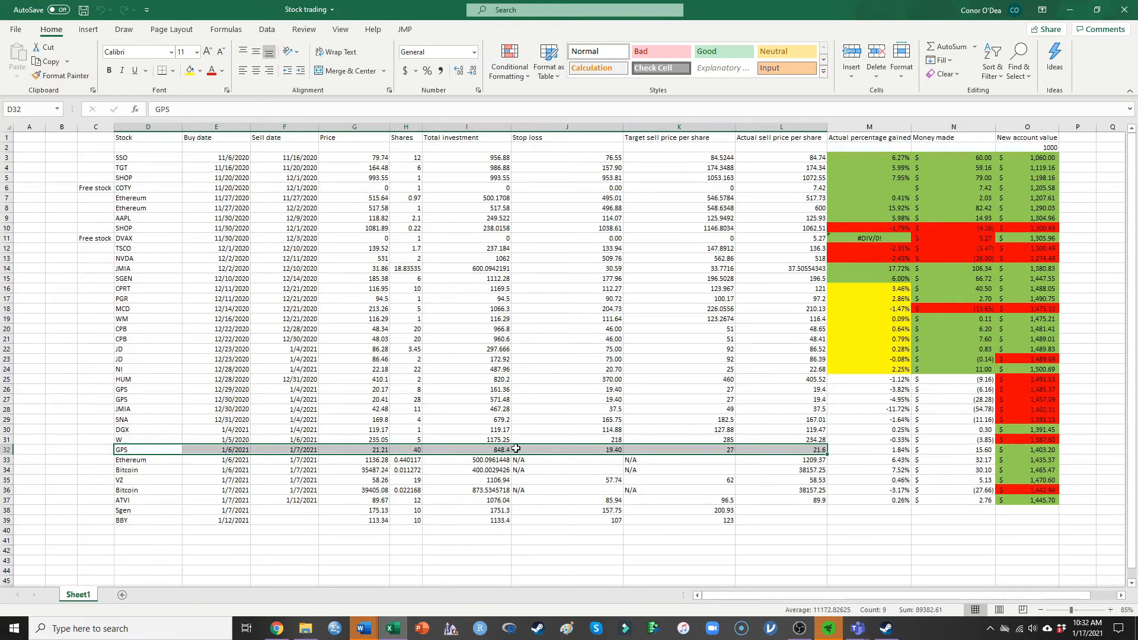
{"action": "mouse_move", "coordinate": [179, 486]}
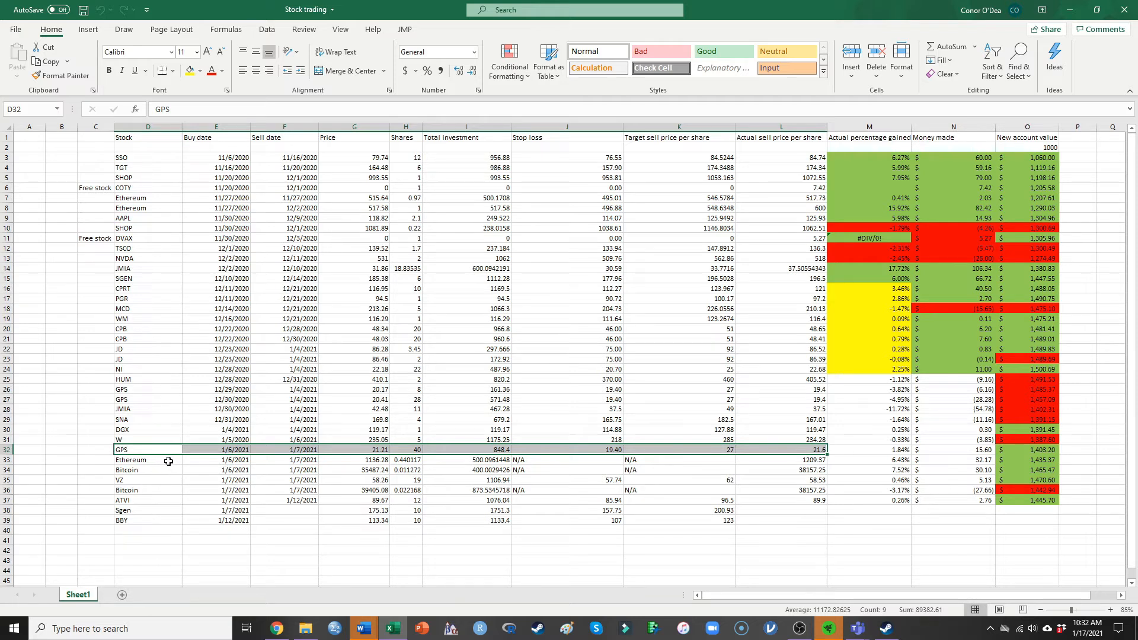
{"action": "mouse_move", "coordinate": [168, 477]}
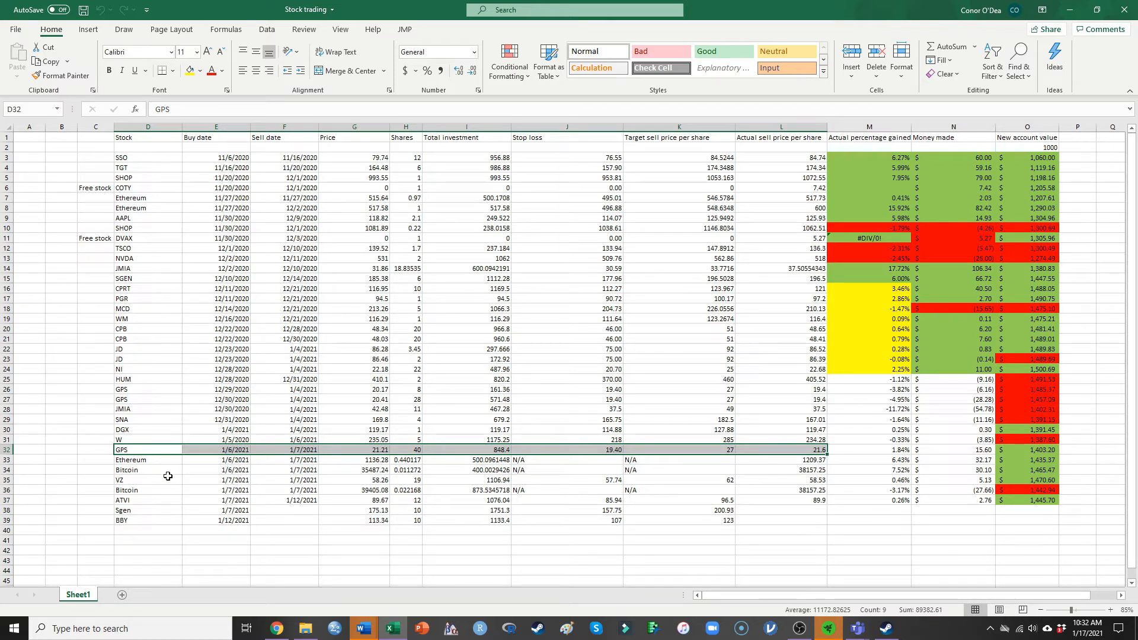
{"action": "mouse_move", "coordinate": [121, 485]}
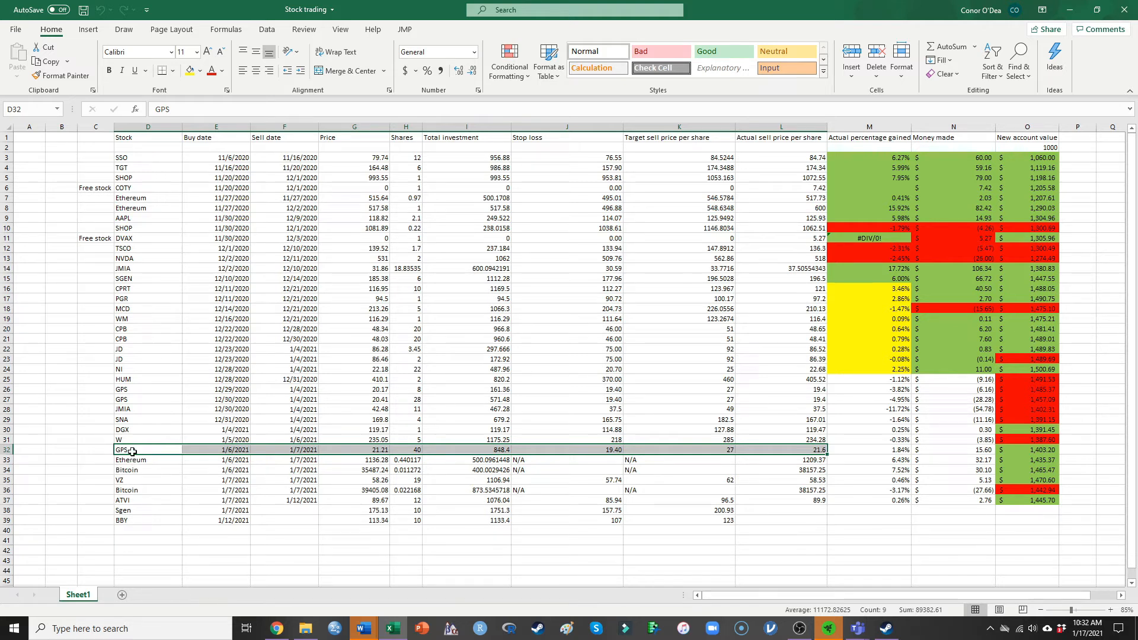
{"action": "mouse_move", "coordinate": [134, 462]}
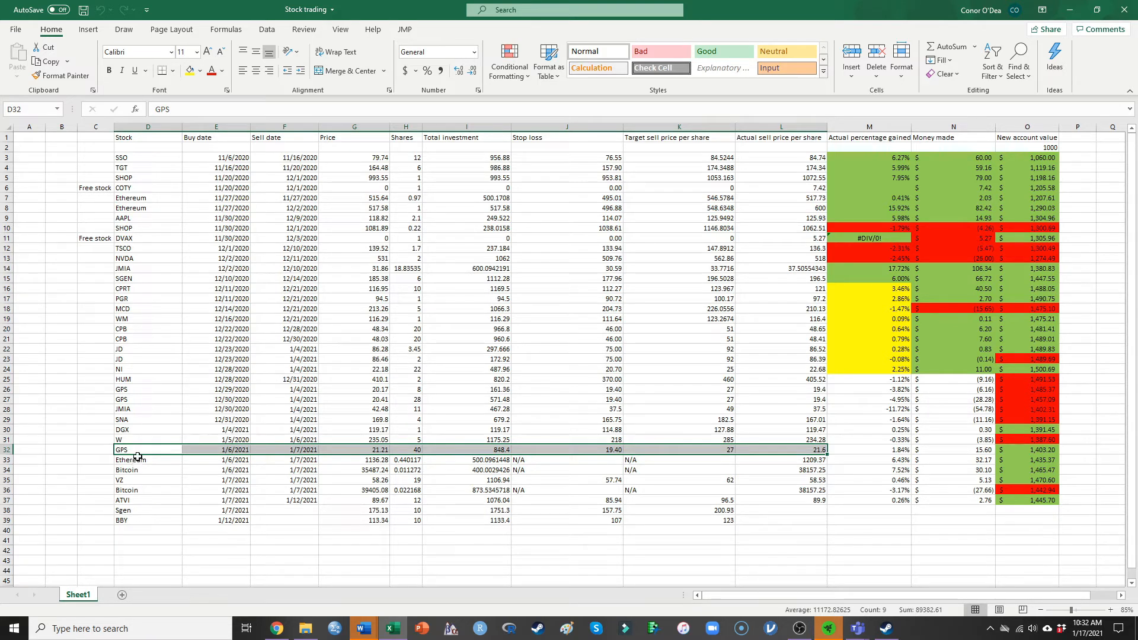
- Highlight the second Bitcoin trade row across to its actual sell price
{"action": "left_click_drag", "start_coordinate": [148, 459], "coordinate": [355, 470]}
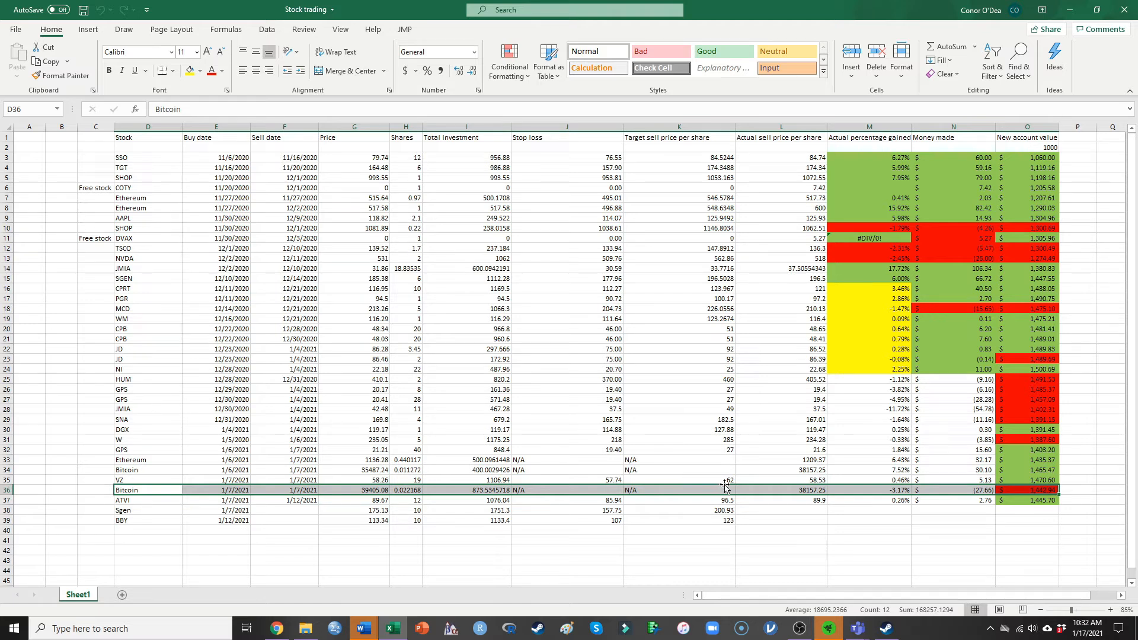
{"action": "mouse_move", "coordinate": [927, 490]}
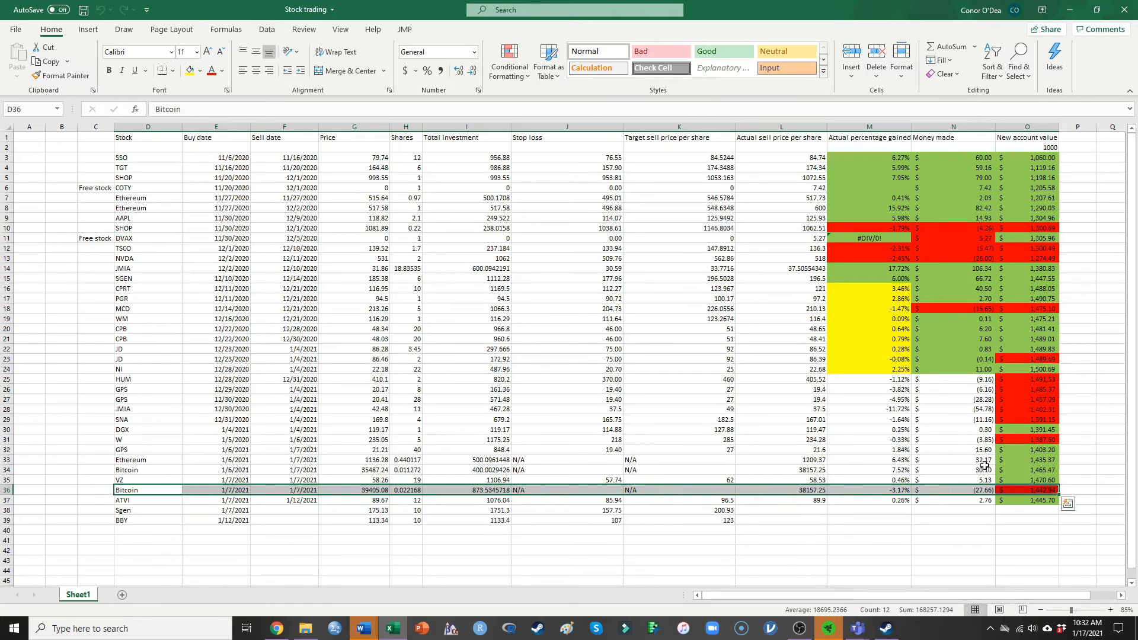
{"action": "mouse_move", "coordinate": [948, 470]}
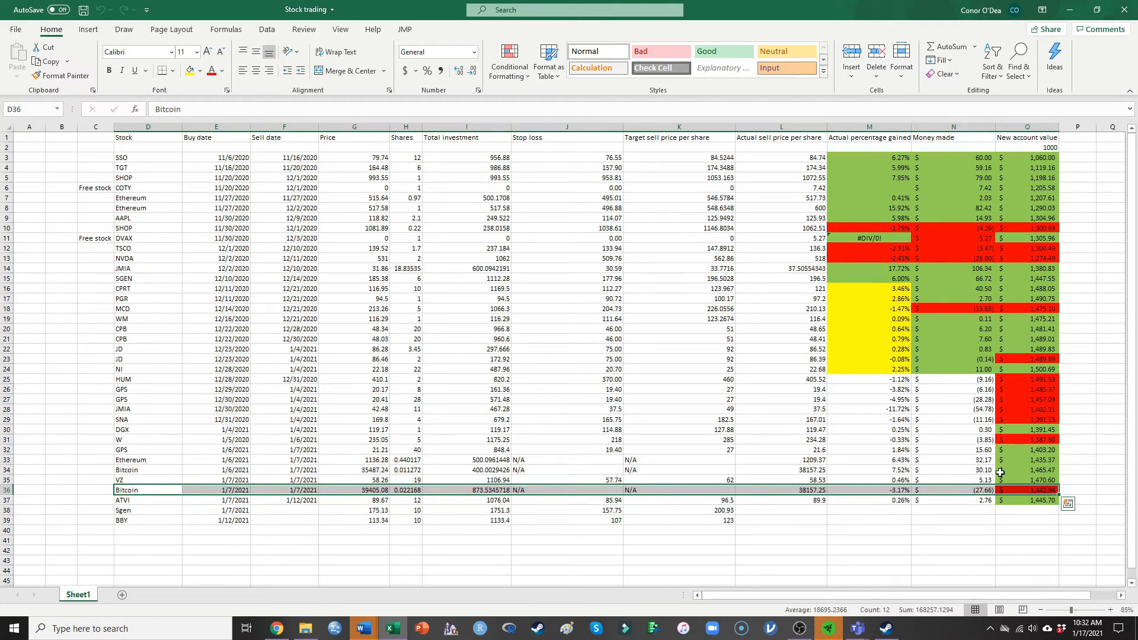
{"action": "mouse_move", "coordinate": [154, 473]}
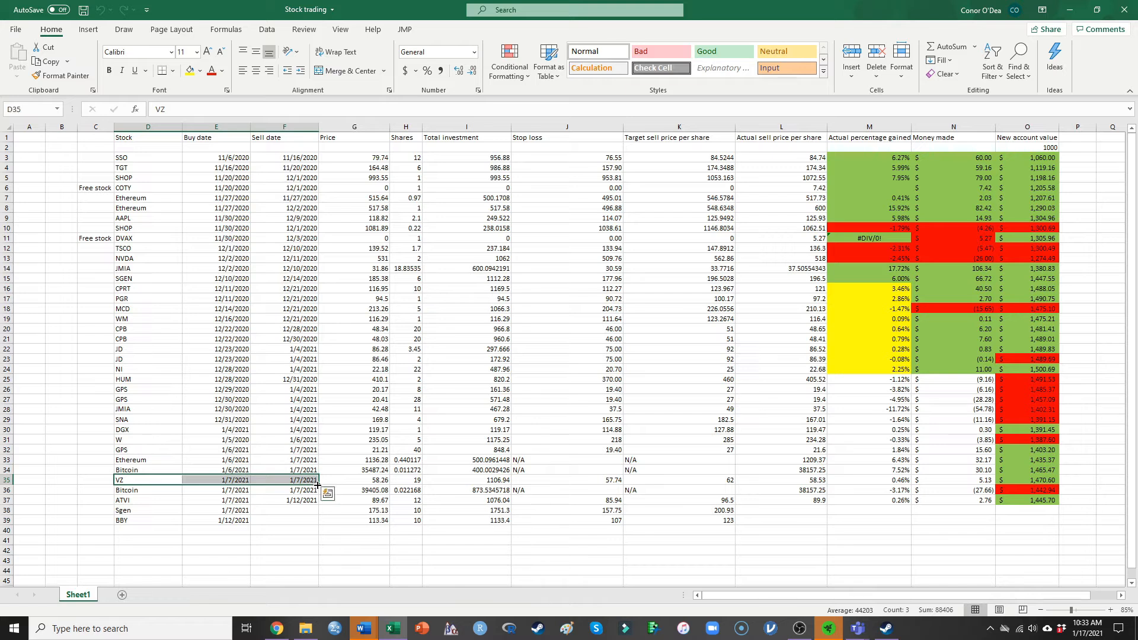
{"action": "mouse_move", "coordinate": [338, 595]}
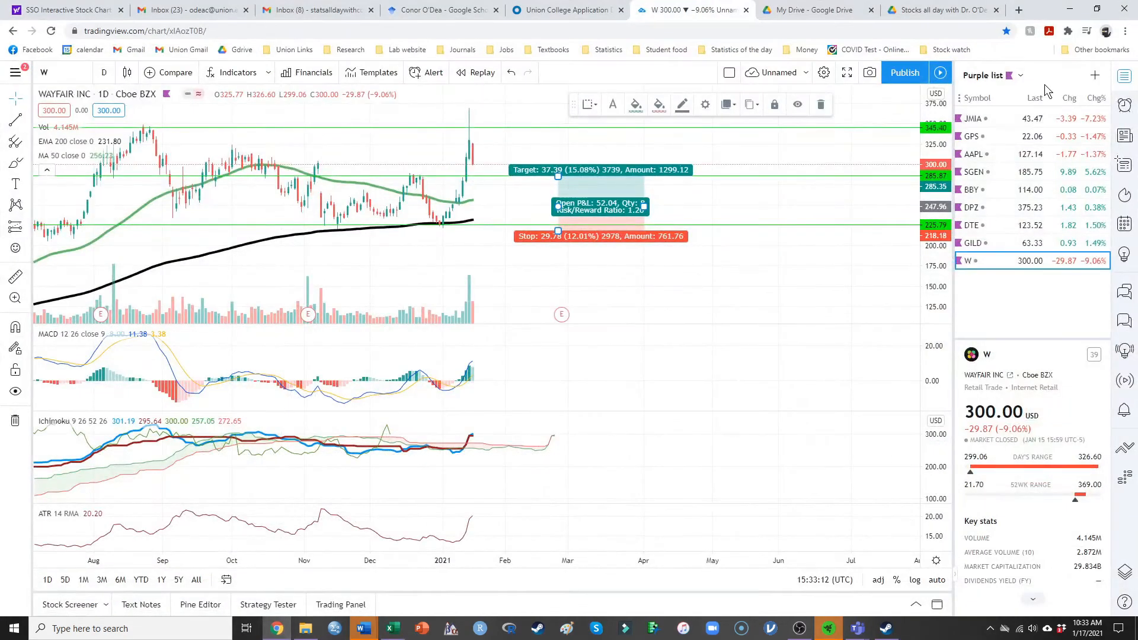
- Add VZ to the watchlist, review the Verizon daily chart, then return to Excel
{"action": "left_click", "coordinate": [1096, 74]}
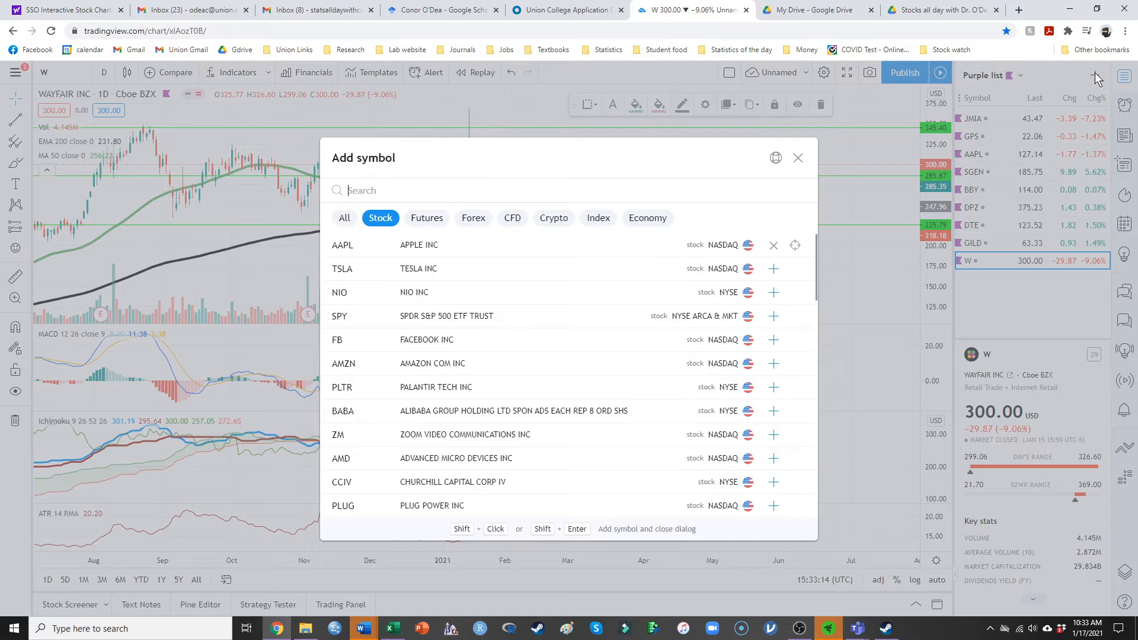
{"action": "type", "text": "VZ"}
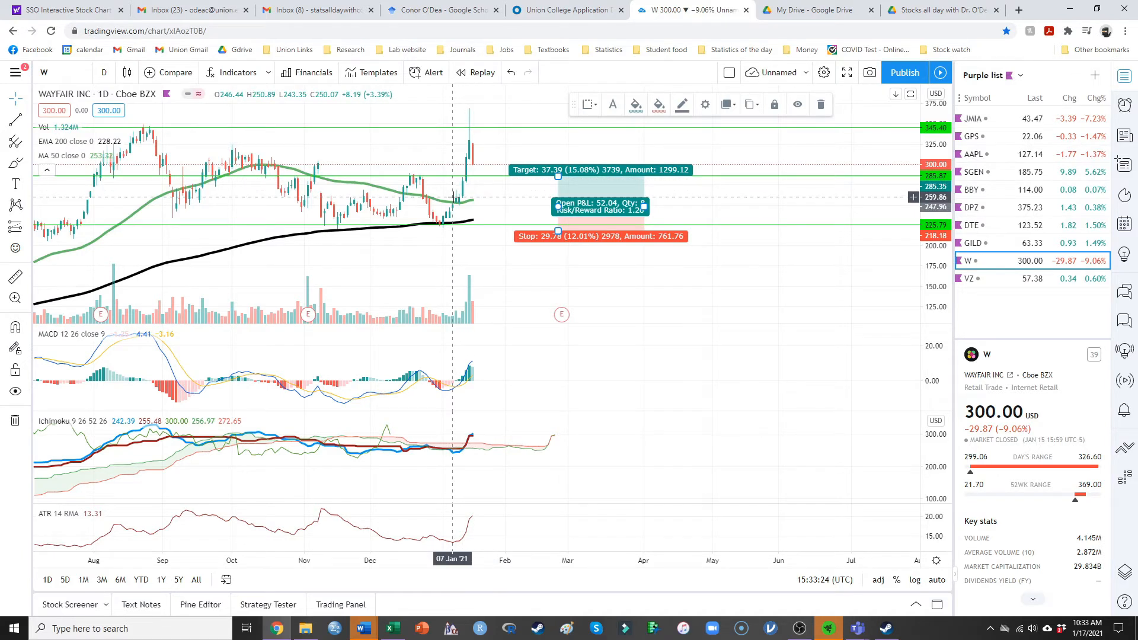
{"action": "left_click", "coordinate": [971, 279]}
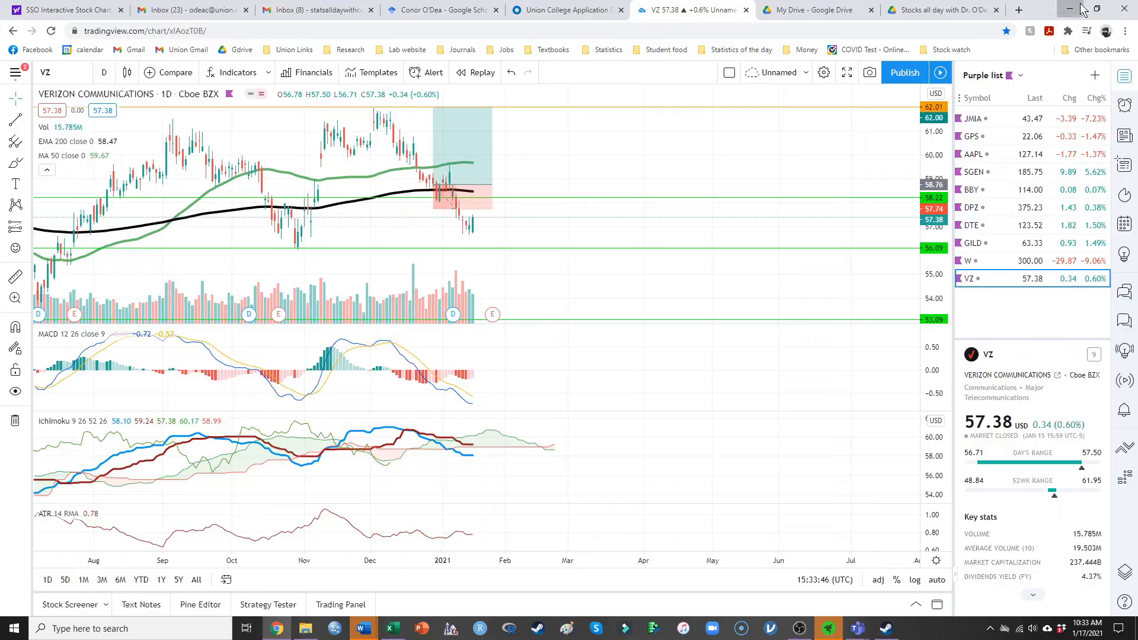
{"action": "left_click", "coordinate": [362, 629]}
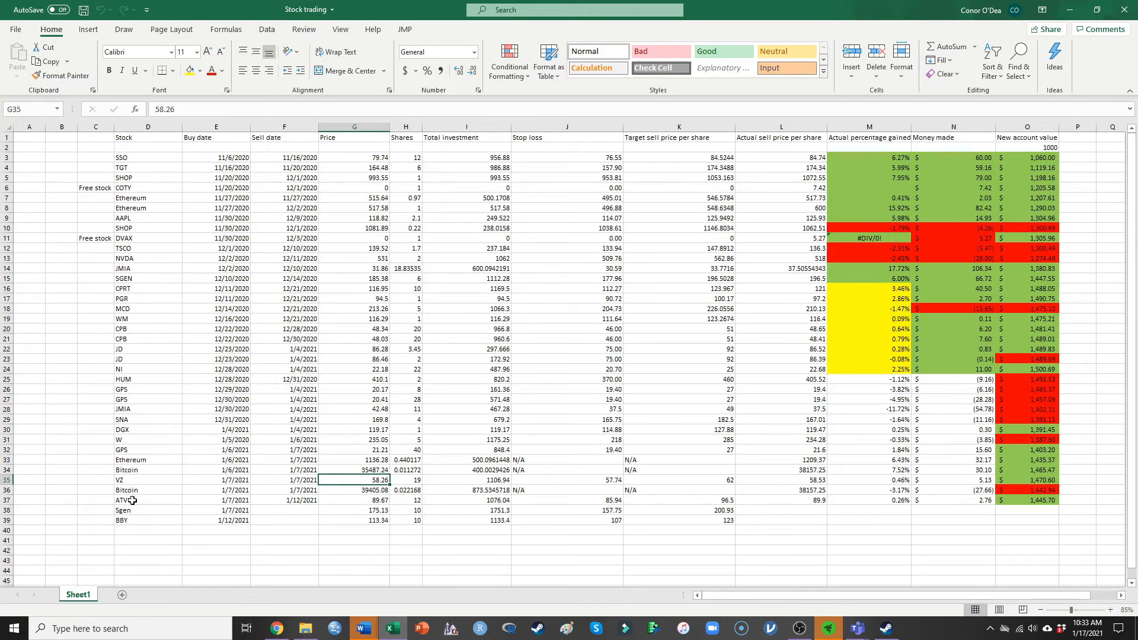
- Pick the ATVI trade row, add ATVI to the watchlist, and review its chart before returning
{"action": "left_click", "coordinate": [148, 500]}
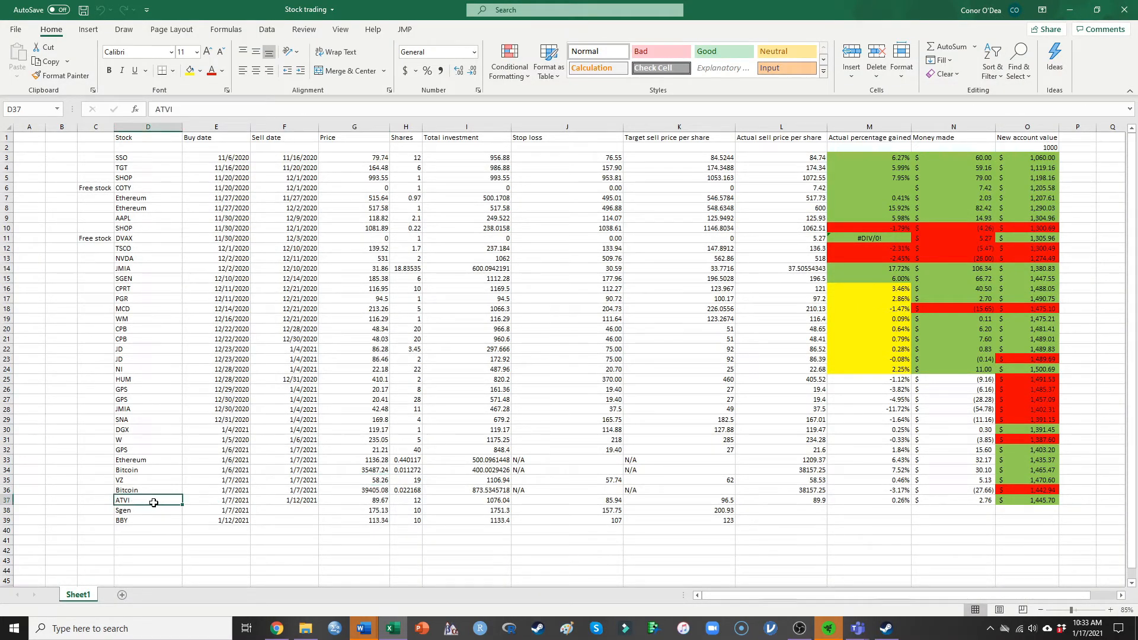
{"action": "left_click", "coordinate": [354, 501]}
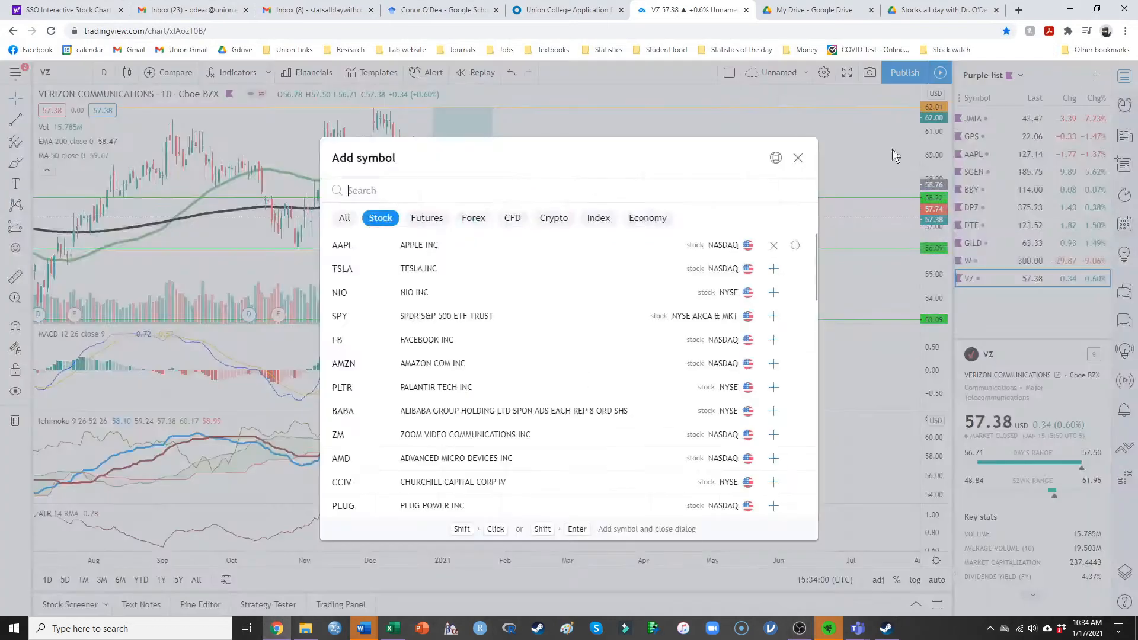
{"action": "type", "text": "AT"}
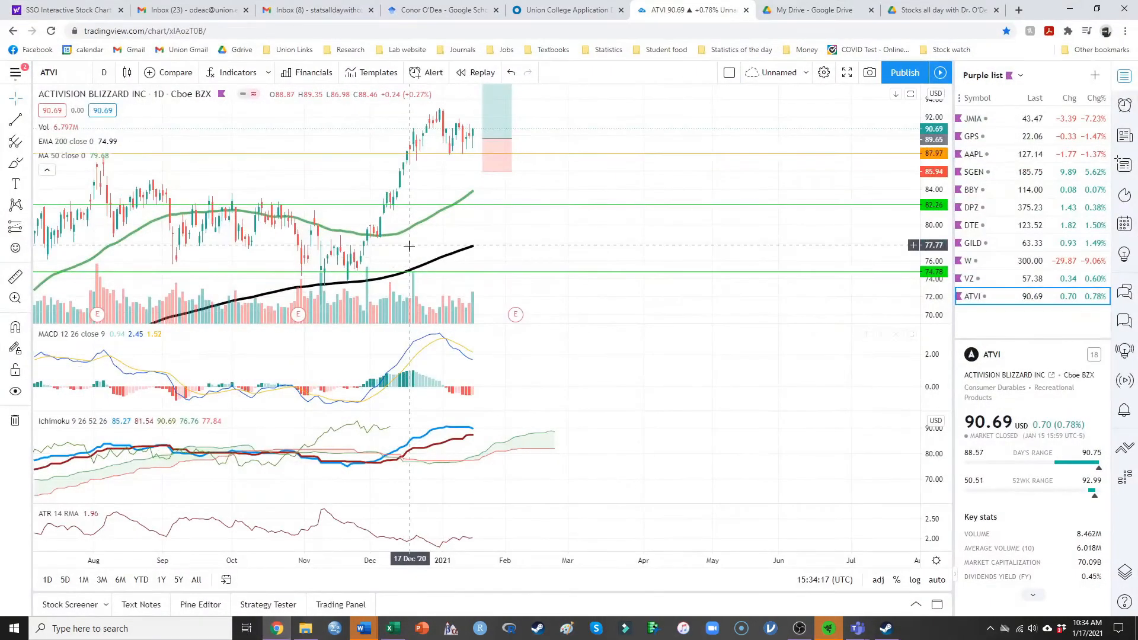
{"action": "mouse_move", "coordinate": [449, 223]}
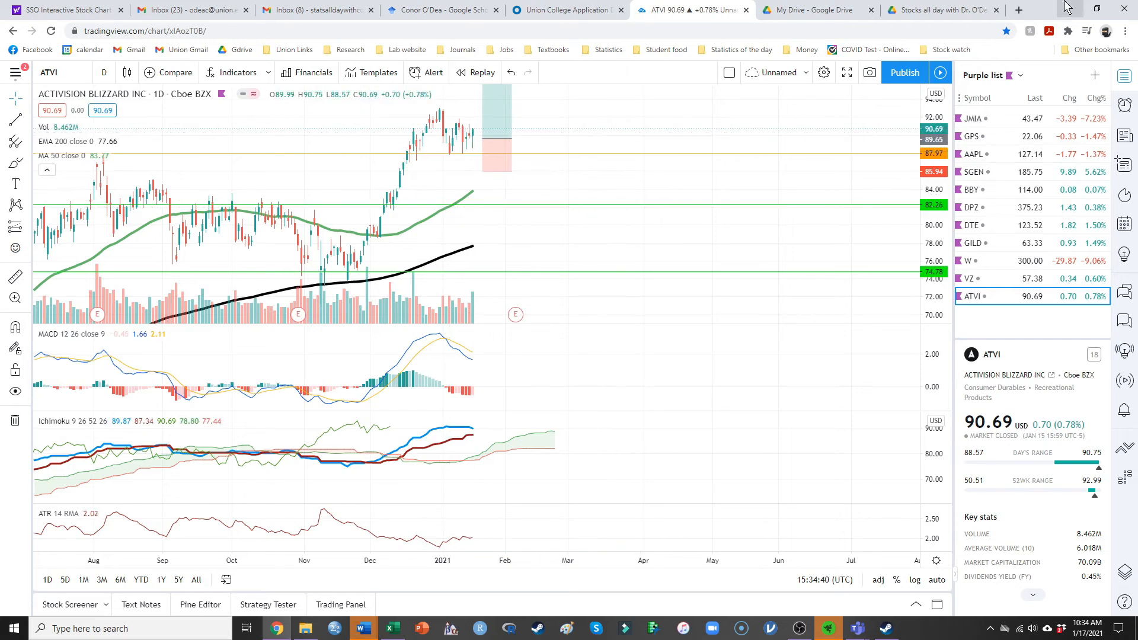
{"action": "mouse_move", "coordinate": [451, 98]}
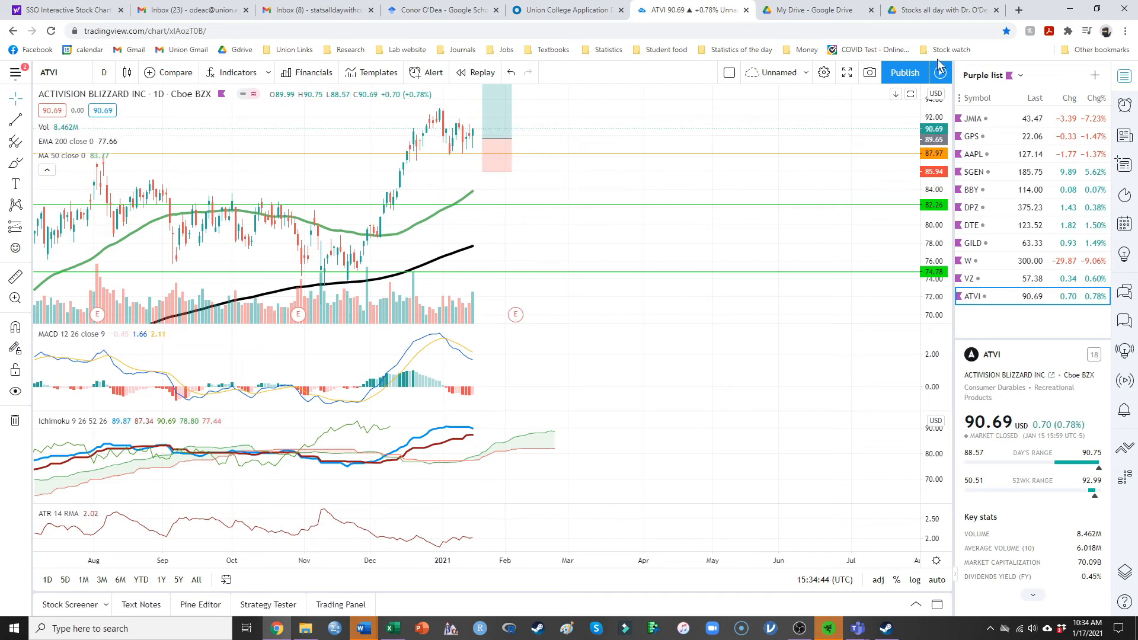
{"action": "left_click", "coordinate": [392, 629]}
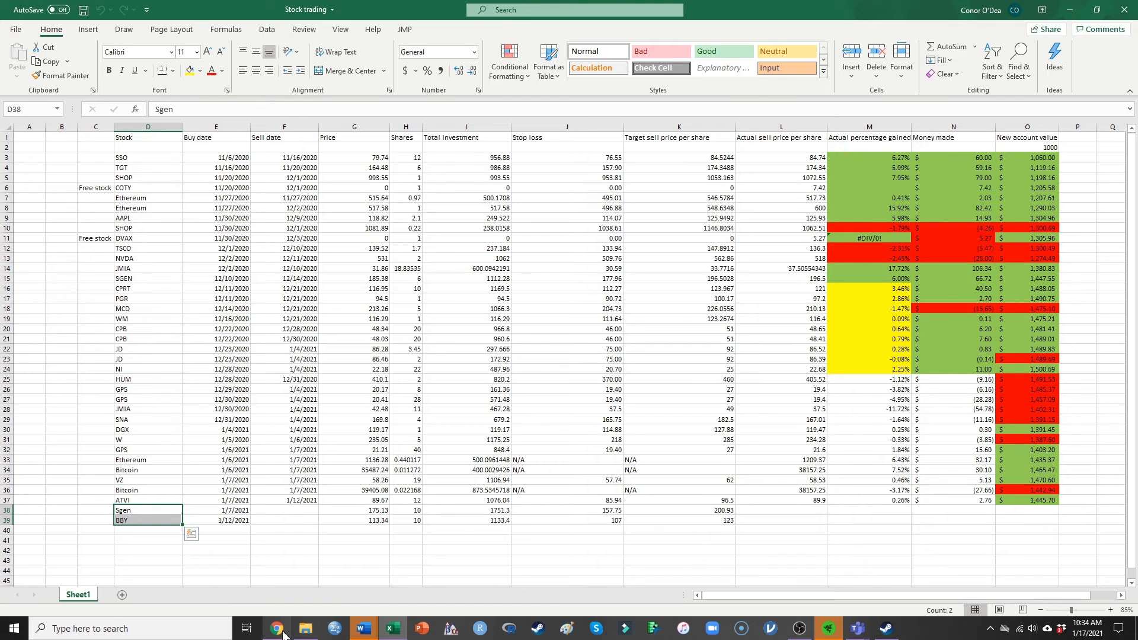
{"action": "left_click", "coordinate": [276, 628]}
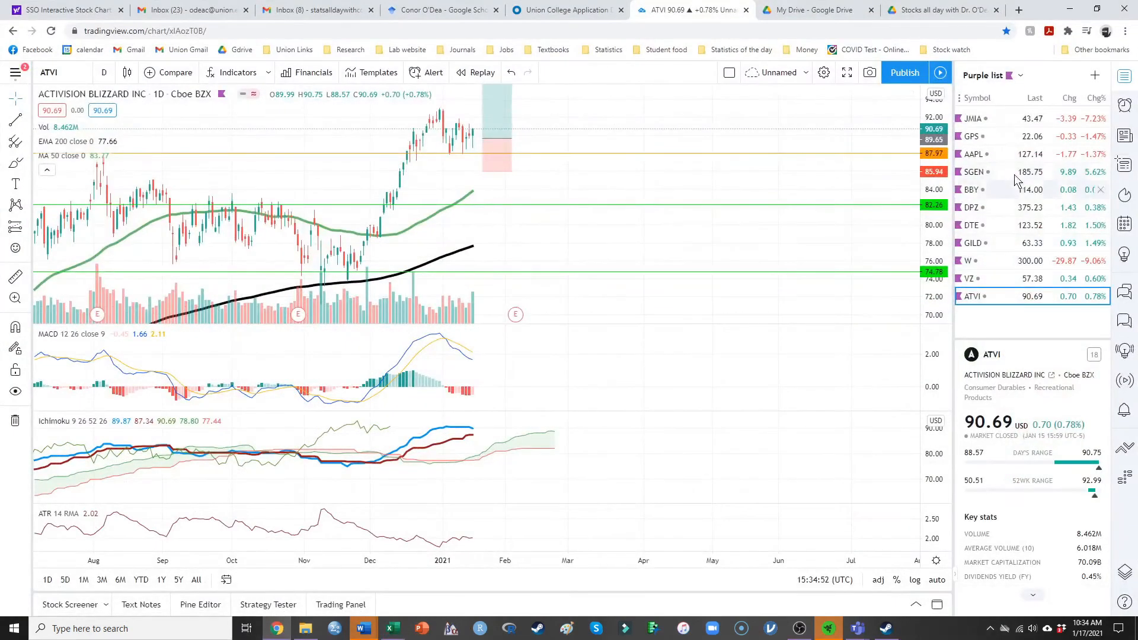
{"action": "left_click", "coordinate": [974, 172]}
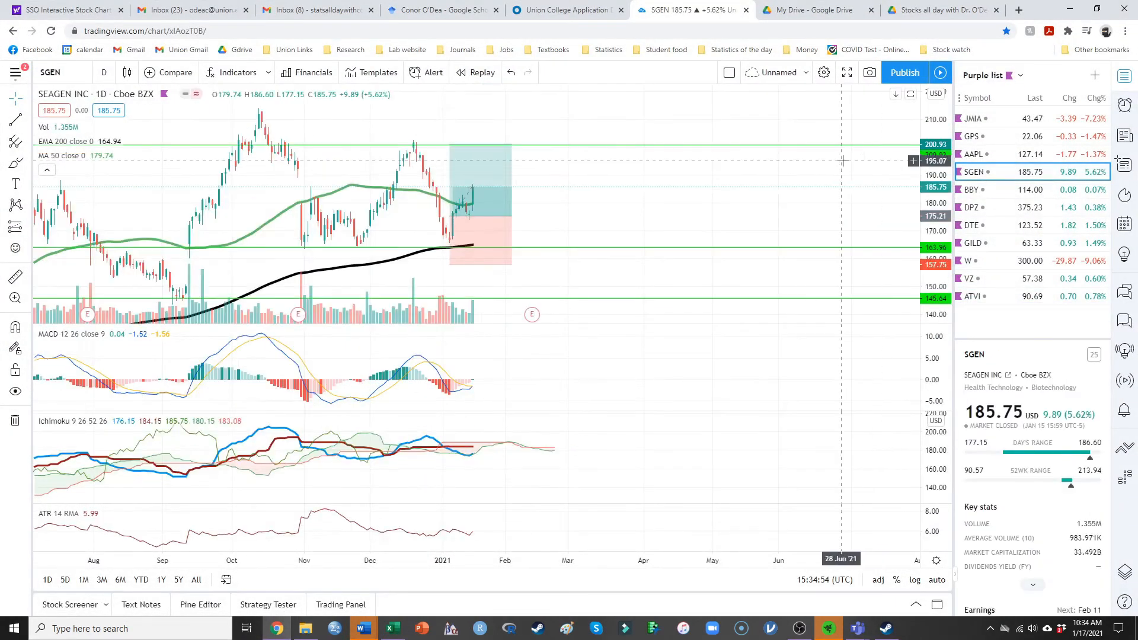
{"action": "mouse_move", "coordinate": [250, 234]}
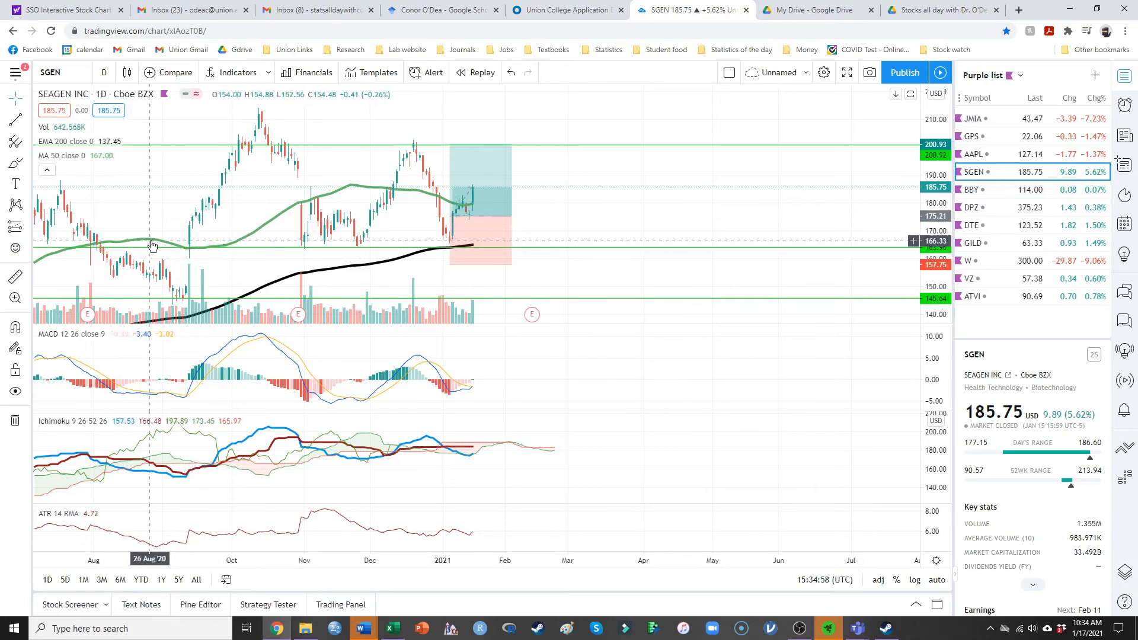
{"action": "mouse_move", "coordinate": [178, 259]}
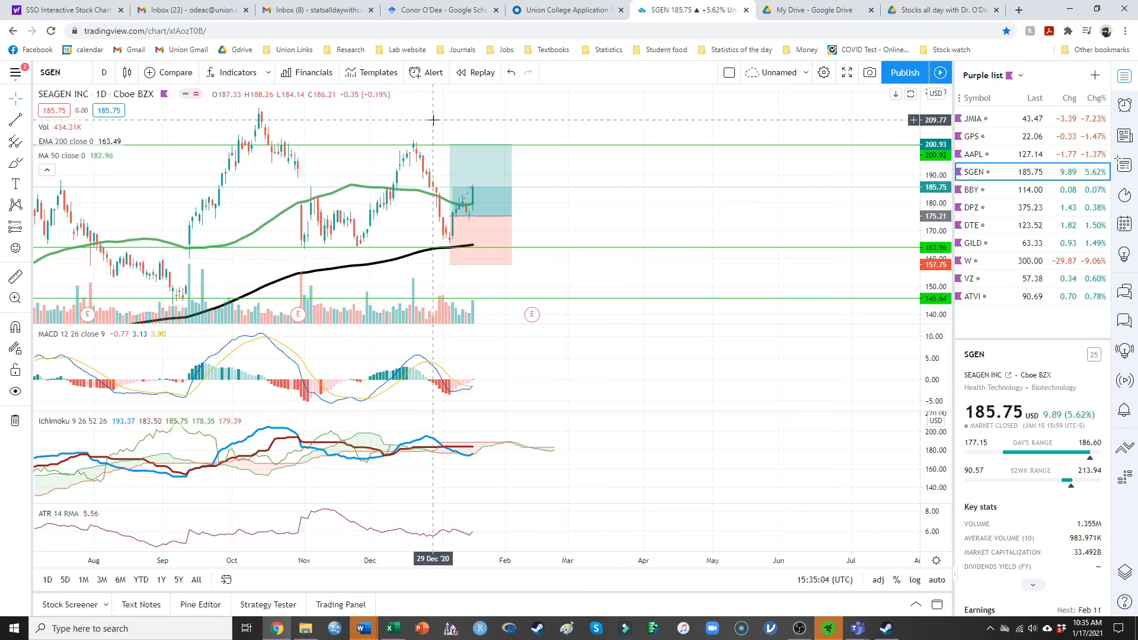
{"action": "mouse_move", "coordinate": [356, 227]}
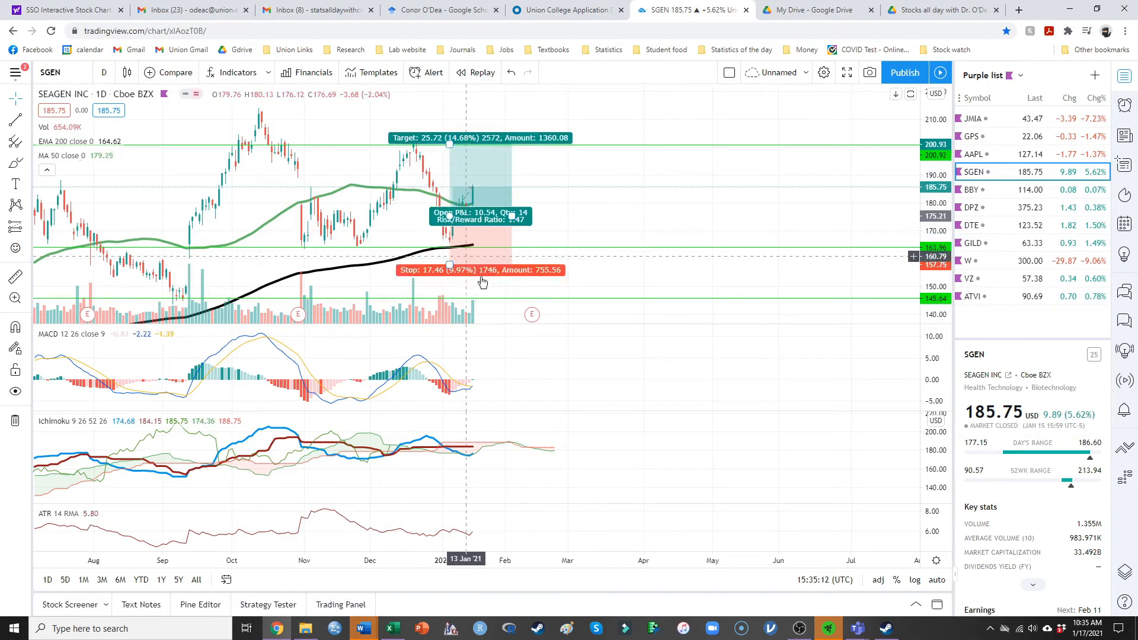
{"action": "mouse_move", "coordinate": [453, 230]}
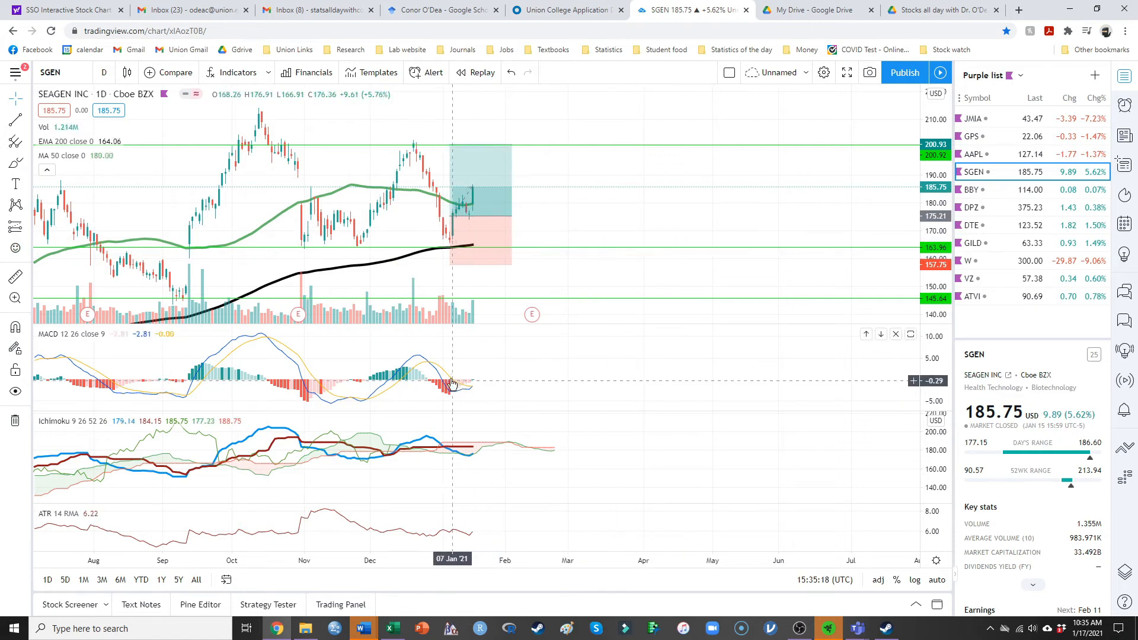
{"action": "mouse_move", "coordinate": [436, 385]}
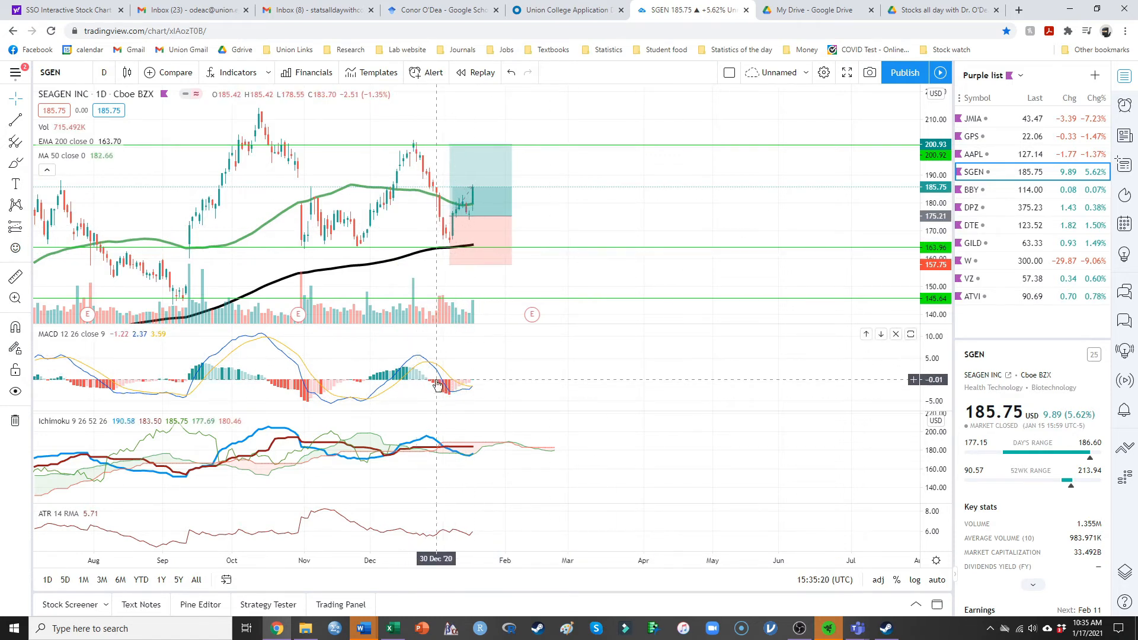
{"action": "mouse_move", "coordinate": [463, 301]}
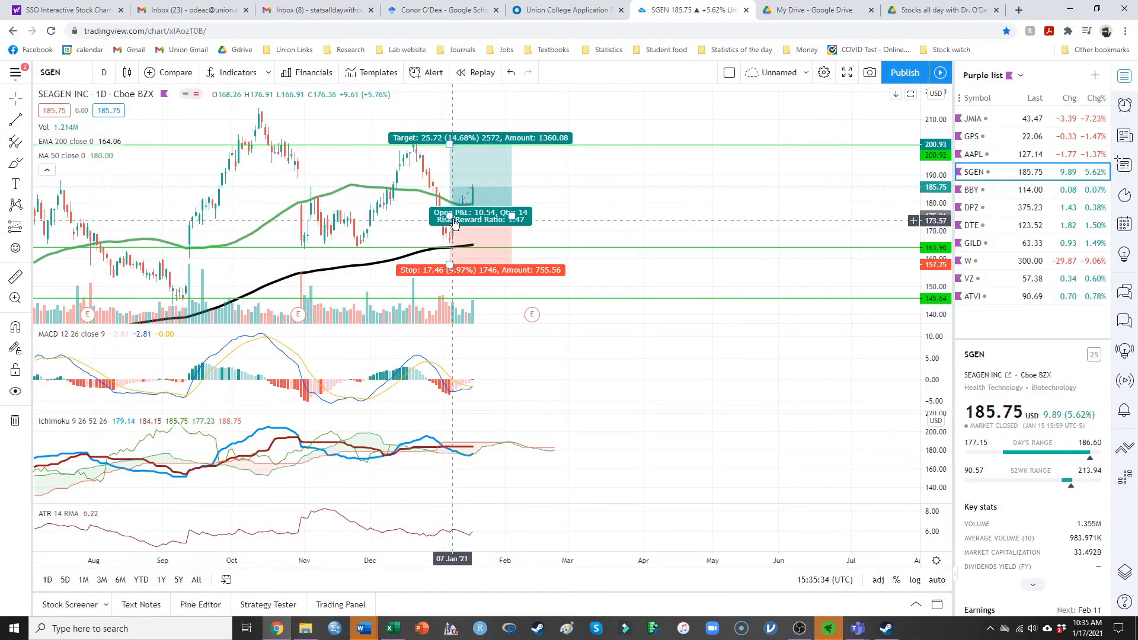
{"action": "mouse_move", "coordinate": [200, 177]}
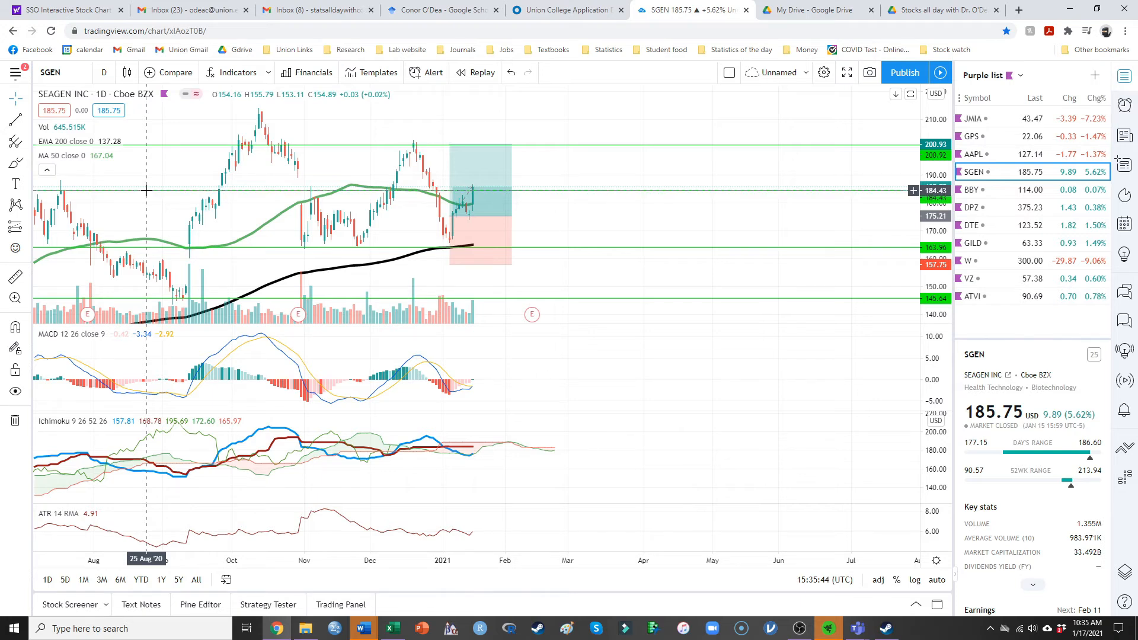
{"action": "mouse_move", "coordinate": [545, 237]}
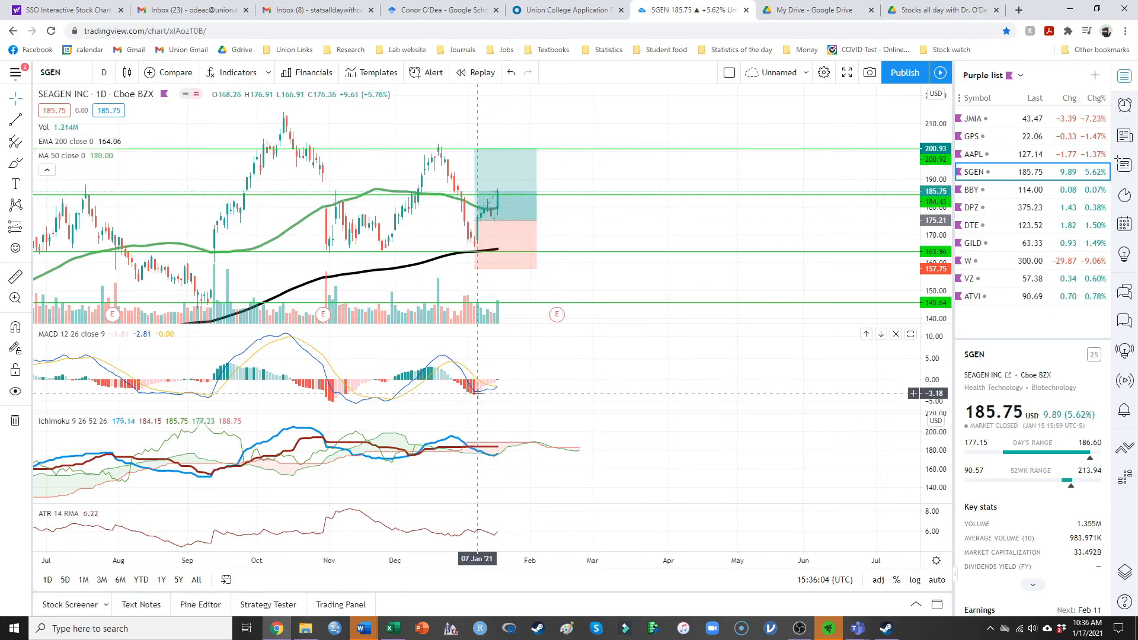
{"action": "mouse_move", "coordinate": [450, 416]}
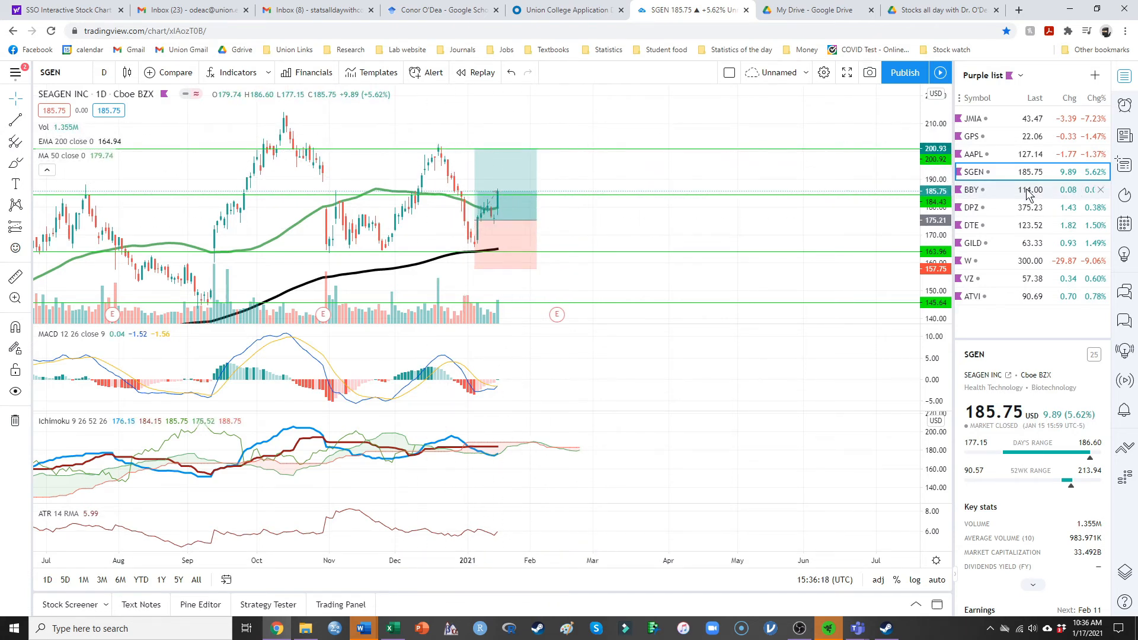
{"action": "mouse_move", "coordinate": [1031, 189]}
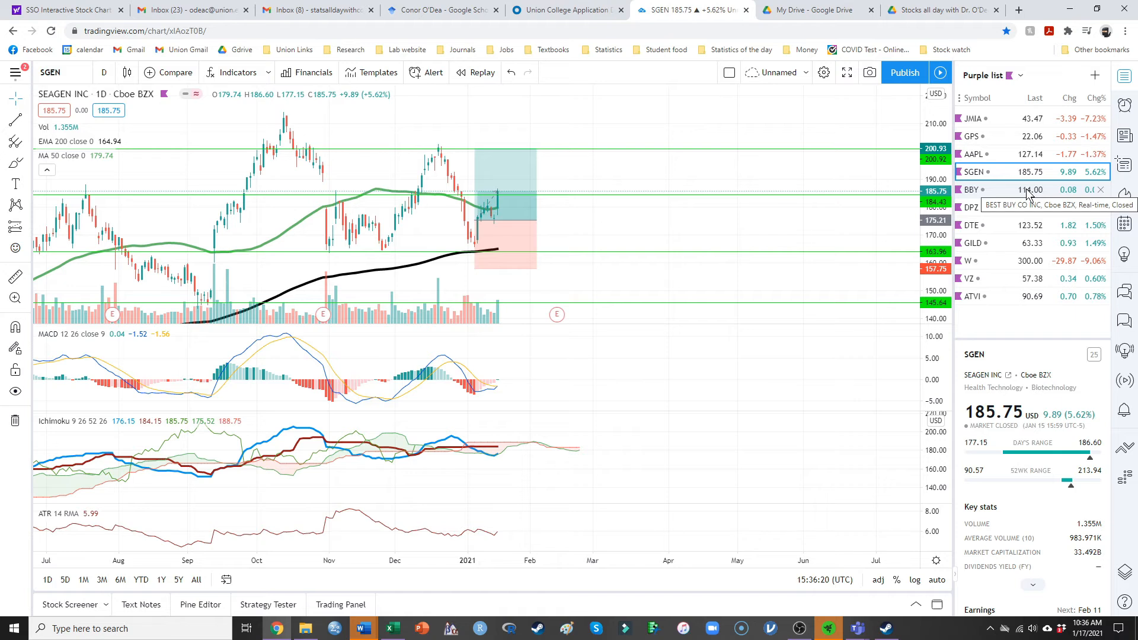
- Open the Best Buy (BBY) chart, glance back at Seagen, then return to BBY
{"action": "left_click", "coordinate": [973, 190]}
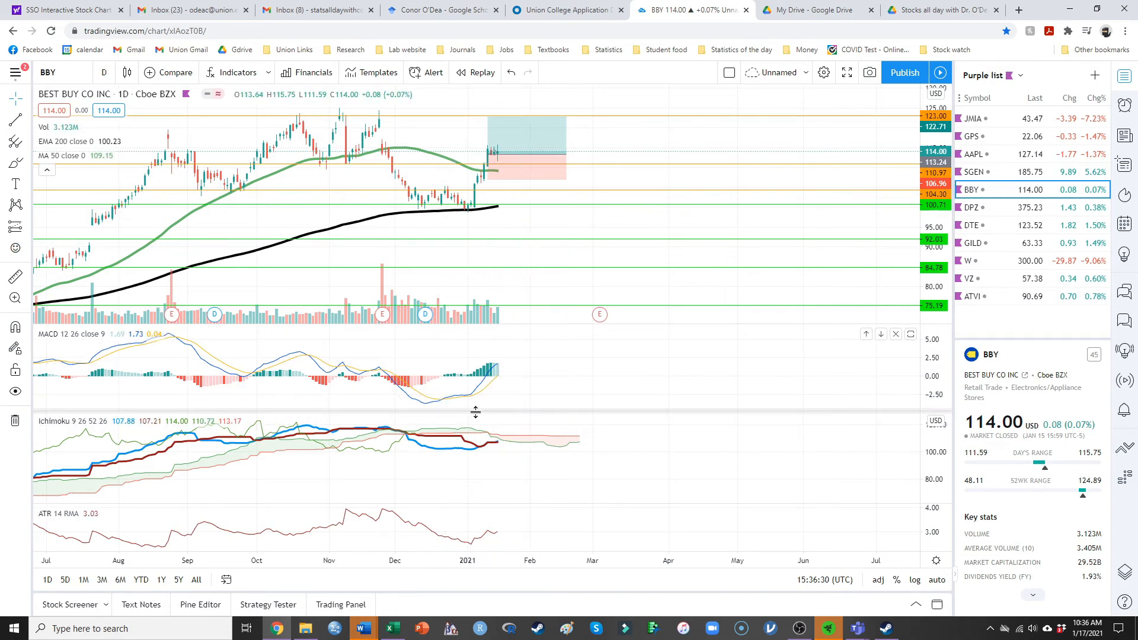
{"action": "mouse_move", "coordinate": [510, 427]}
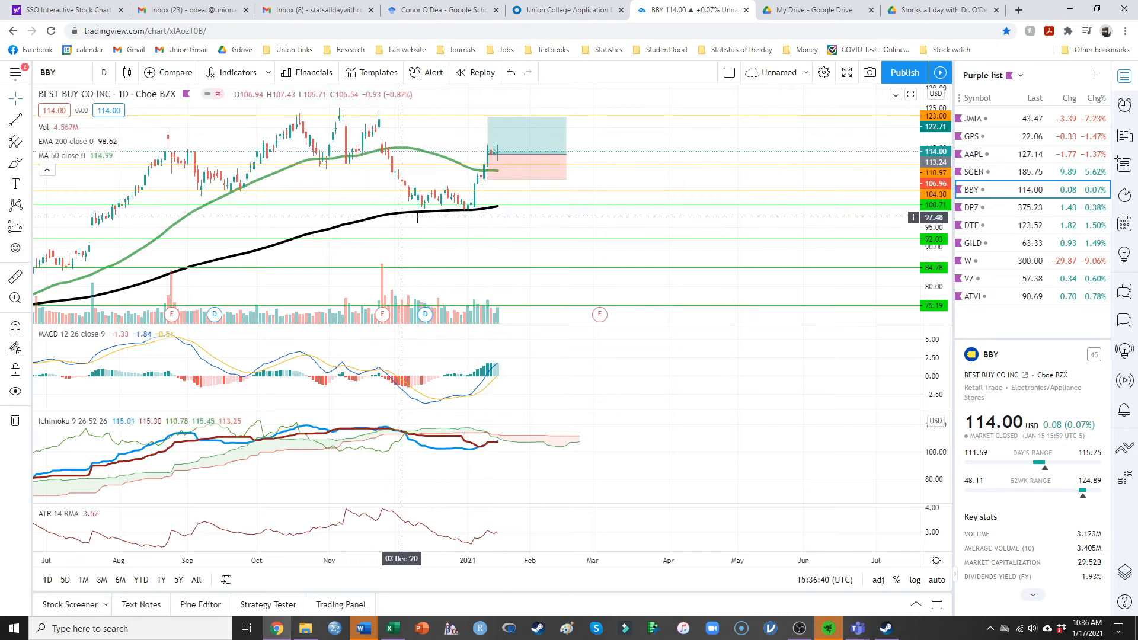
{"action": "mouse_move", "coordinate": [475, 218]}
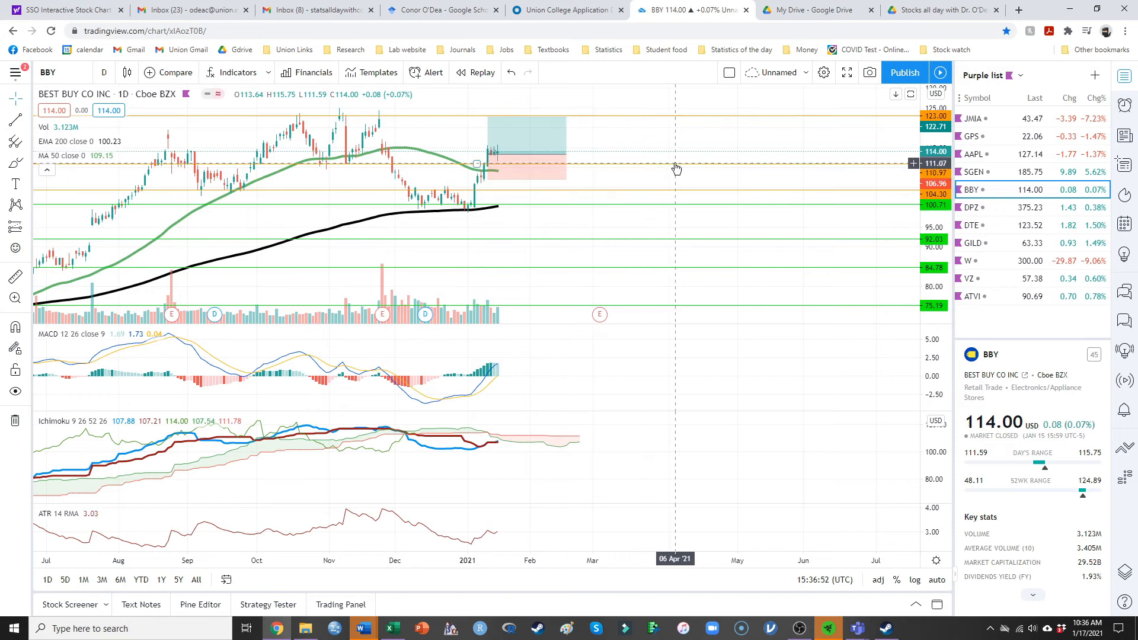
{"action": "mouse_move", "coordinate": [681, 168]}
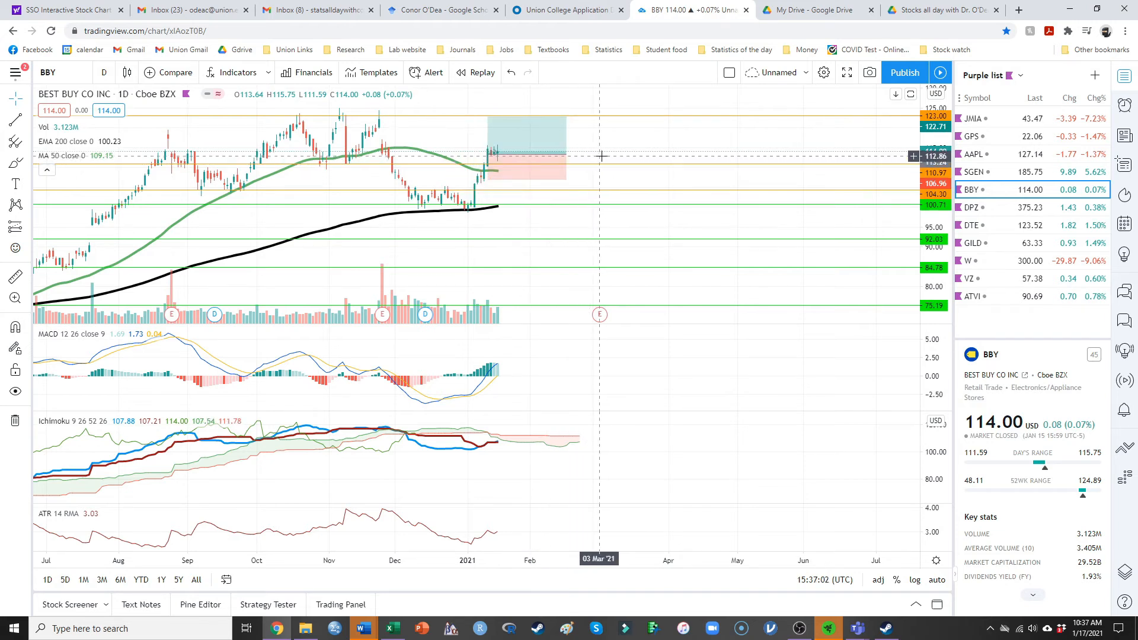
{"action": "mouse_move", "coordinate": [602, 155]}
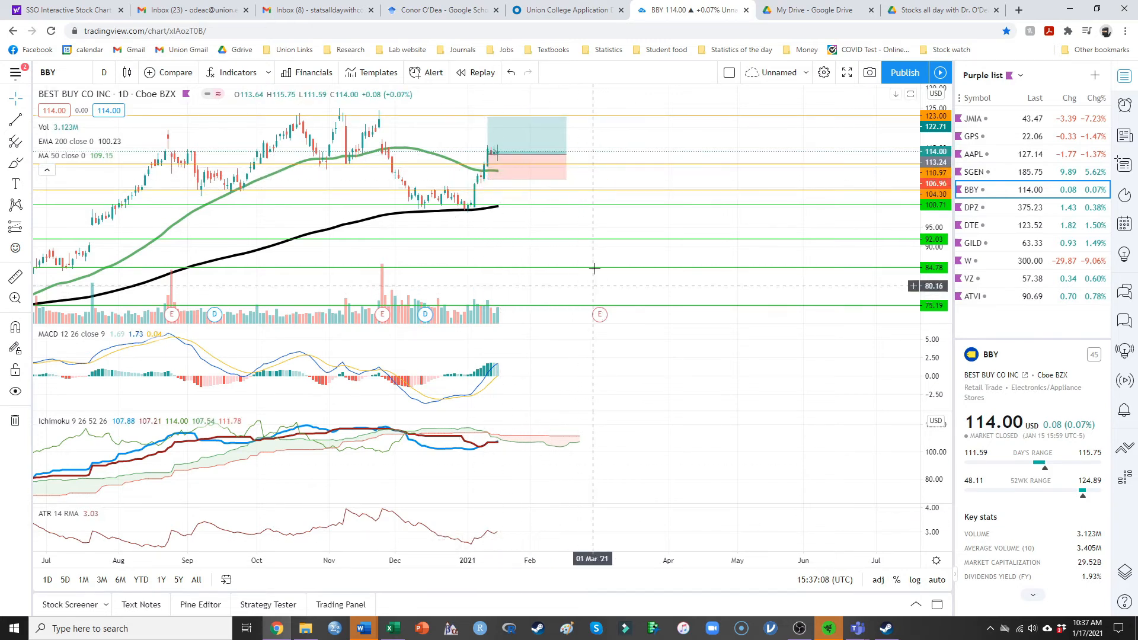
{"action": "mouse_move", "coordinate": [585, 168]}
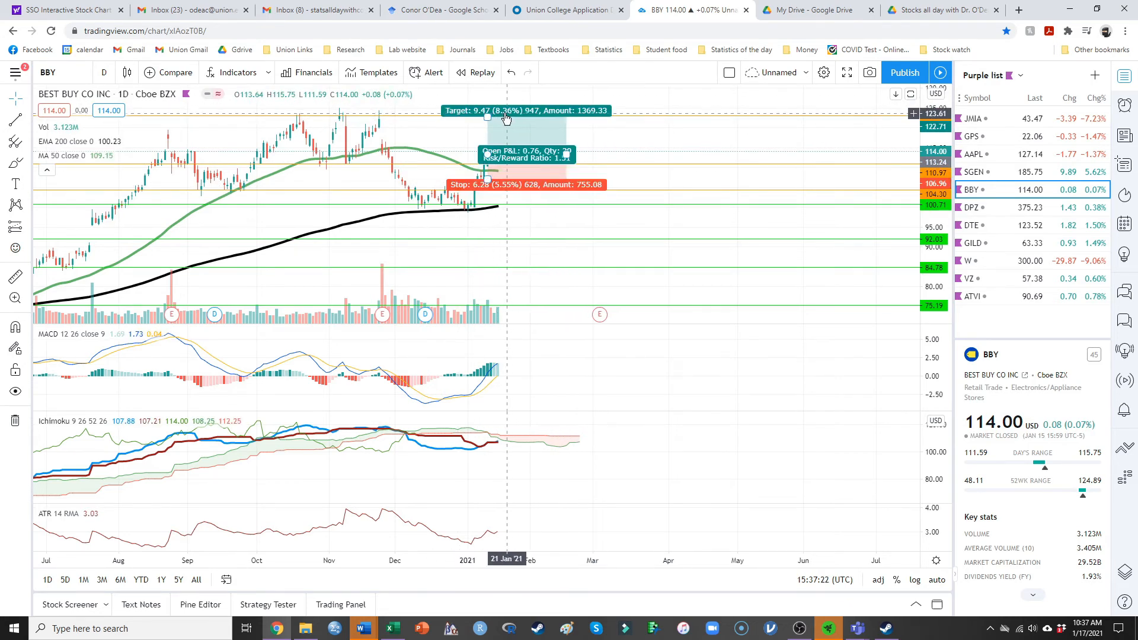
{"action": "mouse_move", "coordinate": [564, 136]}
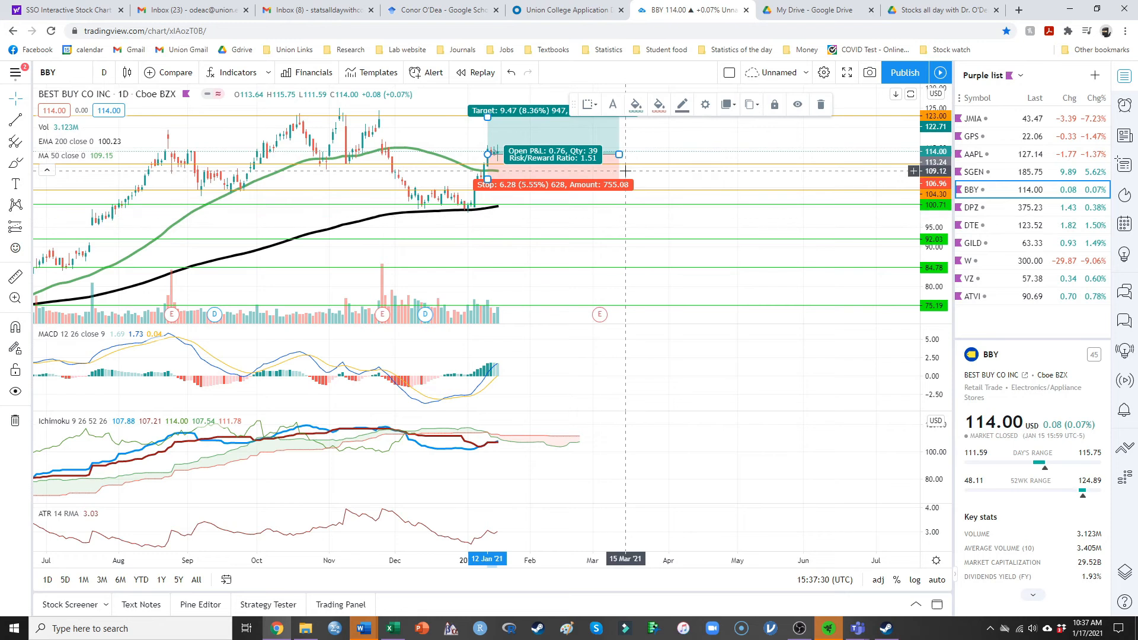
{"action": "mouse_move", "coordinate": [623, 178]}
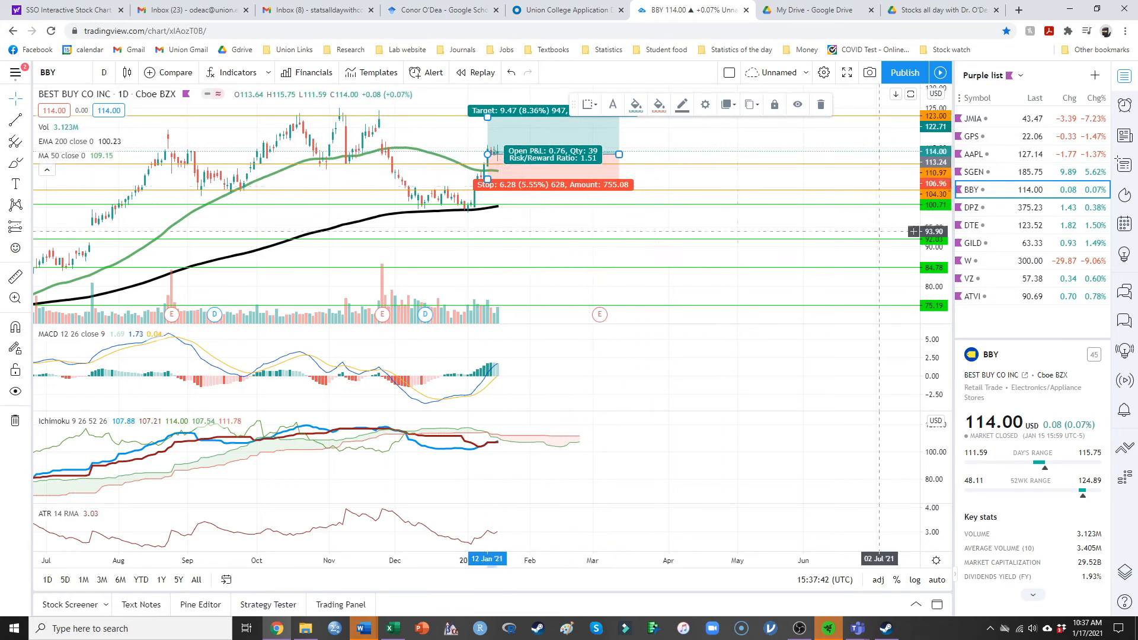
{"action": "left_click", "coordinate": [973, 172]}
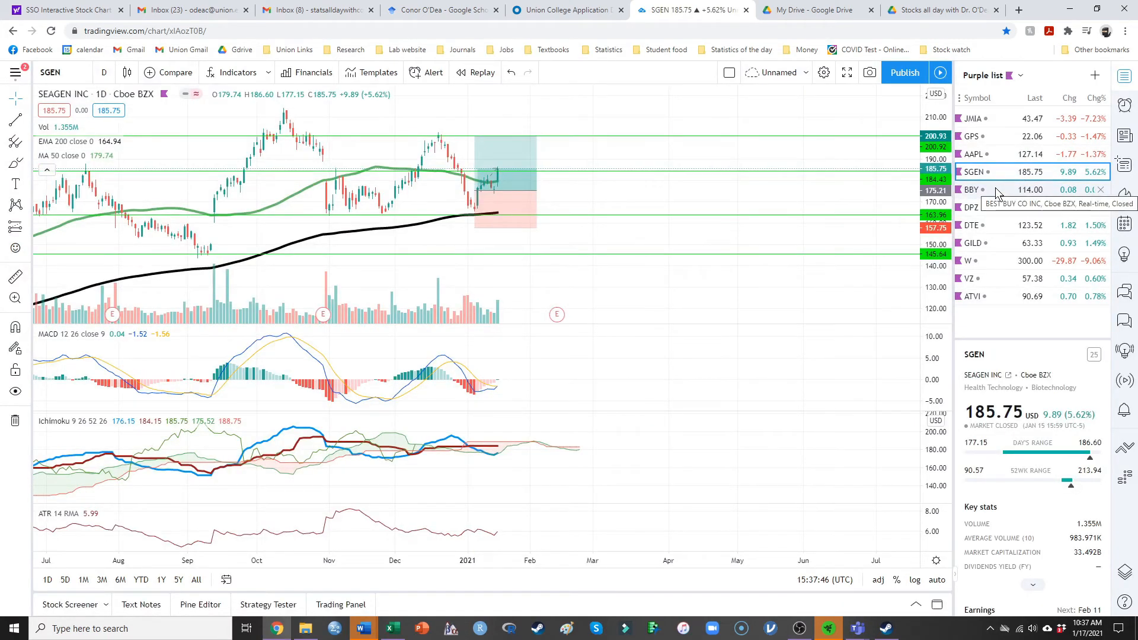
{"action": "left_click", "coordinate": [971, 189]}
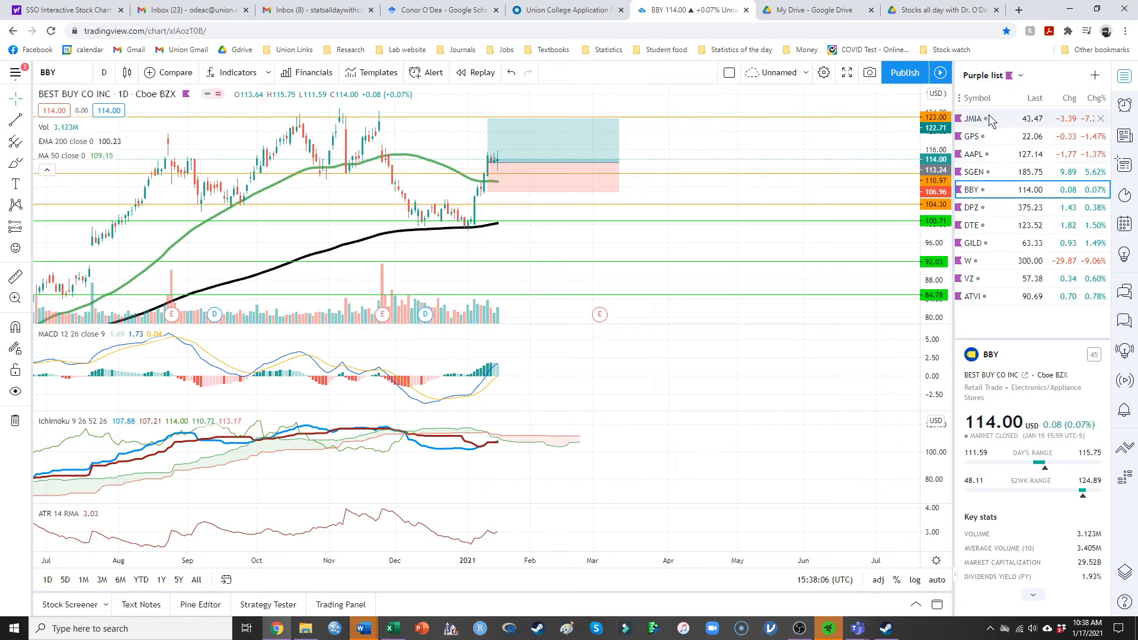
- Step through JMIA and GPS to Apple, toggling its chart between 4-hour and daily candles
{"action": "left_click", "coordinate": [972, 119]}
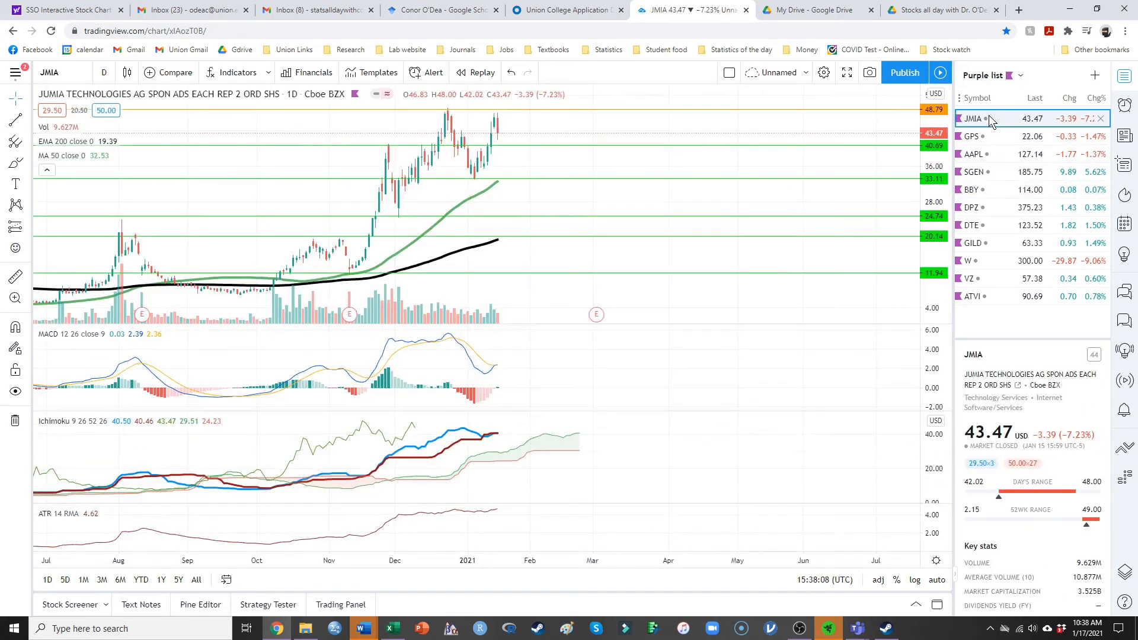
{"action": "left_click", "coordinate": [971, 136]}
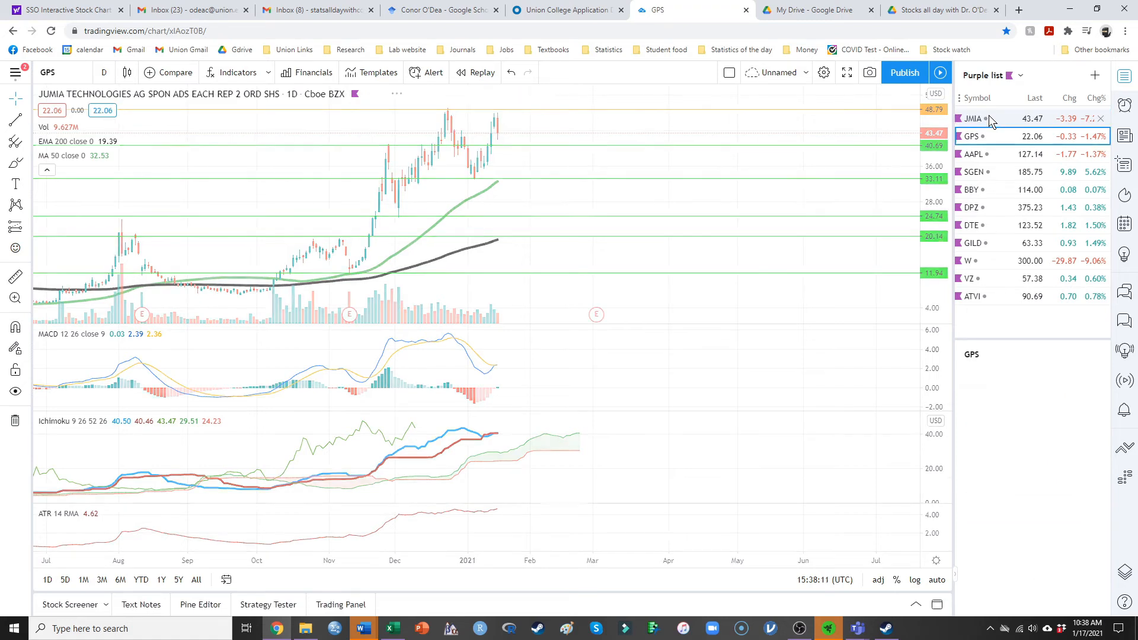
{"action": "left_click", "coordinate": [972, 155]}
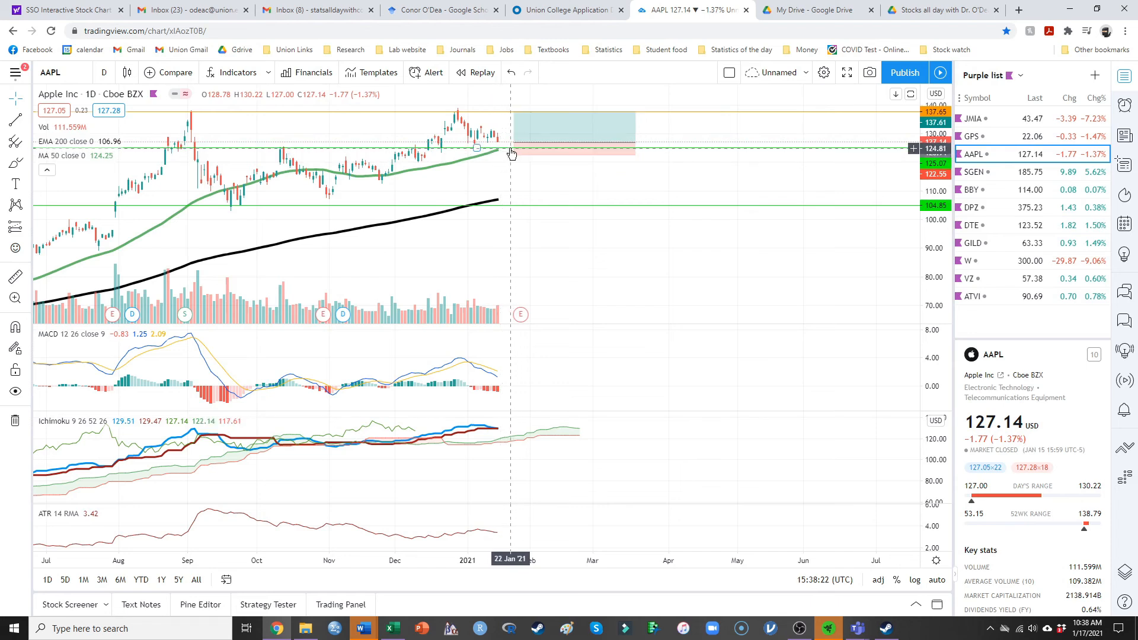
{"action": "left_click_drag", "start_coordinate": [512, 153], "coordinate": [566, 153]}
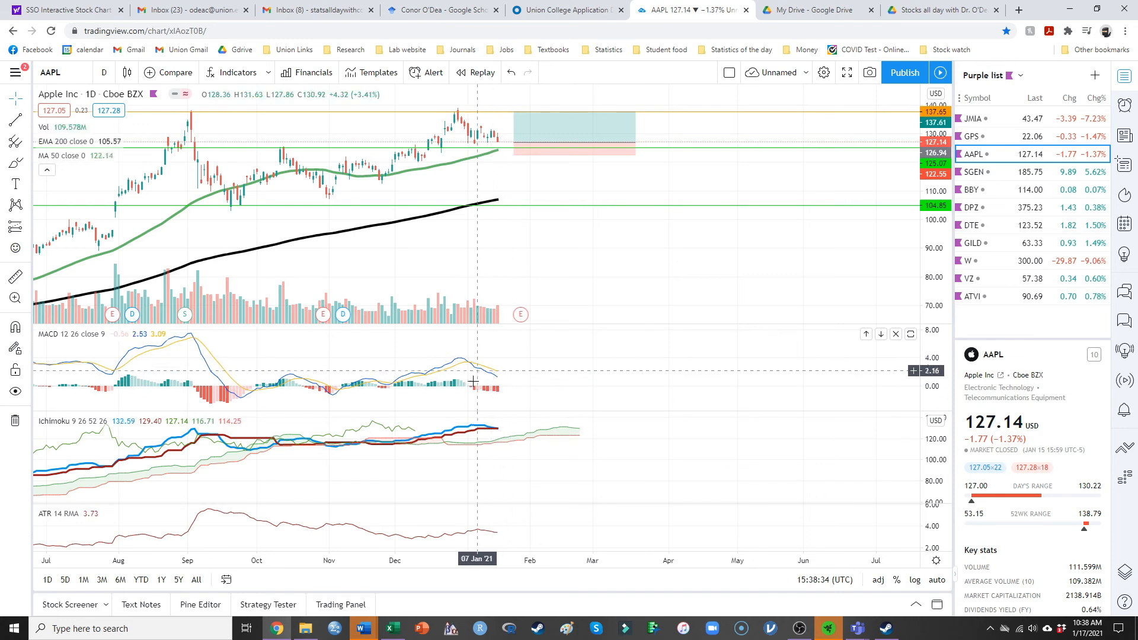
{"action": "mouse_move", "coordinate": [459, 346]}
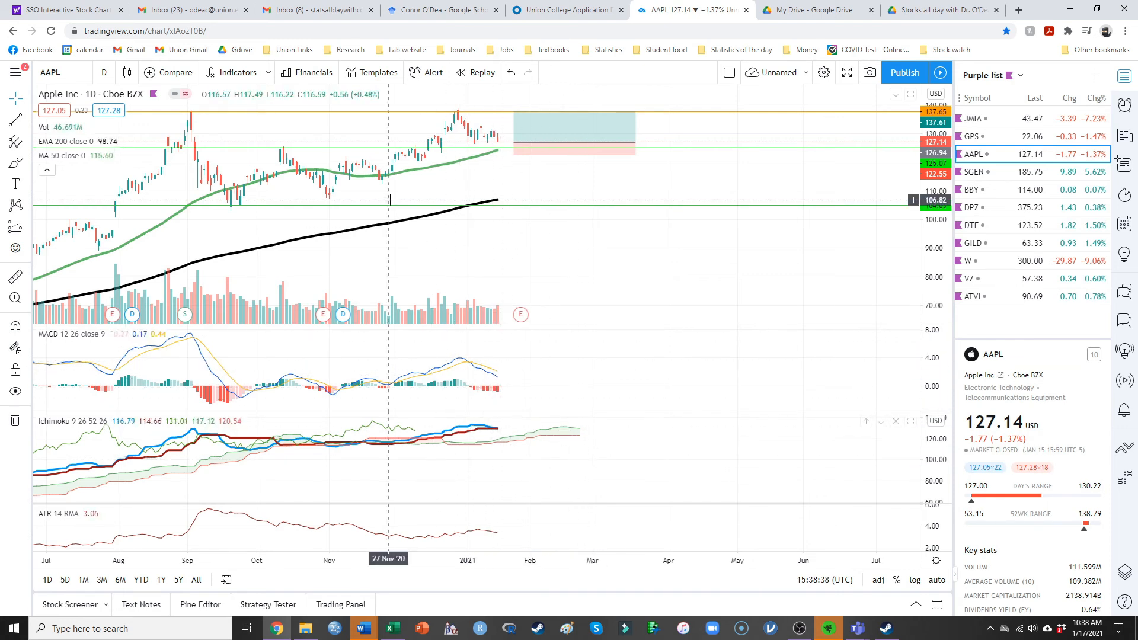
{"action": "left_click", "coordinate": [103, 72]}
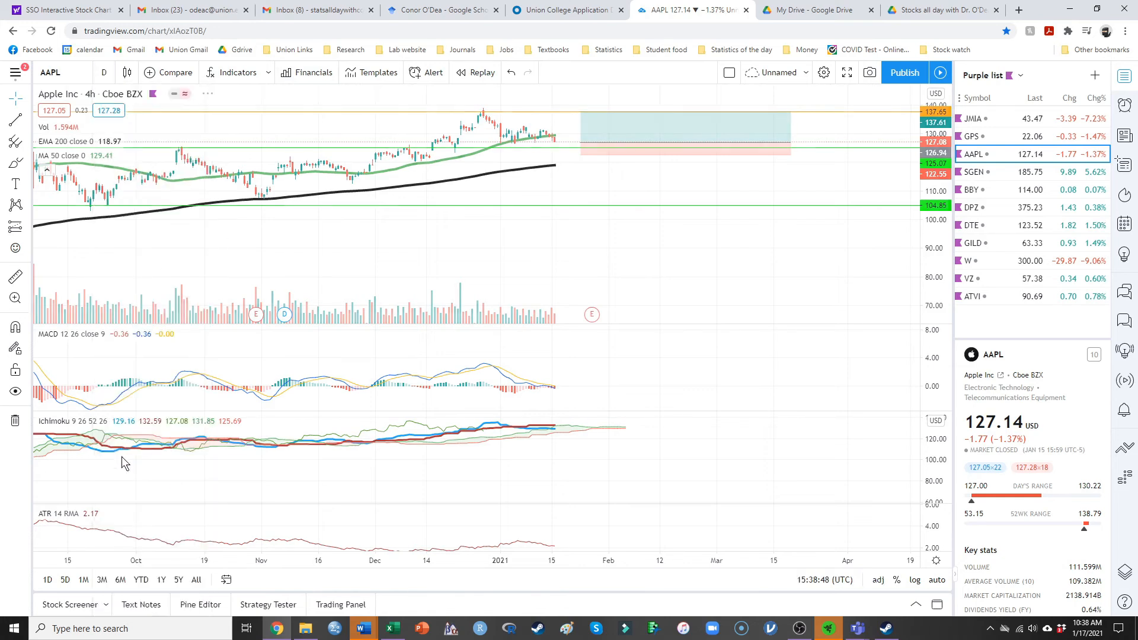
{"action": "left_click", "coordinate": [104, 71]}
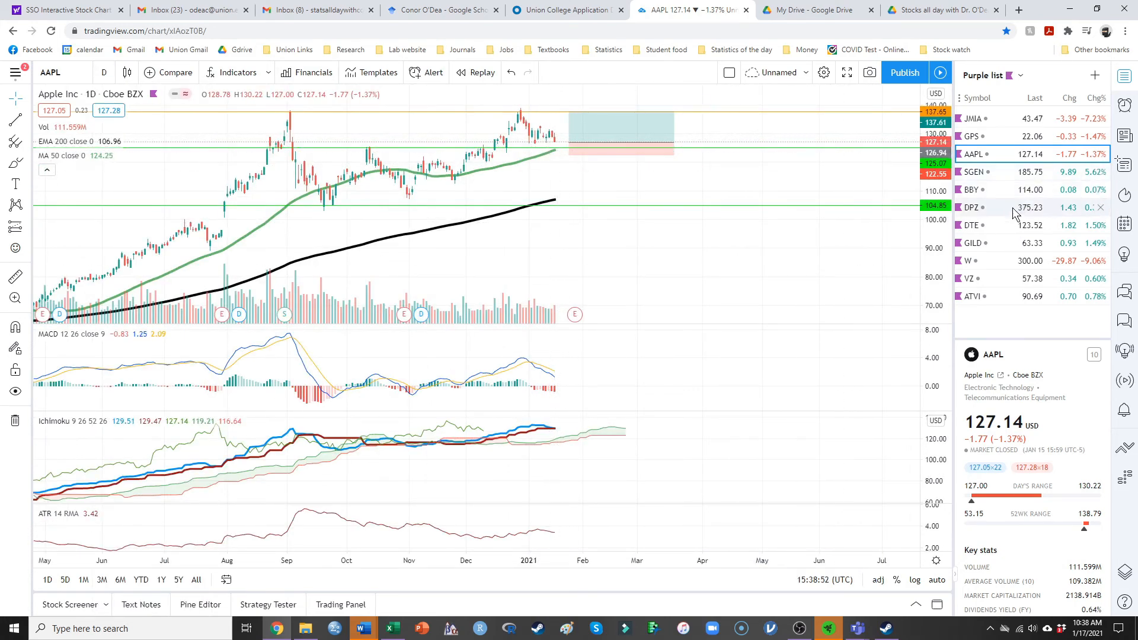
- Load the DPZ daily chart from the Purple list watchlist
{"action": "left_click", "coordinate": [973, 207]}
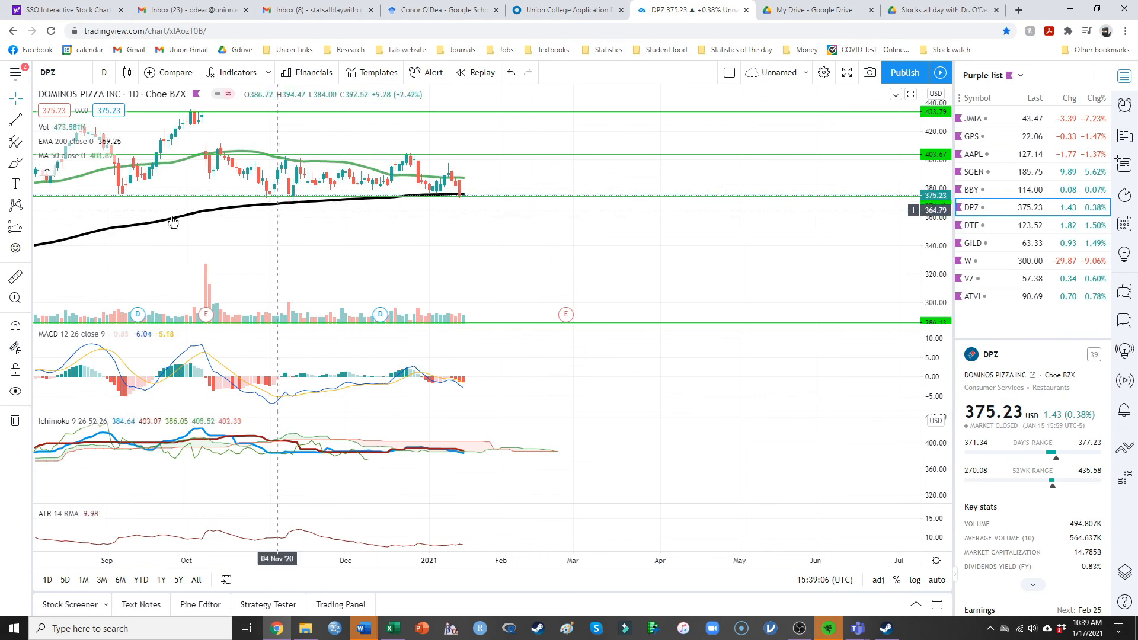
{"action": "mouse_move", "coordinate": [518, 159]}
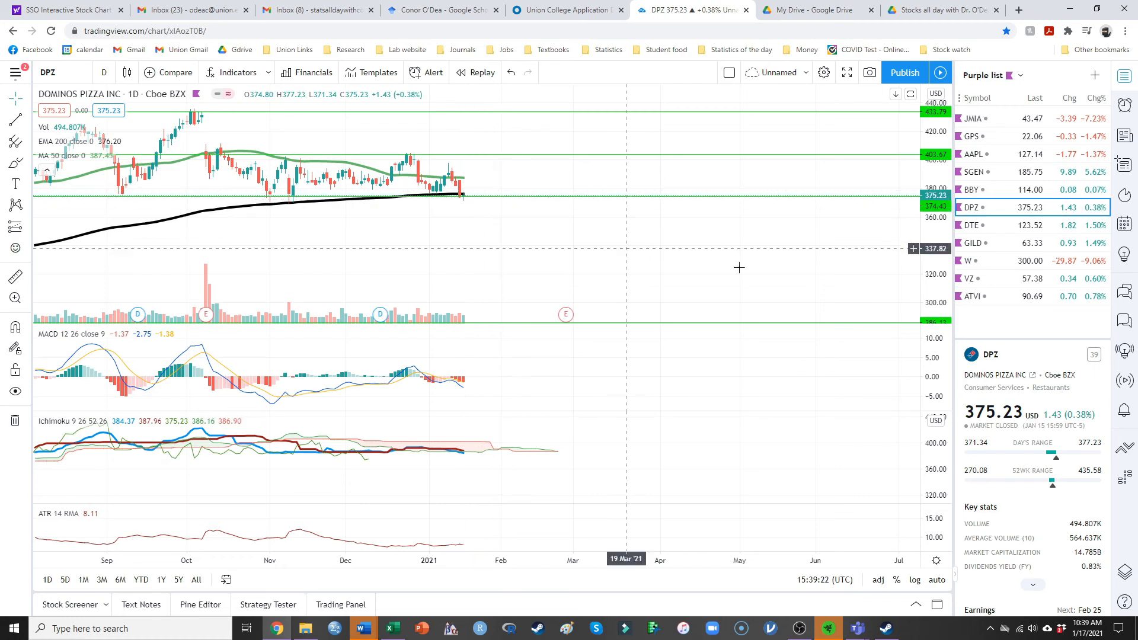
- Open the DTE chart and raise the long position's target to about 135
{"action": "left_click", "coordinate": [1001, 225]}
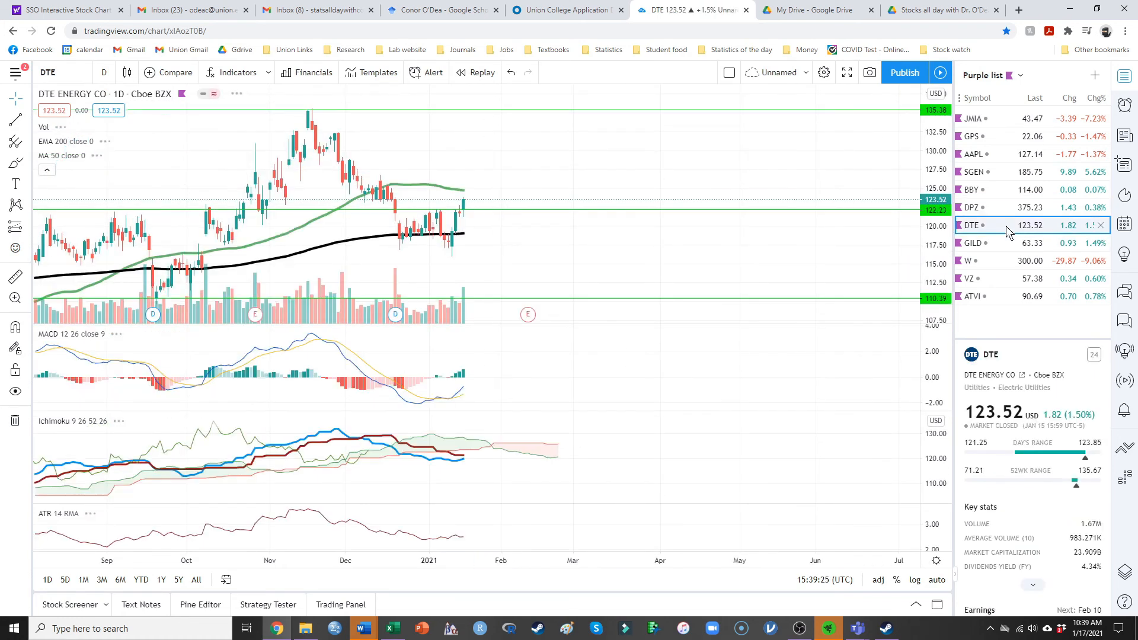
{"action": "mouse_move", "coordinate": [194, 174]}
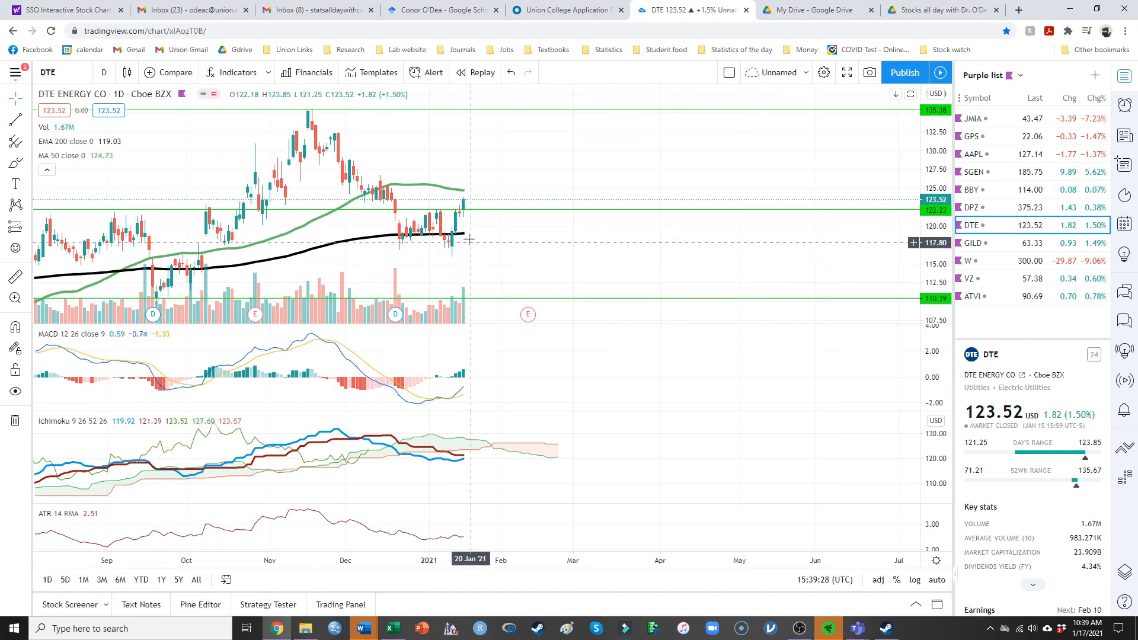
{"action": "mouse_move", "coordinate": [382, 241]}
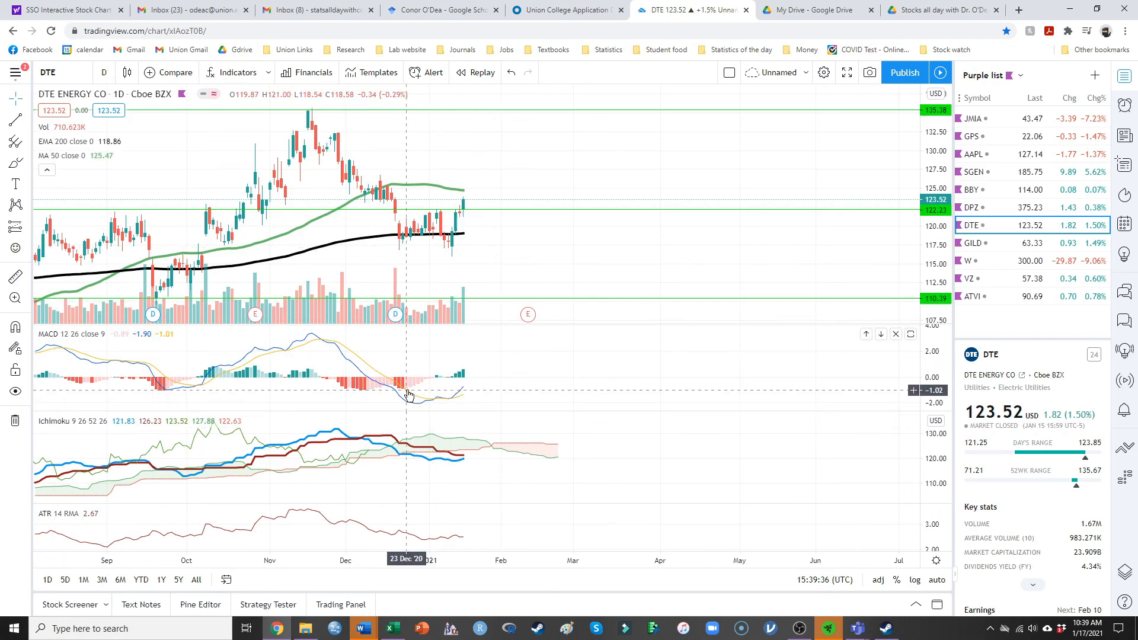
{"action": "mouse_move", "coordinate": [466, 197]}
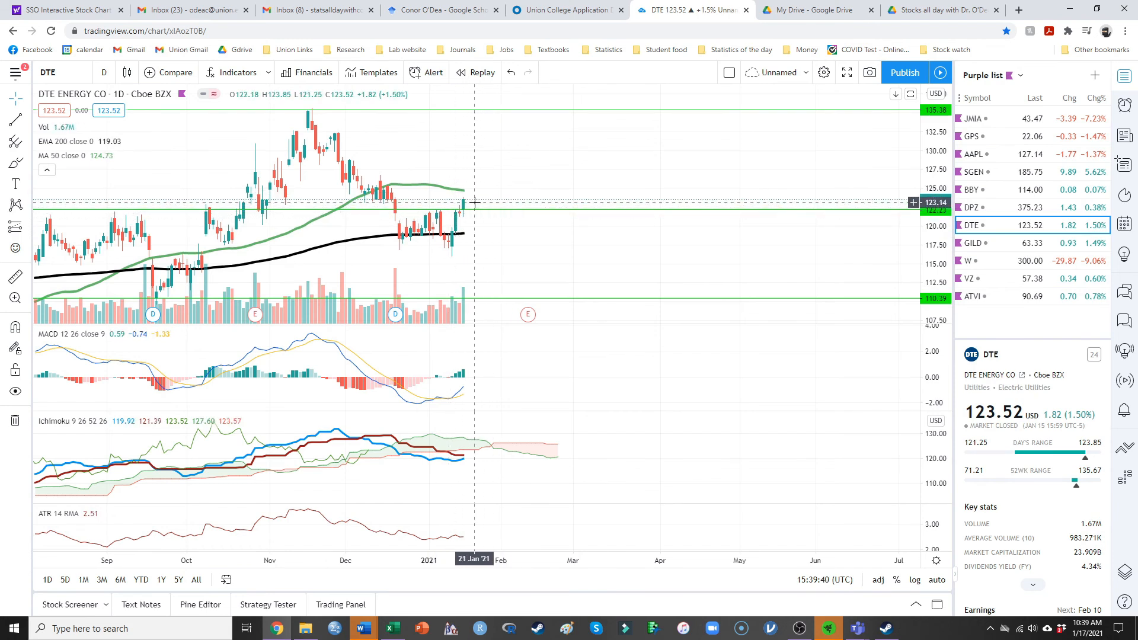
{"action": "mouse_move", "coordinate": [486, 203]}
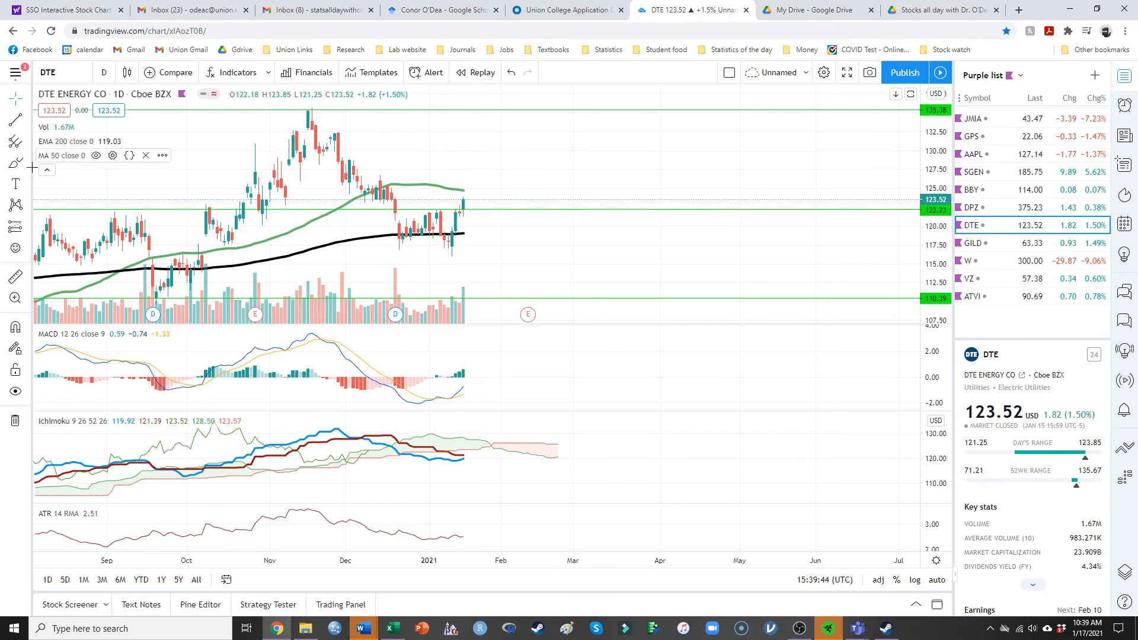
{"action": "mouse_move", "coordinate": [533, 204]}
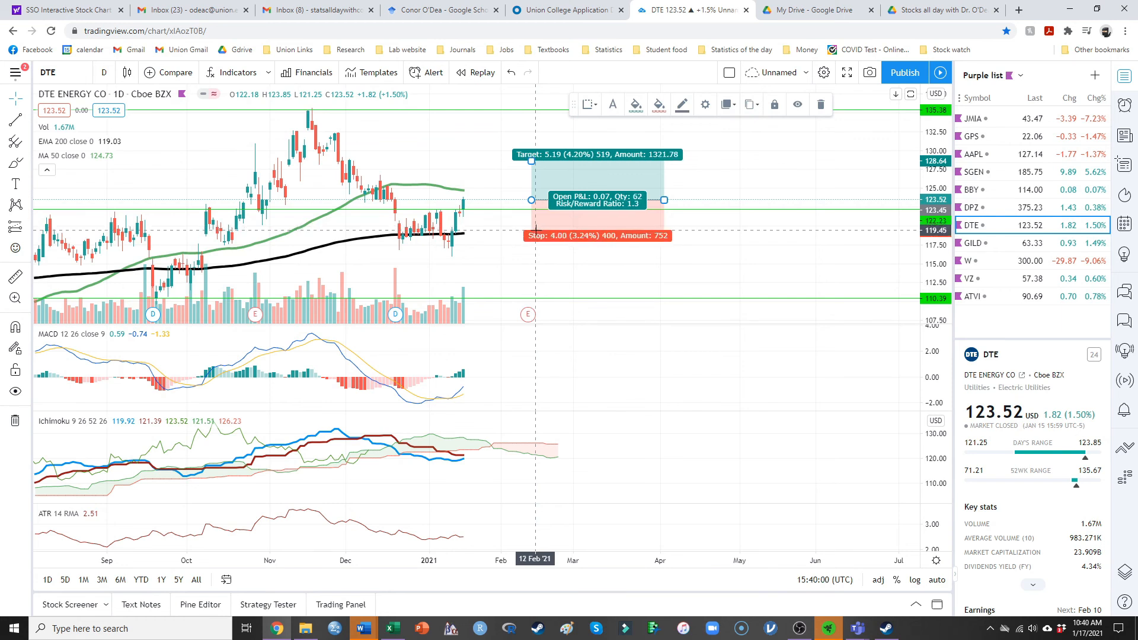
{"action": "left_click_drag", "start_coordinate": [532, 162], "coordinate": [531, 145]}
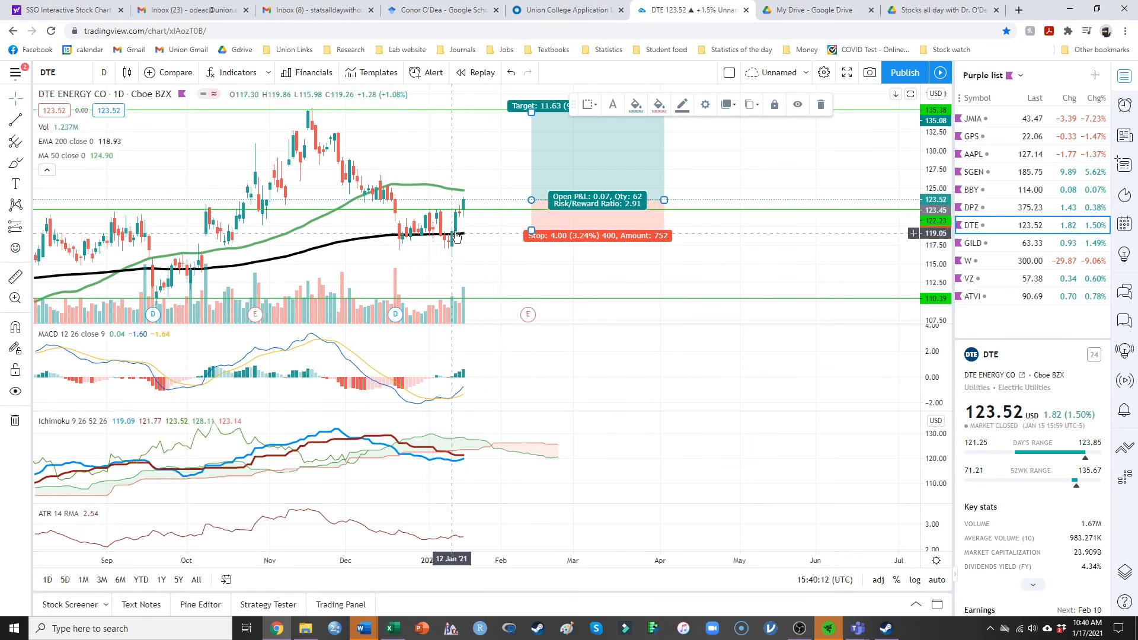
{"action": "mouse_move", "coordinate": [391, 275]}
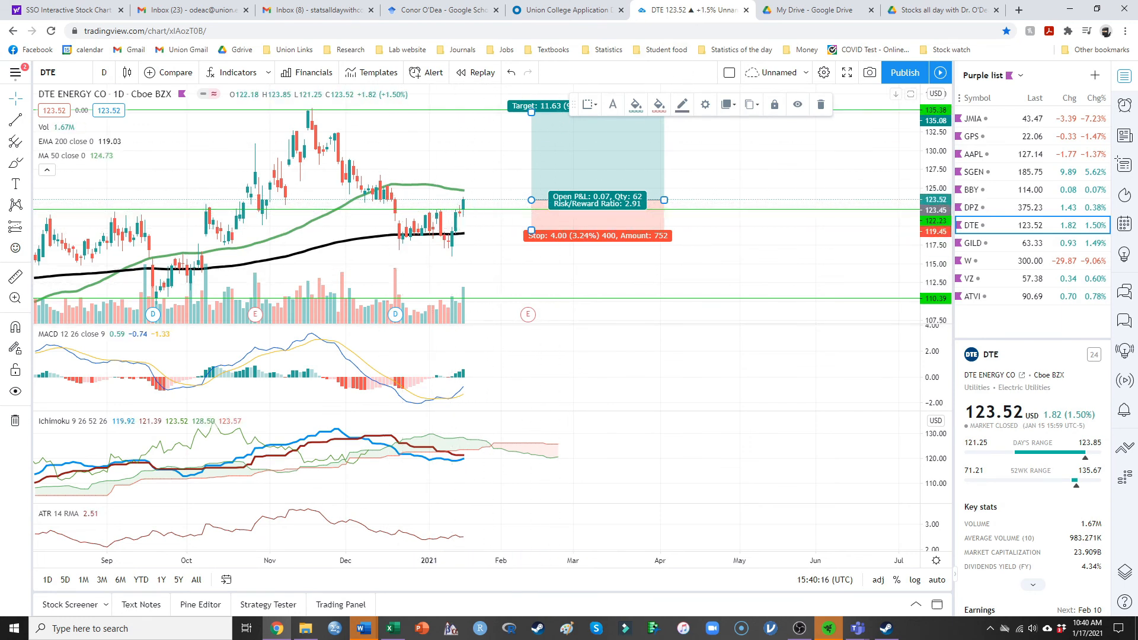
{"action": "mouse_move", "coordinate": [1014, 243]}
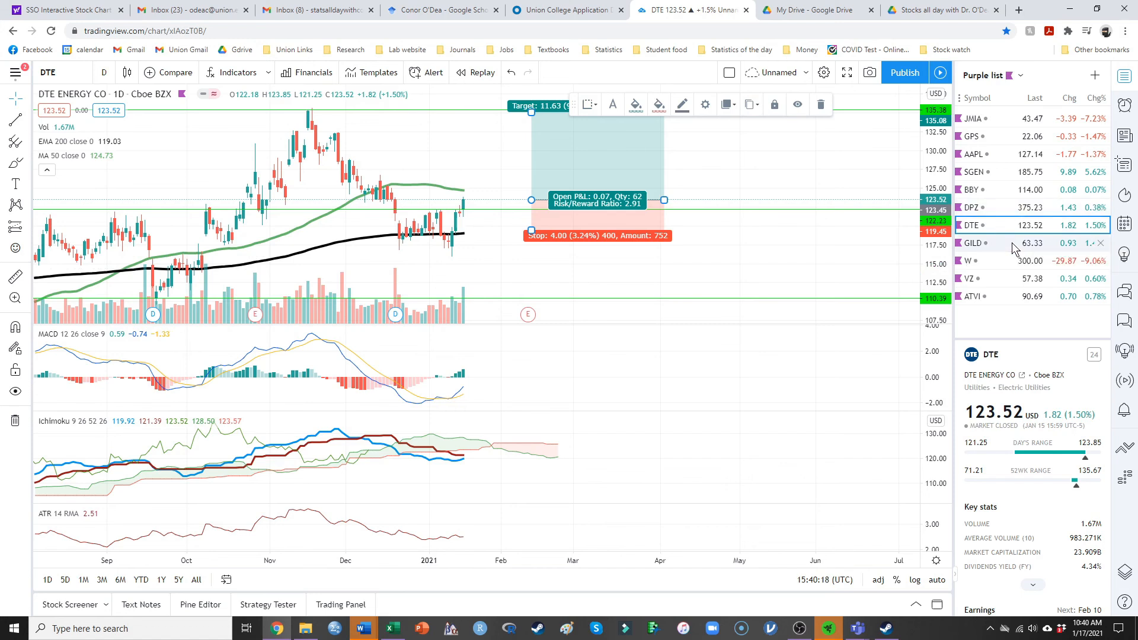
- Open GILD and adjust the long position's stop and target to about 66.89
{"action": "left_click", "coordinate": [973, 243]}
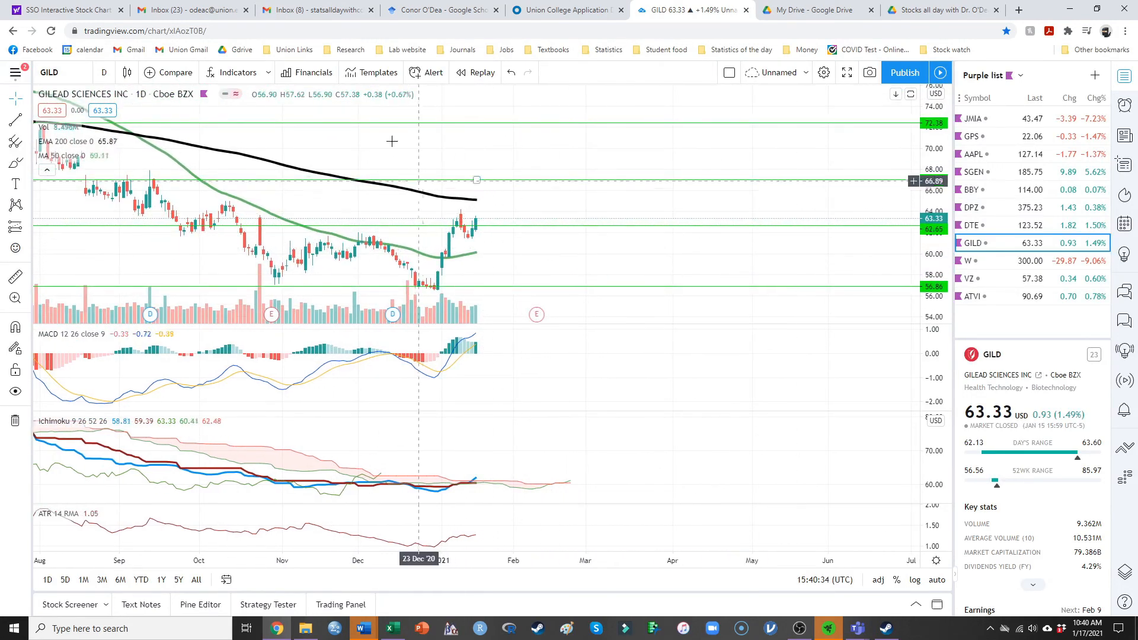
{"action": "mouse_move", "coordinate": [488, 224]}
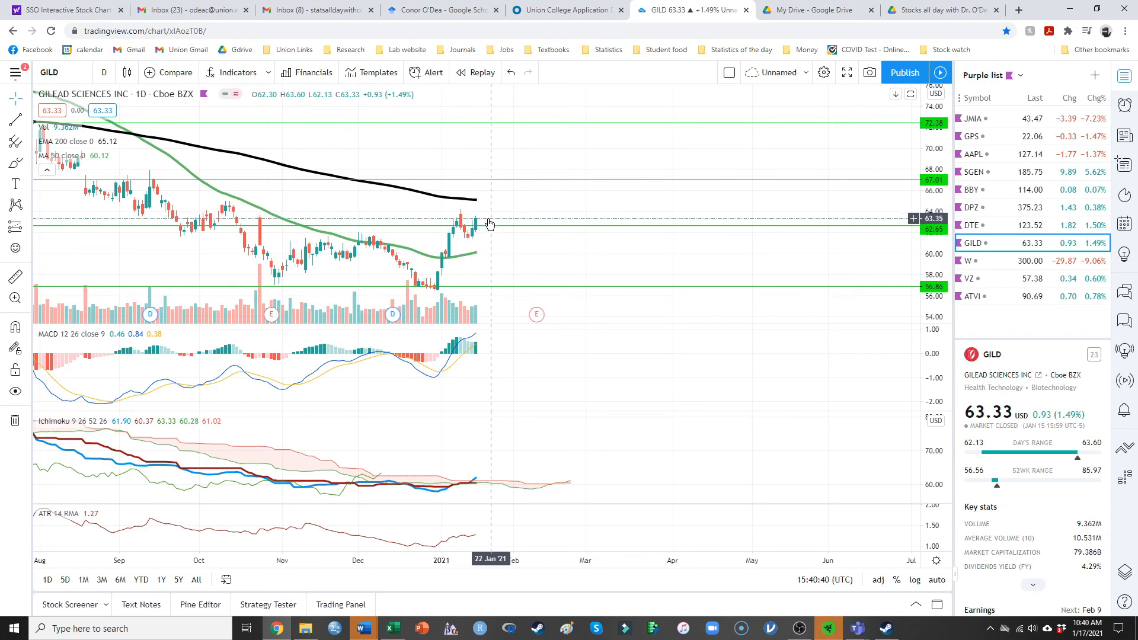
{"action": "mouse_move", "coordinate": [496, 218]}
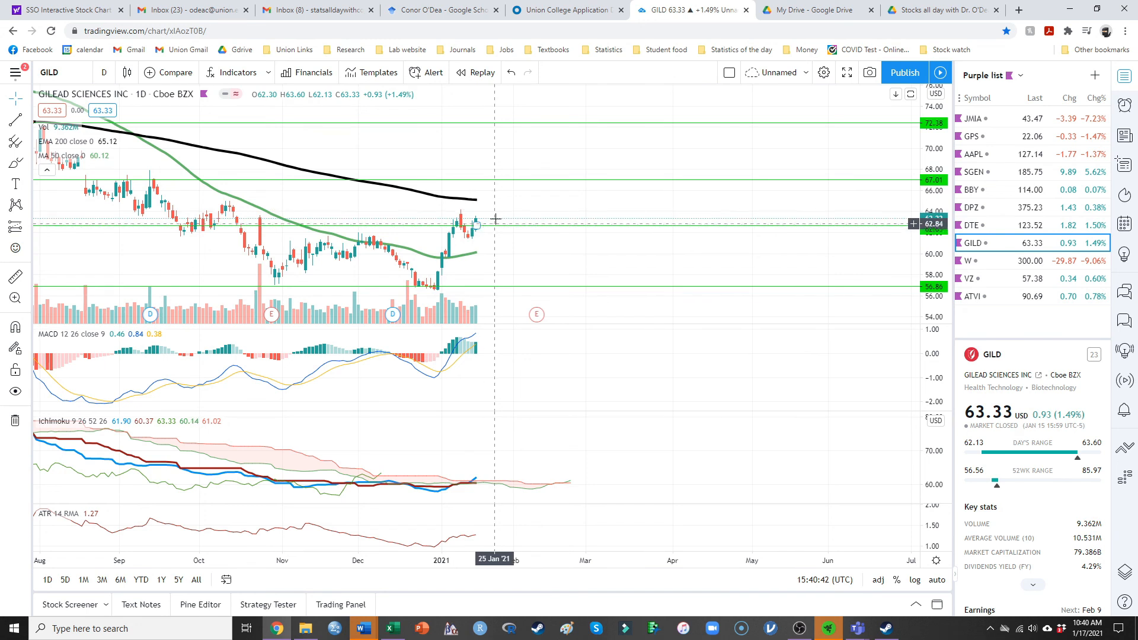
{"action": "mouse_move", "coordinate": [368, 230]}
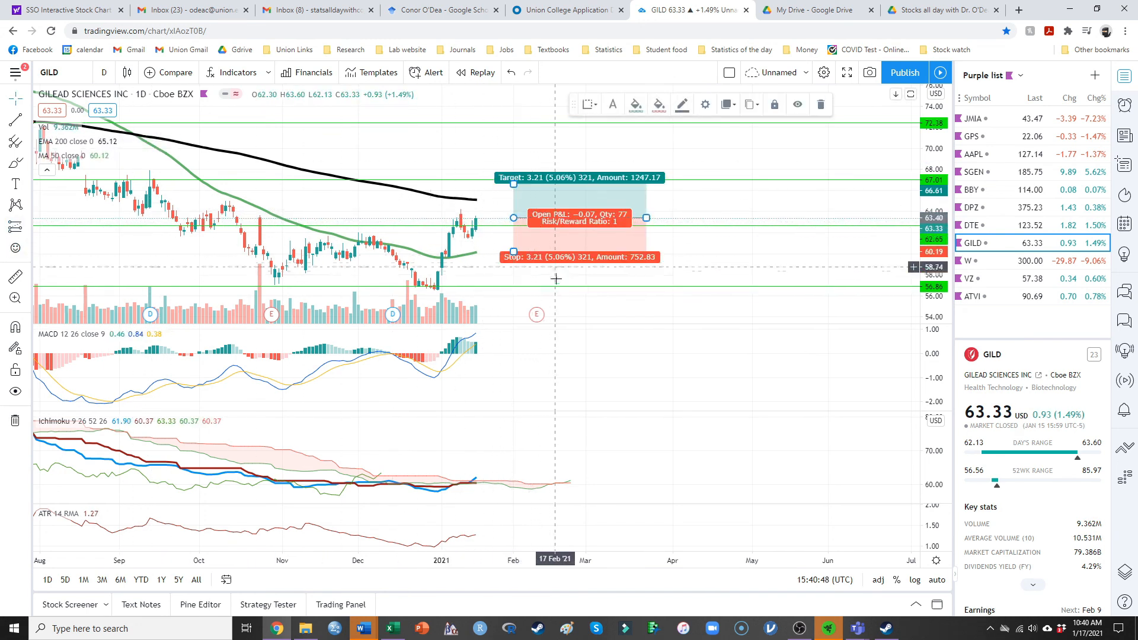
{"action": "mouse_move", "coordinate": [475, 457]}
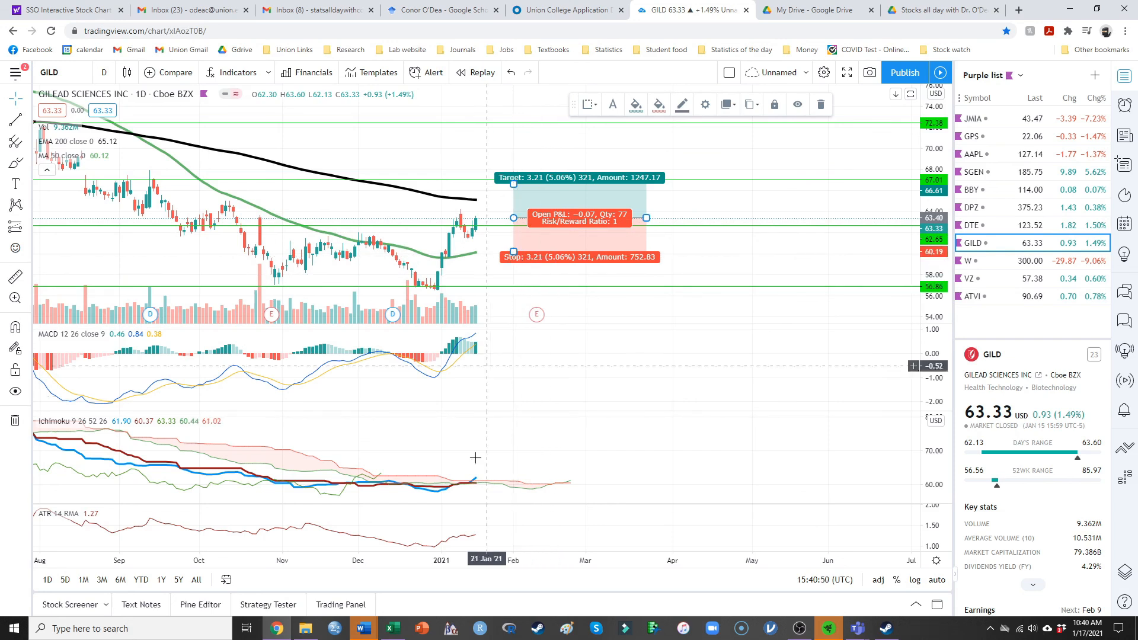
{"action": "mouse_move", "coordinate": [526, 439]}
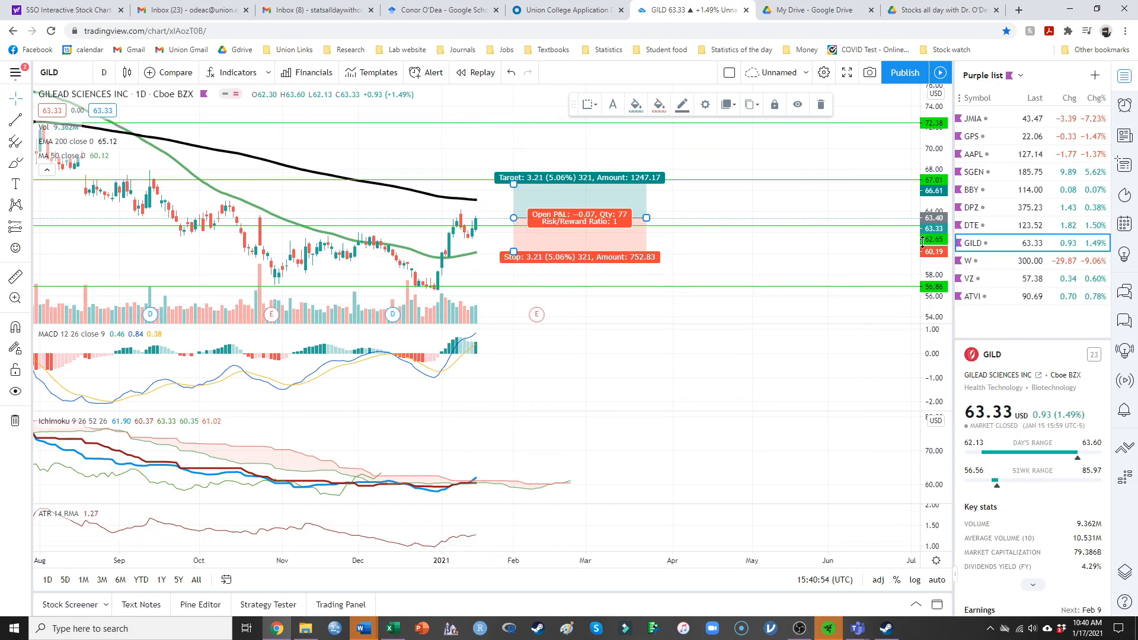
{"action": "mouse_move", "coordinate": [575, 279]}
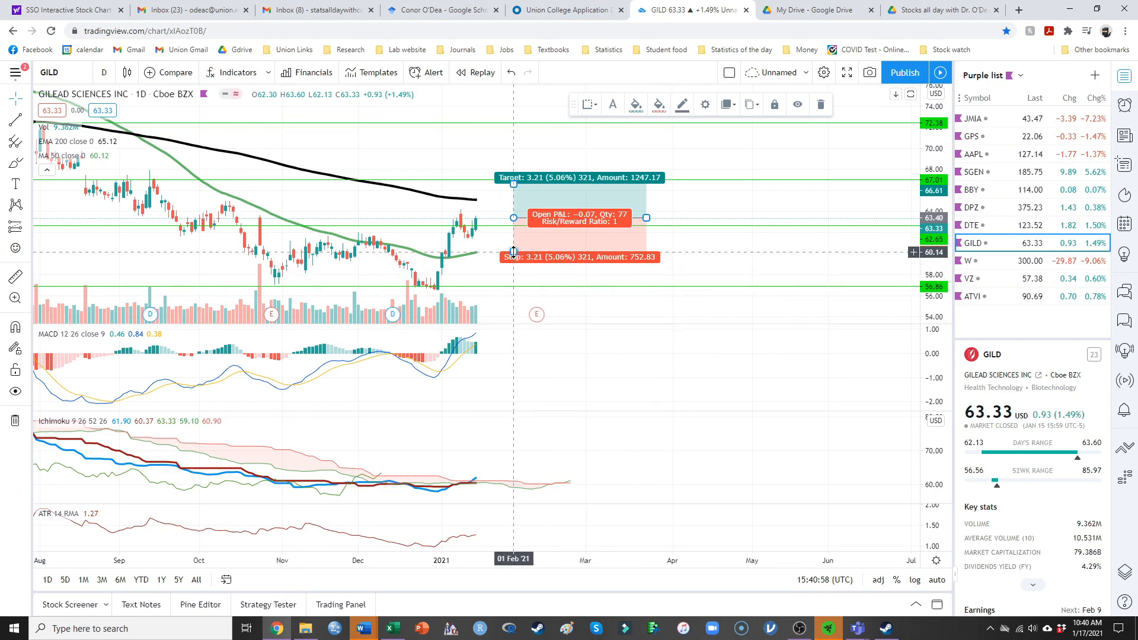
{"action": "left_click_drag", "start_coordinate": [577, 256], "coordinate": [576, 247]}
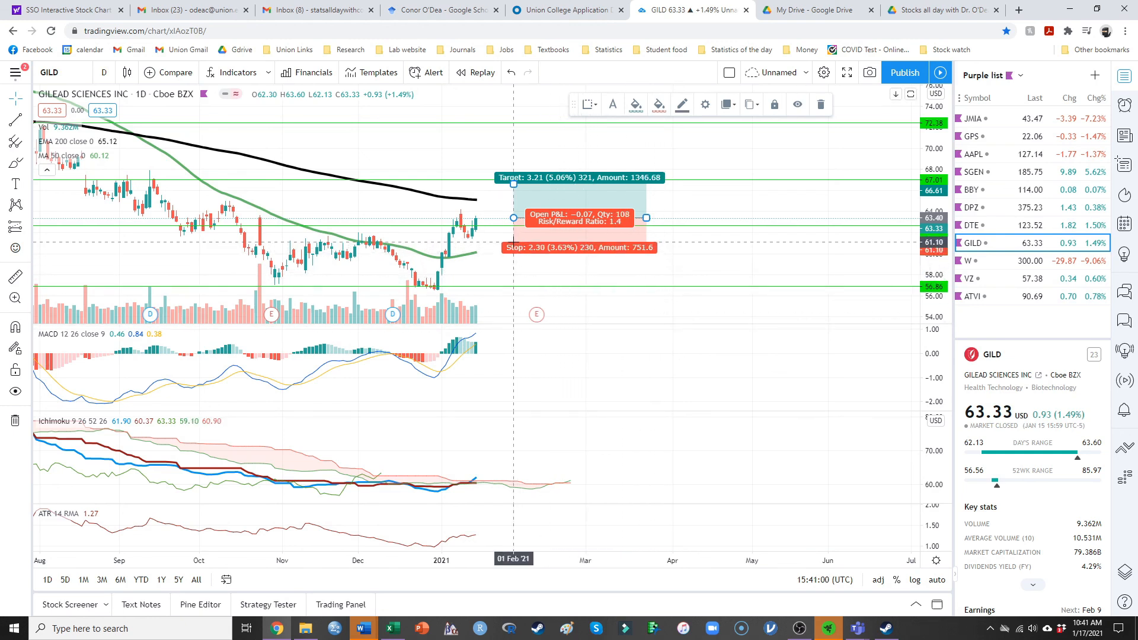
{"action": "left_click_drag", "start_coordinate": [581, 247], "coordinate": [581, 245]}
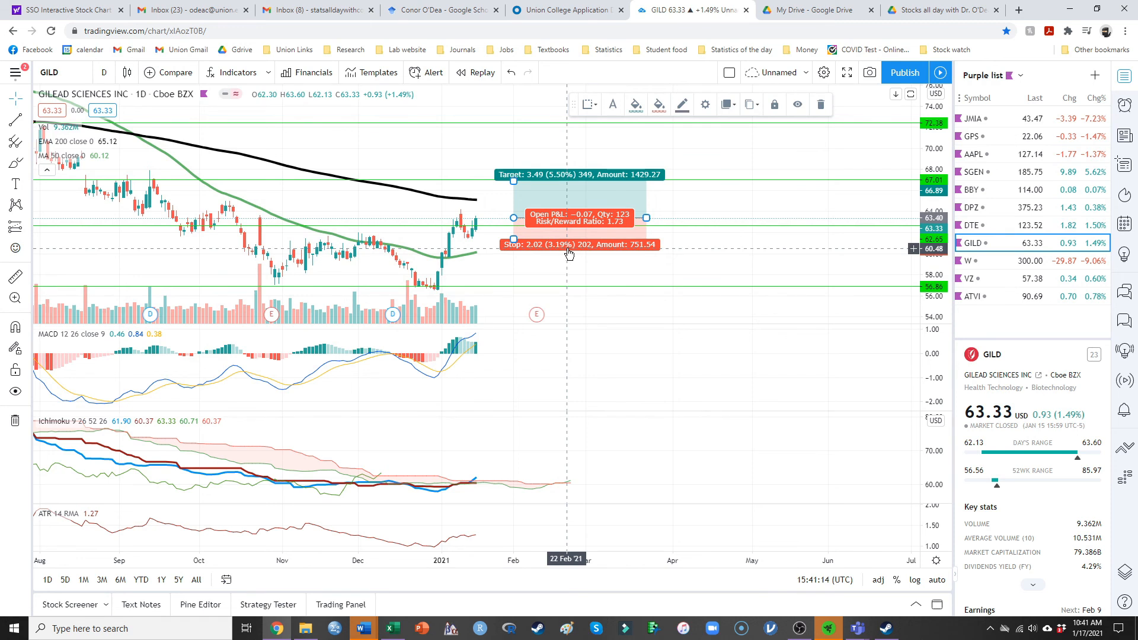
{"action": "mouse_move", "coordinate": [557, 138]}
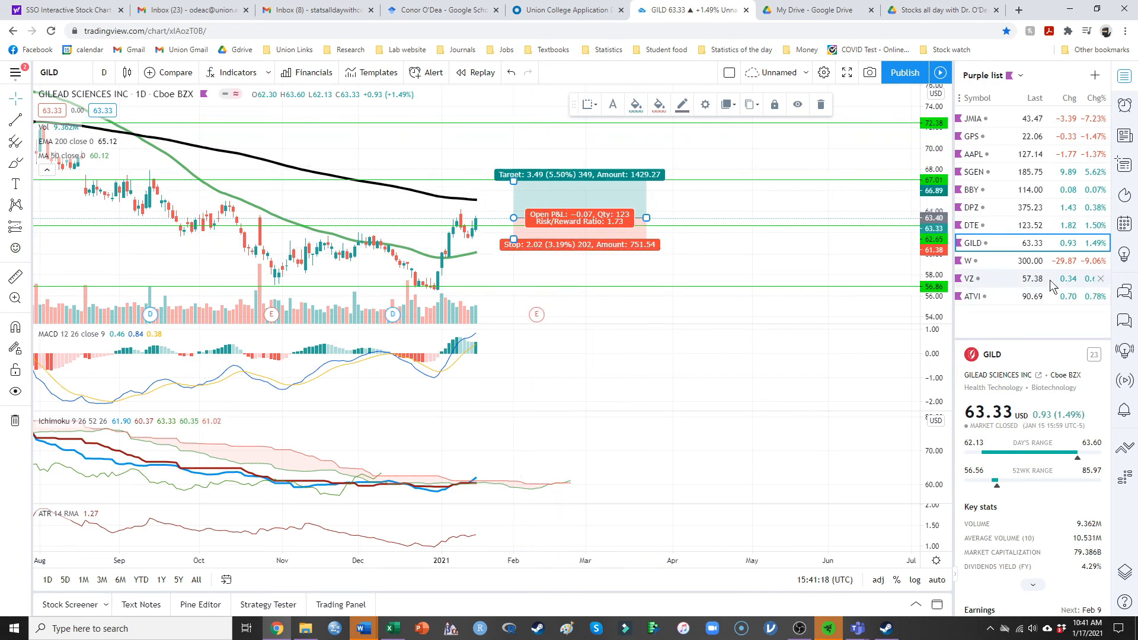
{"action": "mouse_move", "coordinate": [1005, 261]}
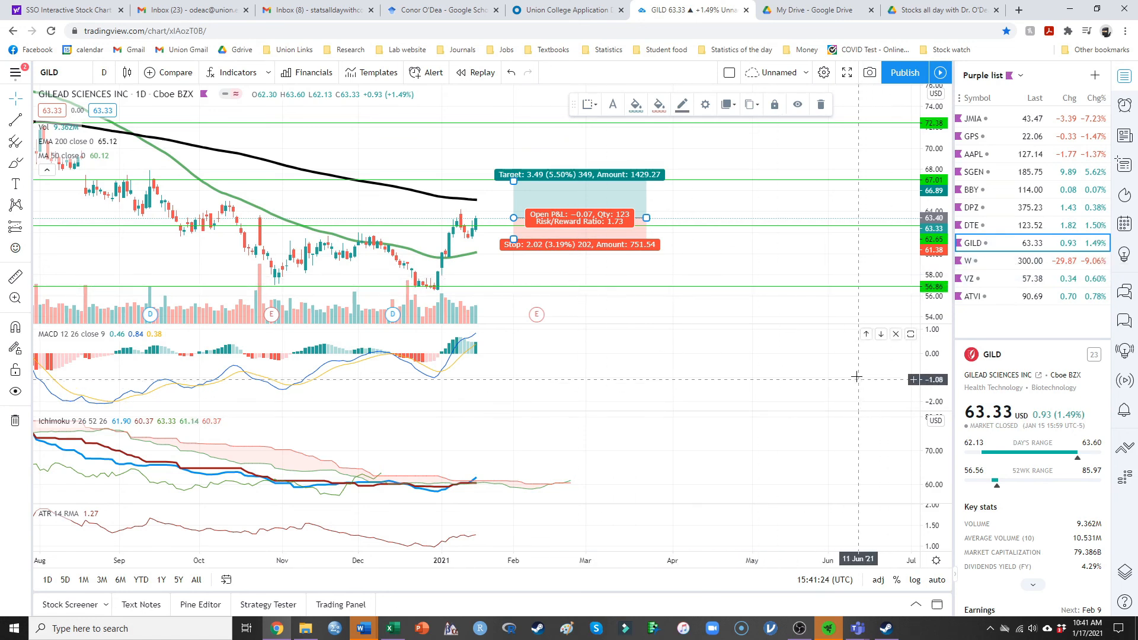
- Switch the watchlist via Orange list to the Red list
{"action": "left_click", "coordinate": [1019, 75]}
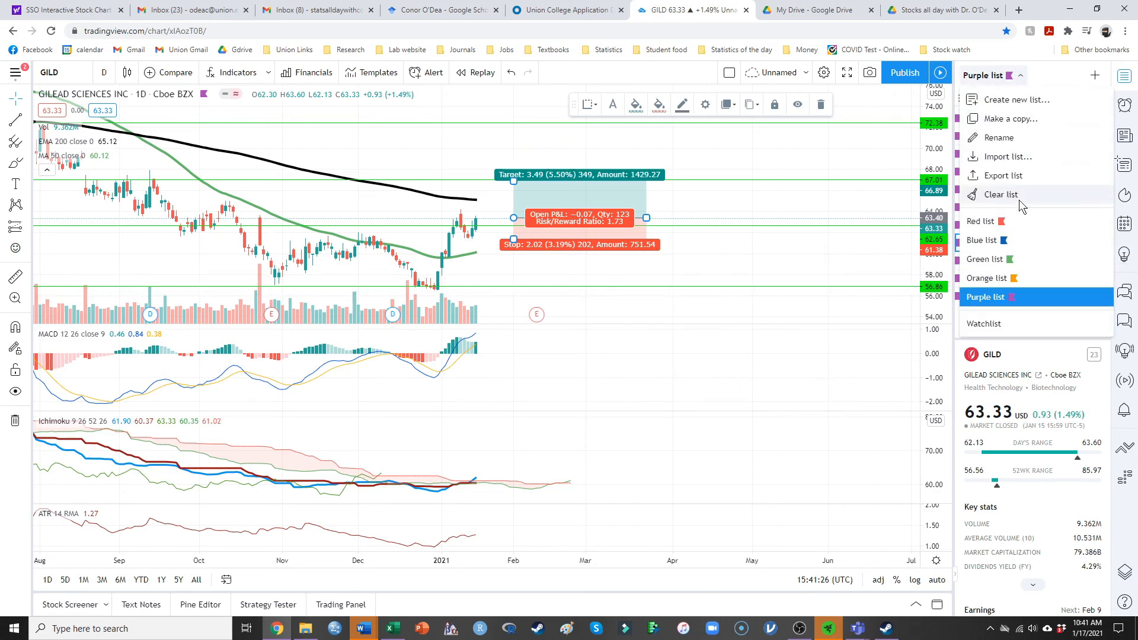
{"action": "left_click", "coordinate": [986, 278]}
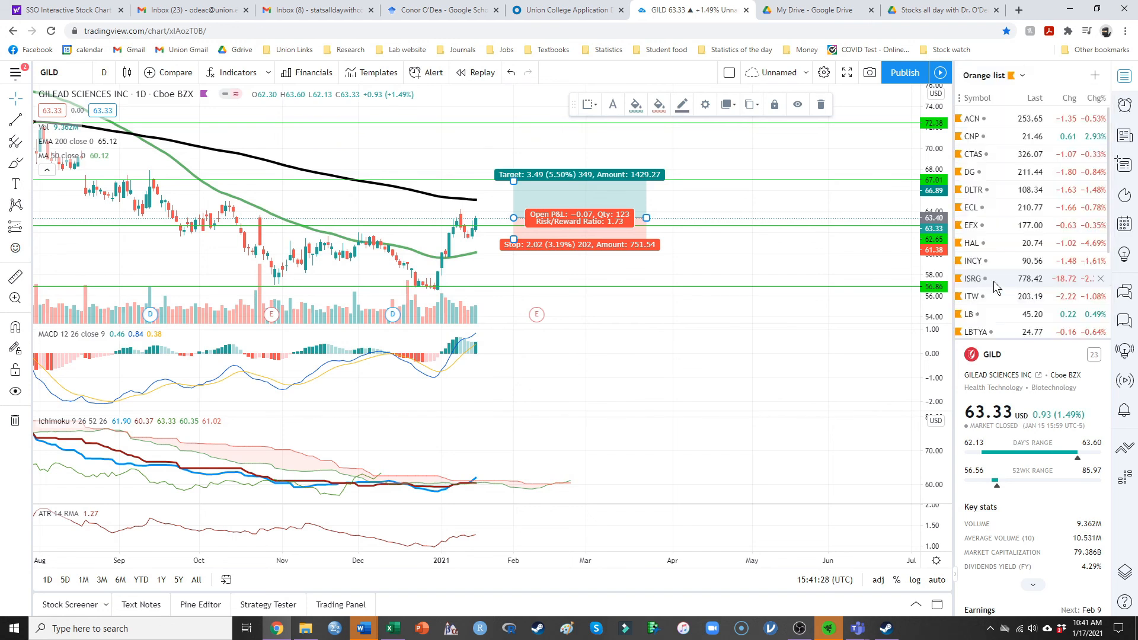
{"action": "scroll", "scroll_direction": "down", "scroll_amount": 3}
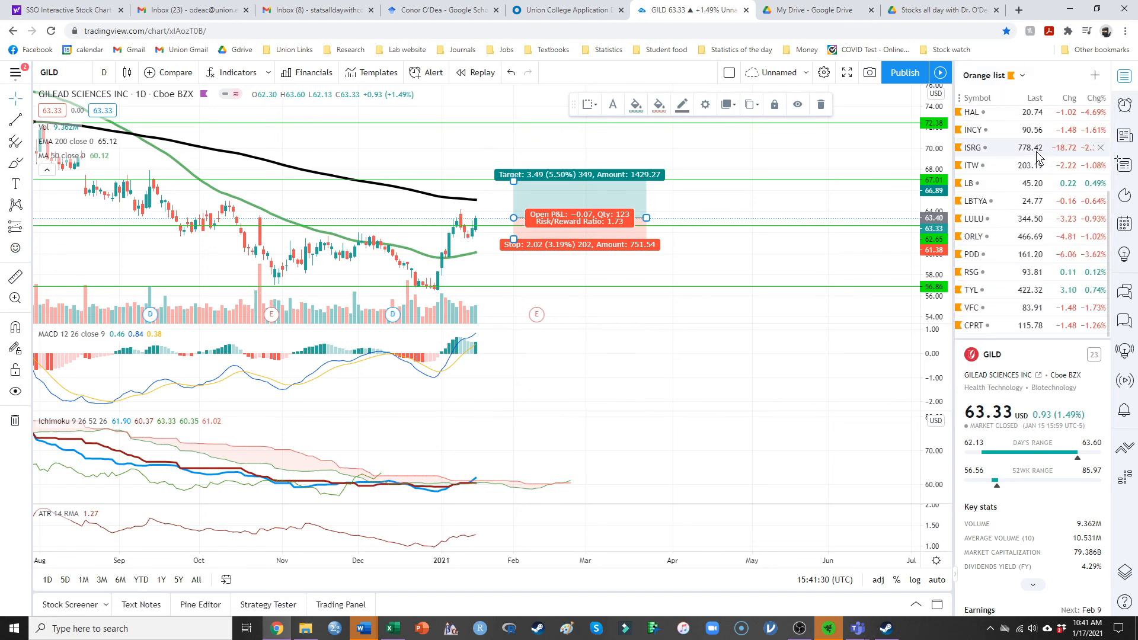
{"action": "left_click", "coordinate": [1024, 74]}
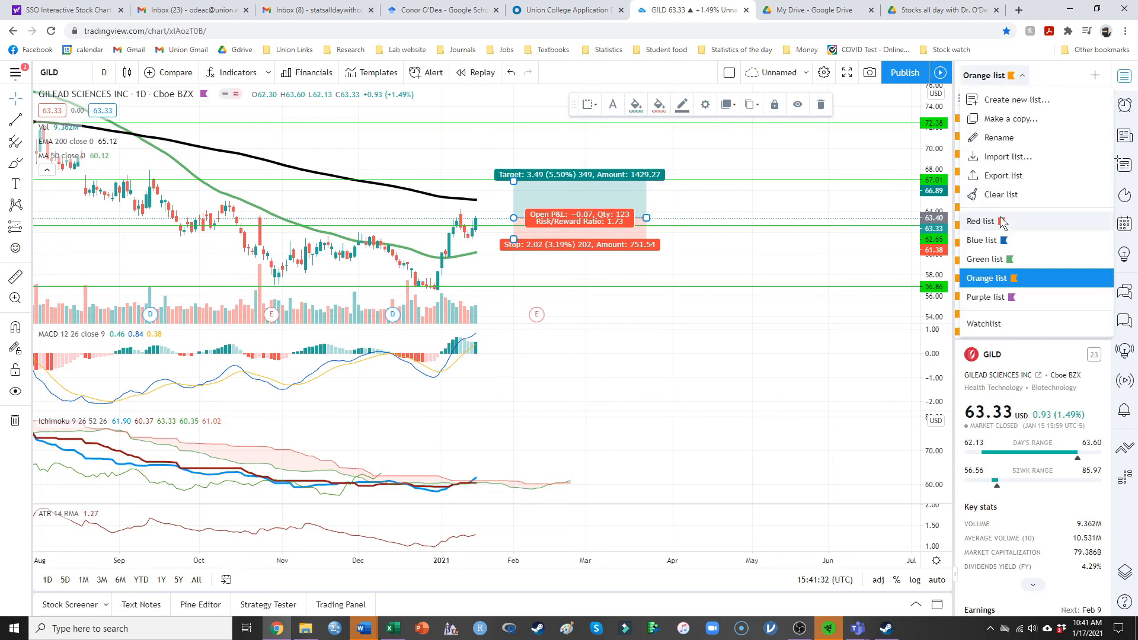
{"action": "left_click", "coordinate": [982, 221]}
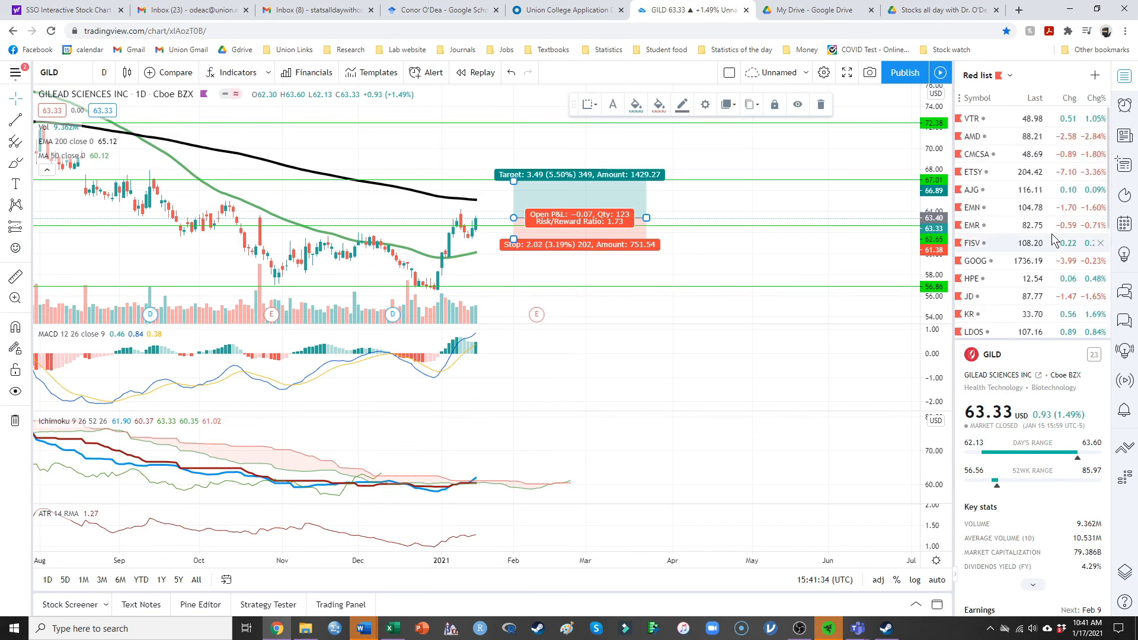
{"action": "mouse_move", "coordinate": [1030, 243]}
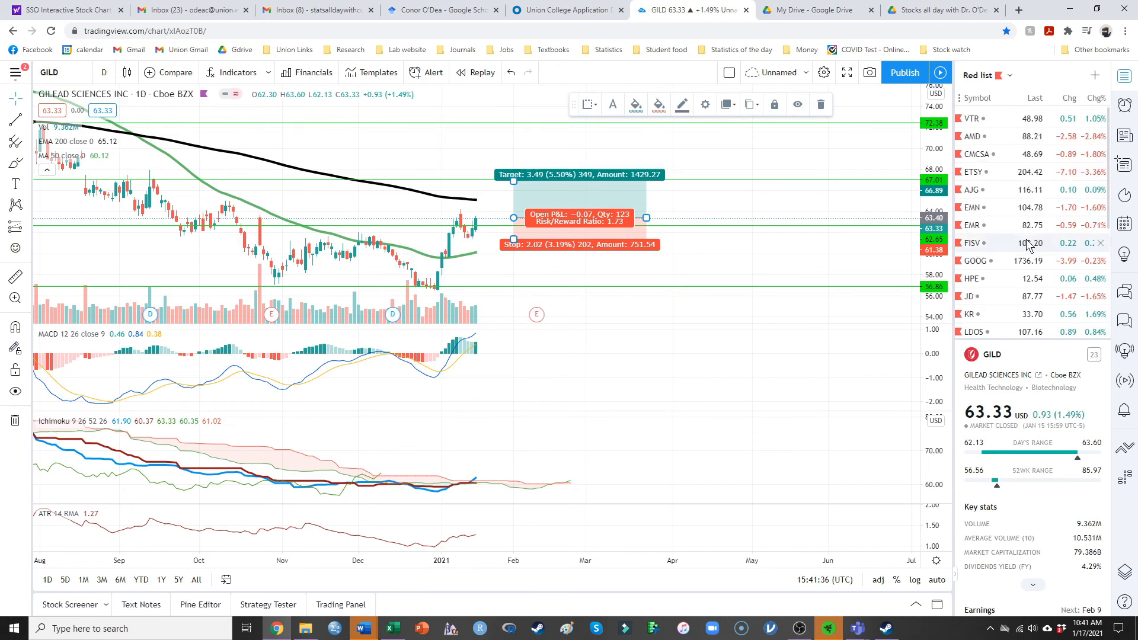